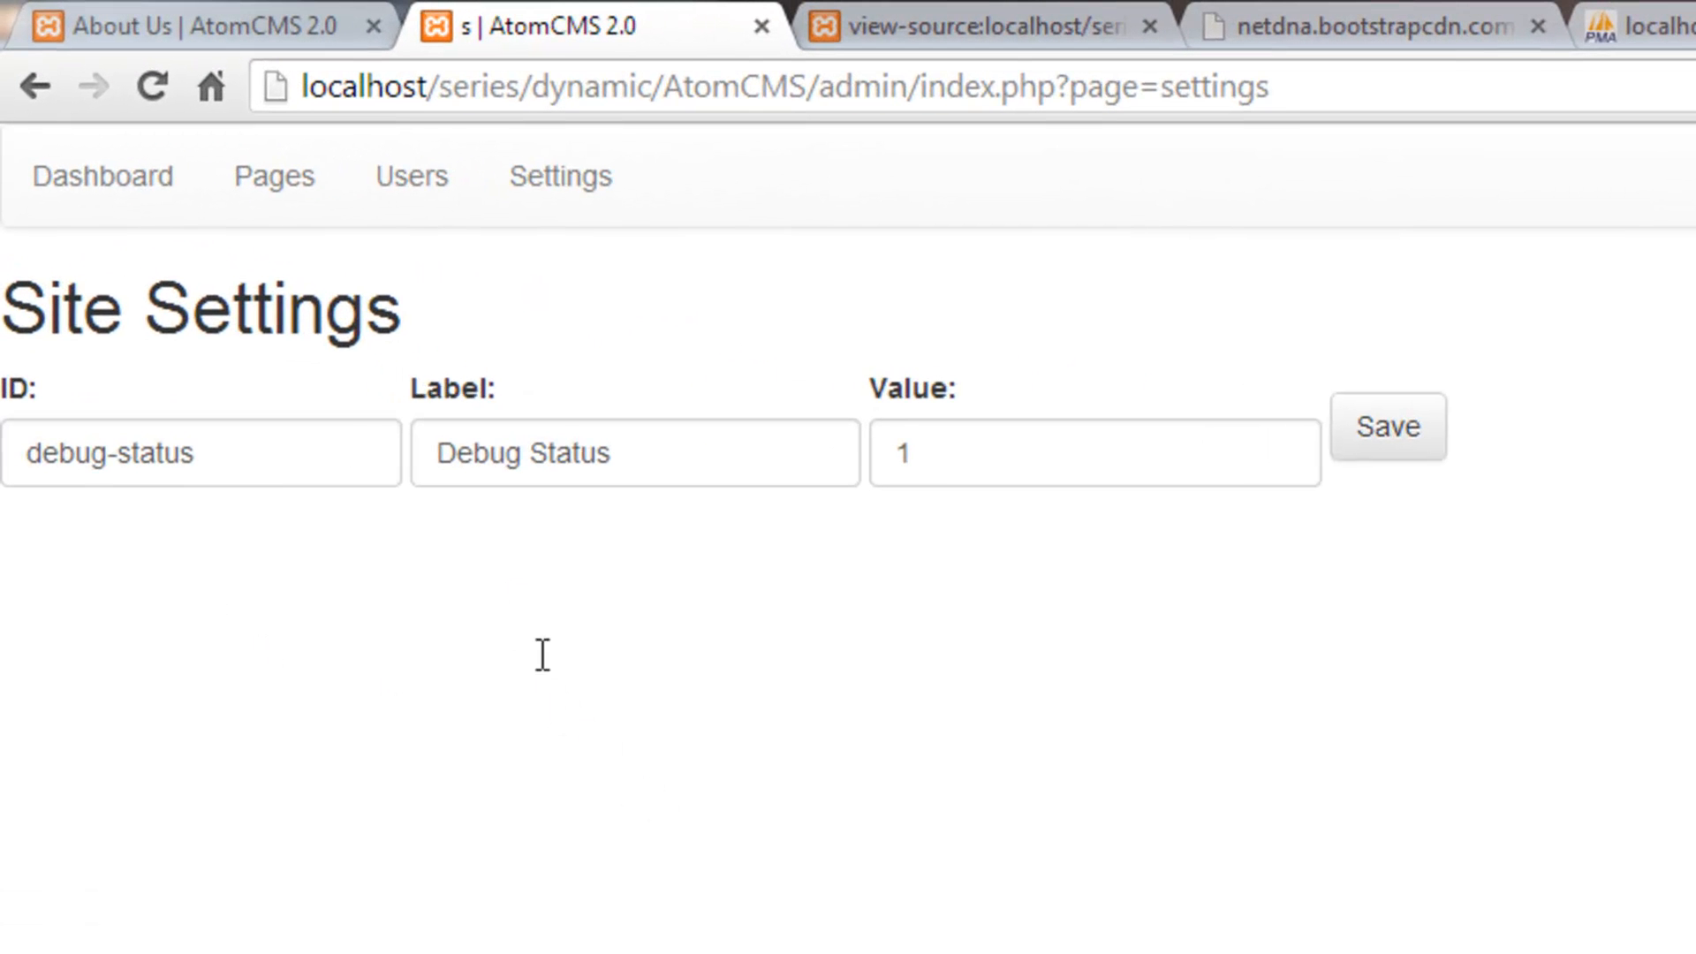
mouse_move(414, 923)
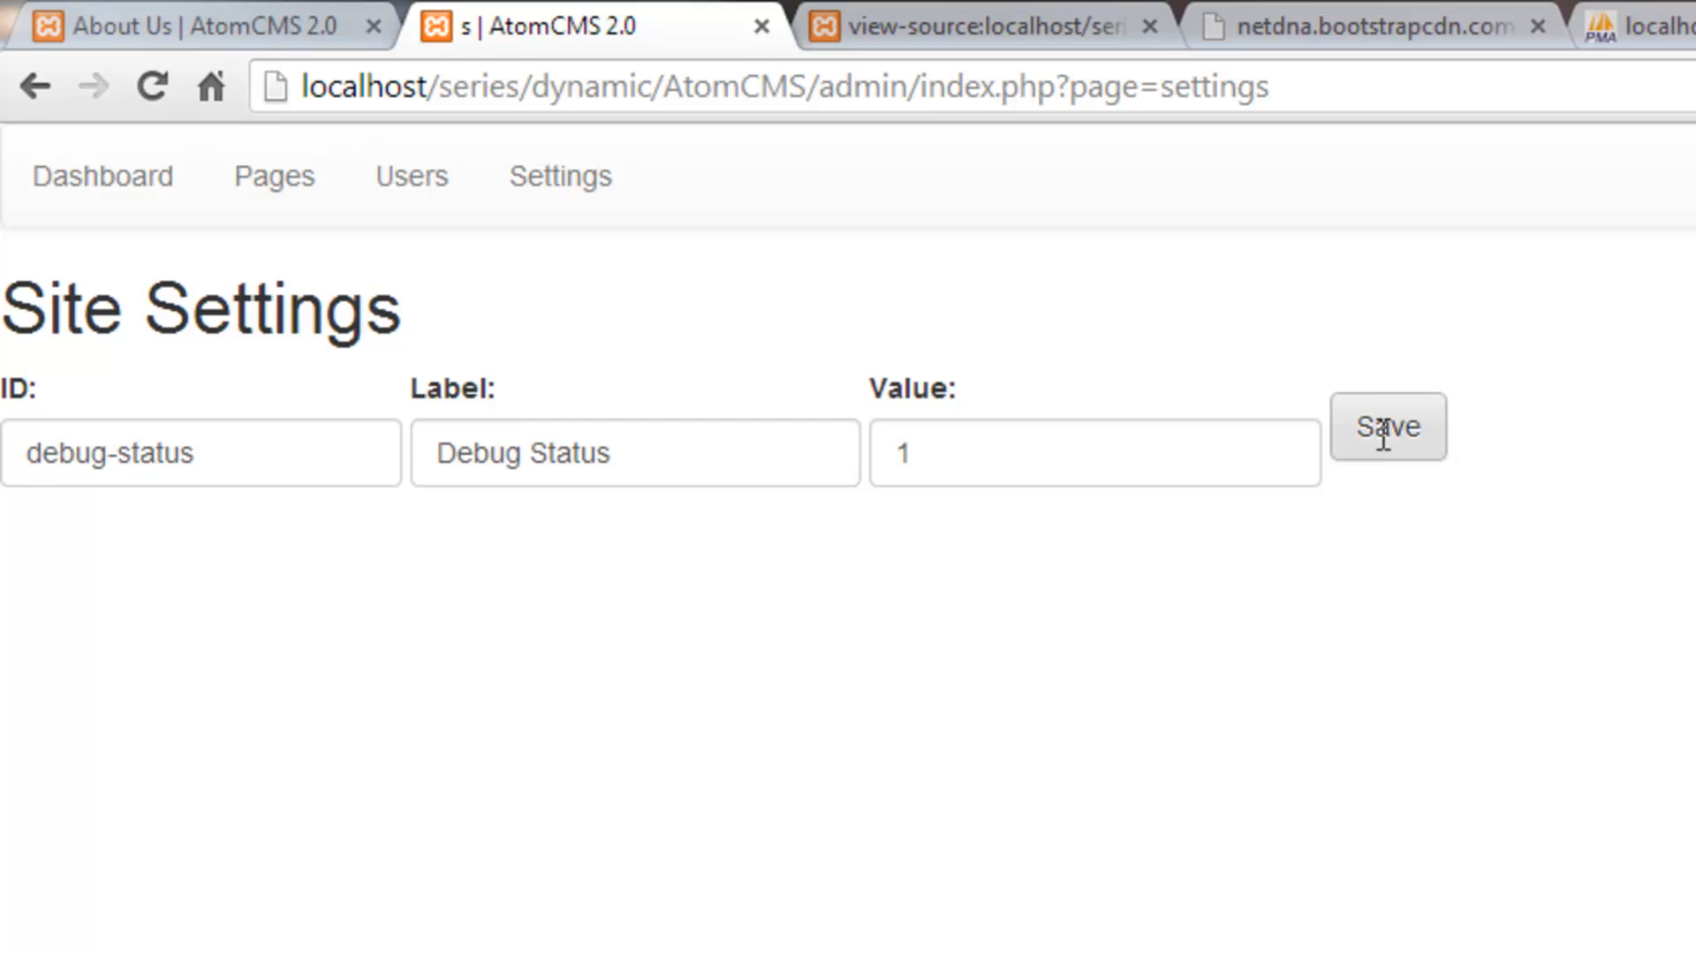
mouse_move(568, 601)
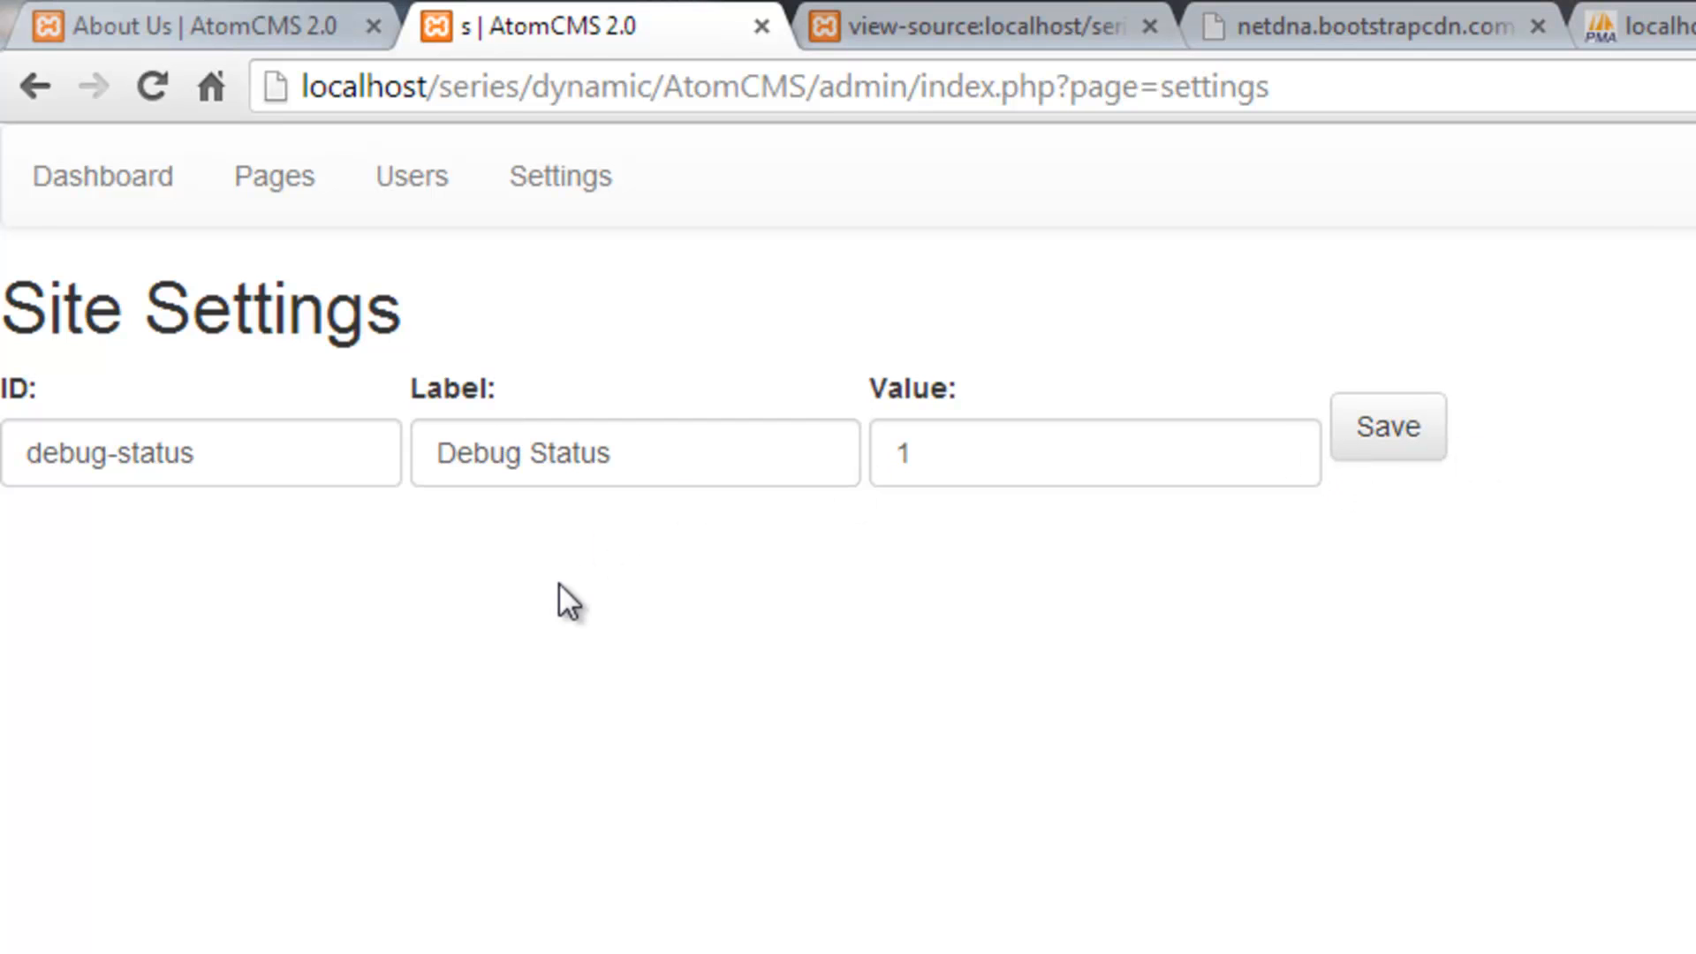
mouse_move(71, 540)
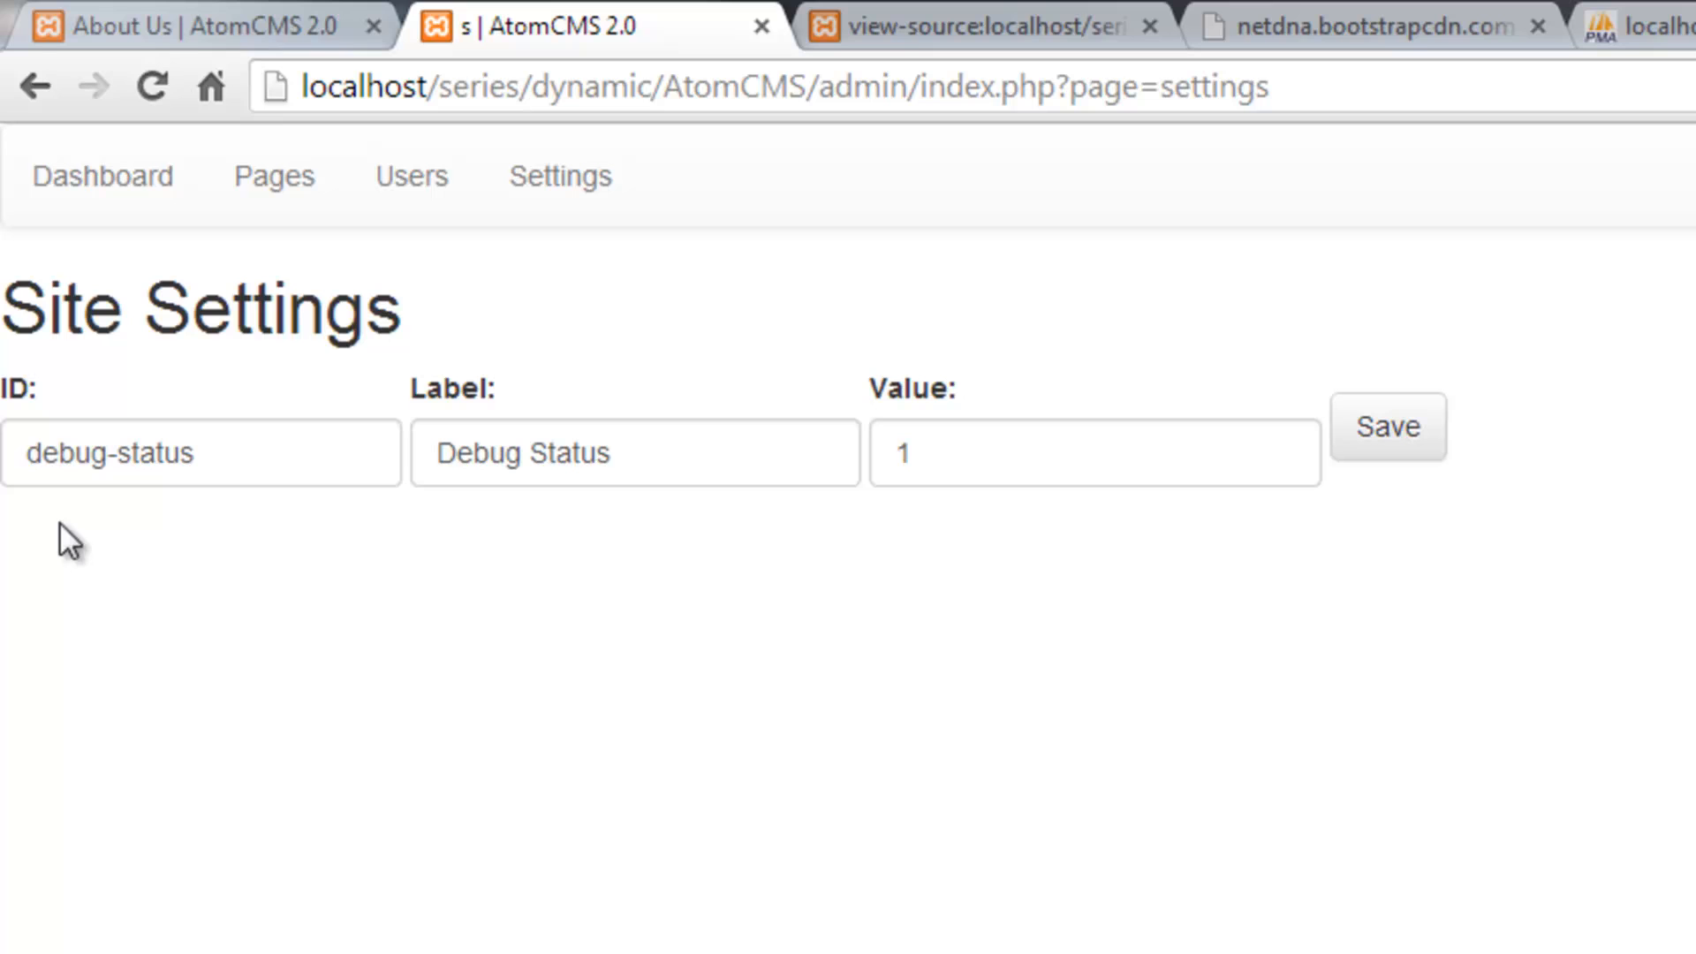
mouse_move(207, 862)
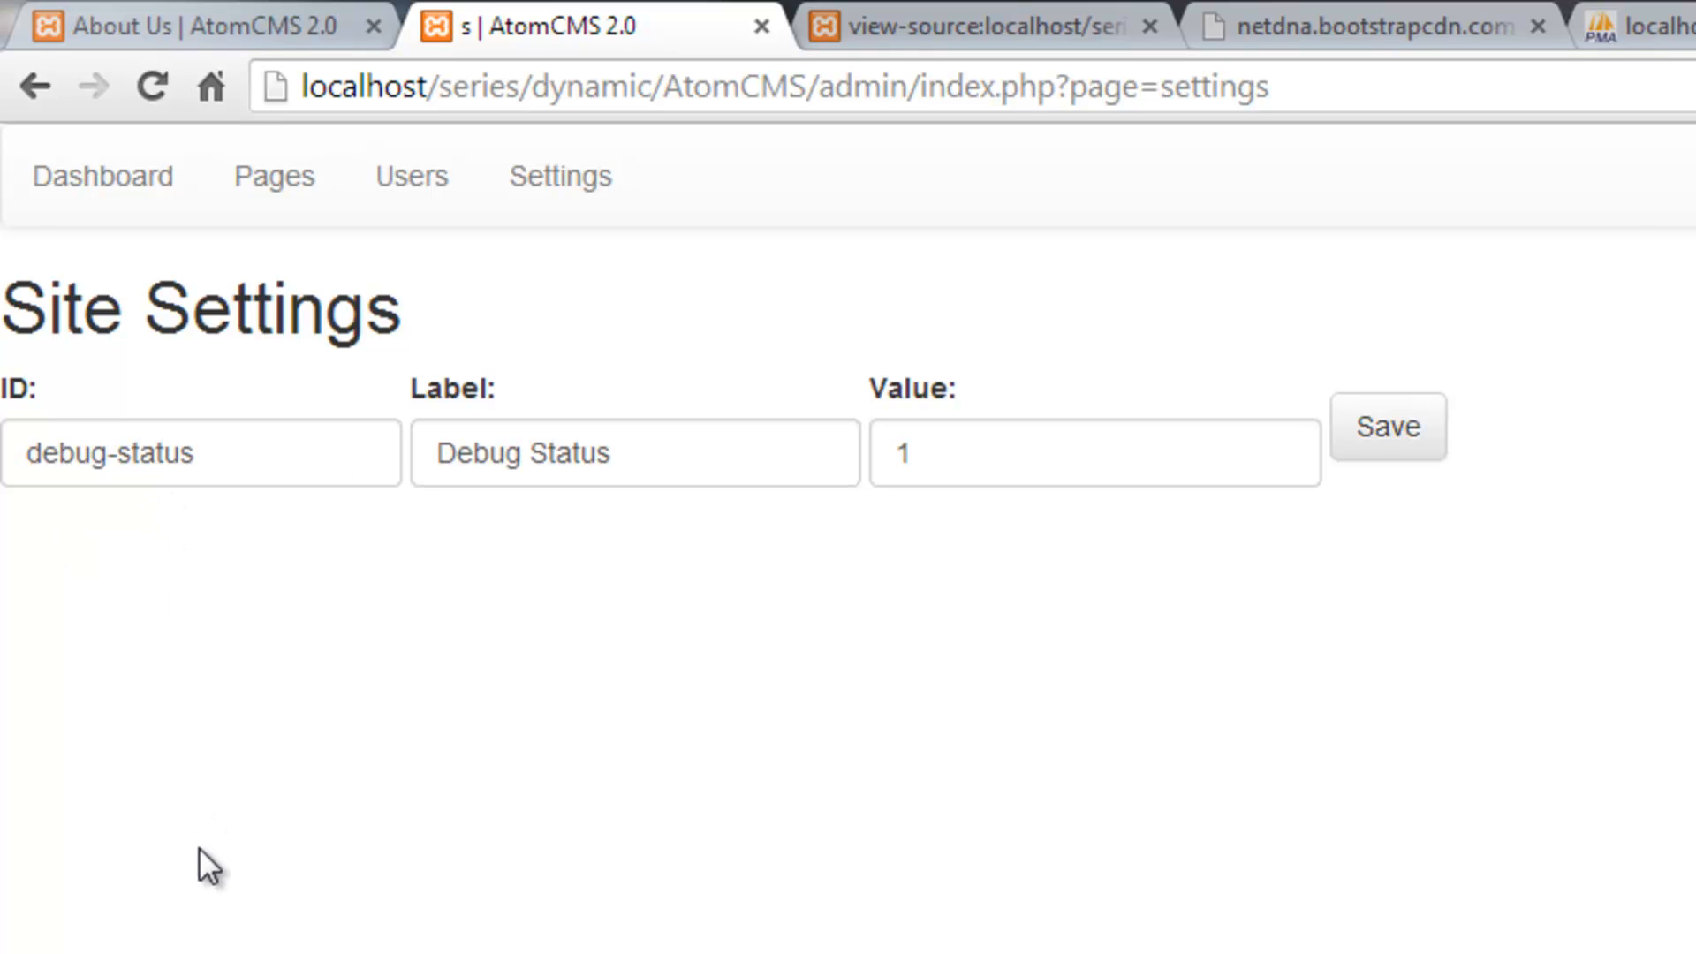
mouse_move(1160, 681)
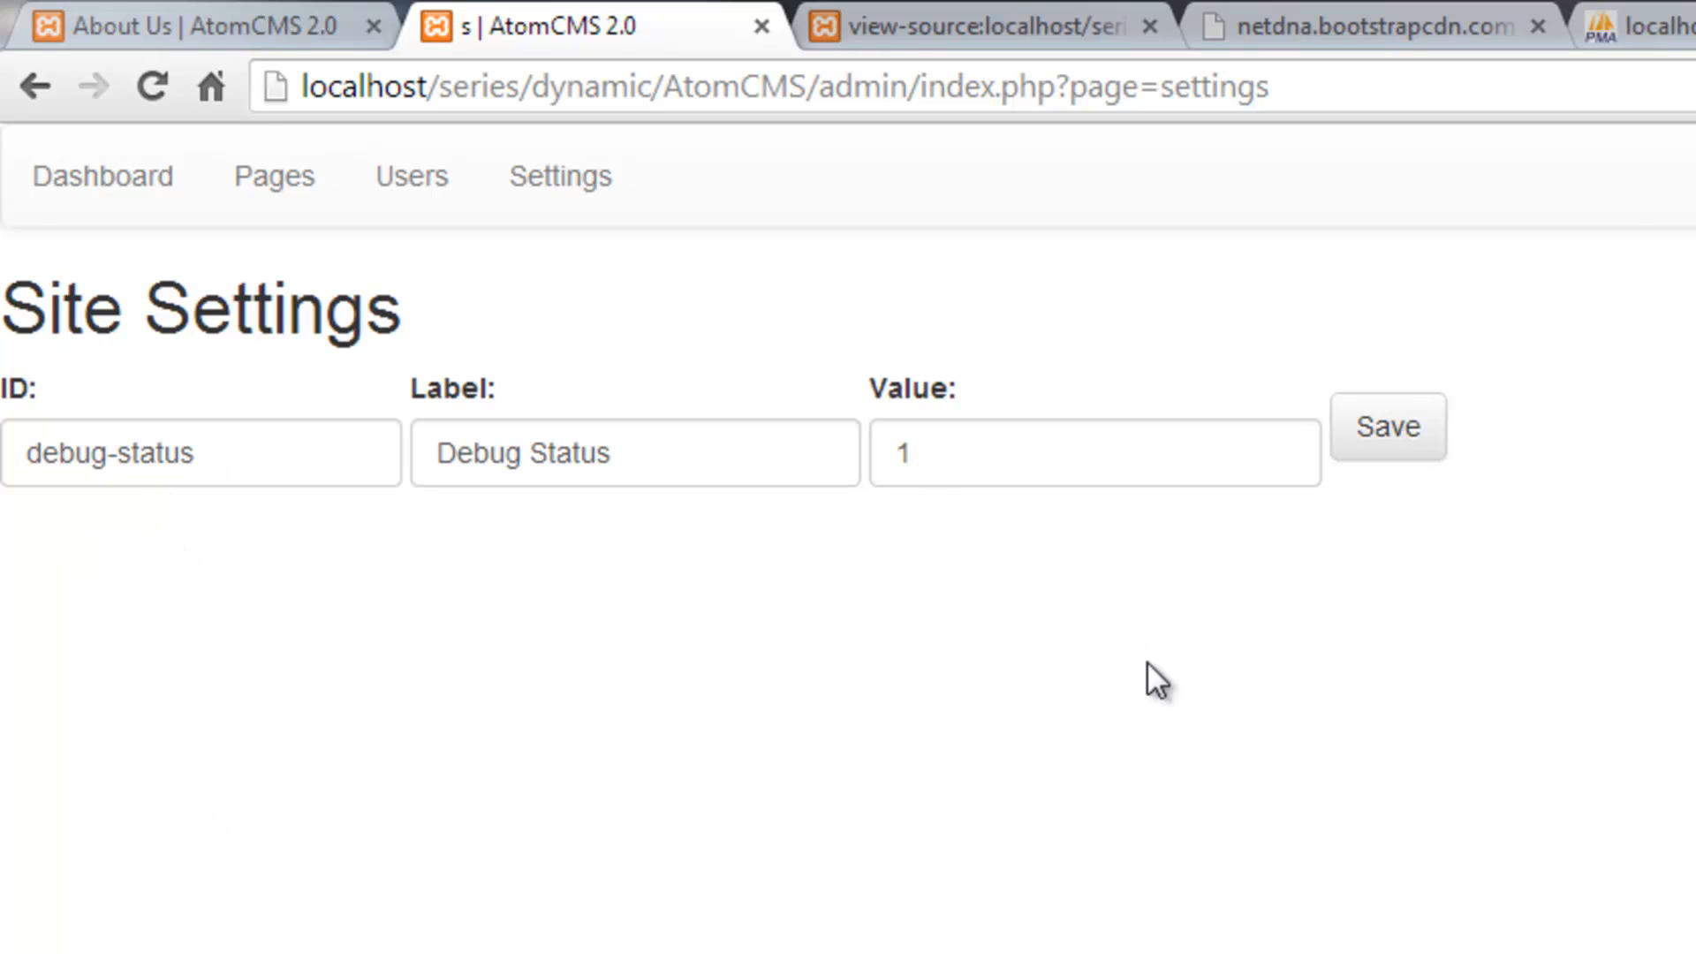
mouse_move(1015, 559)
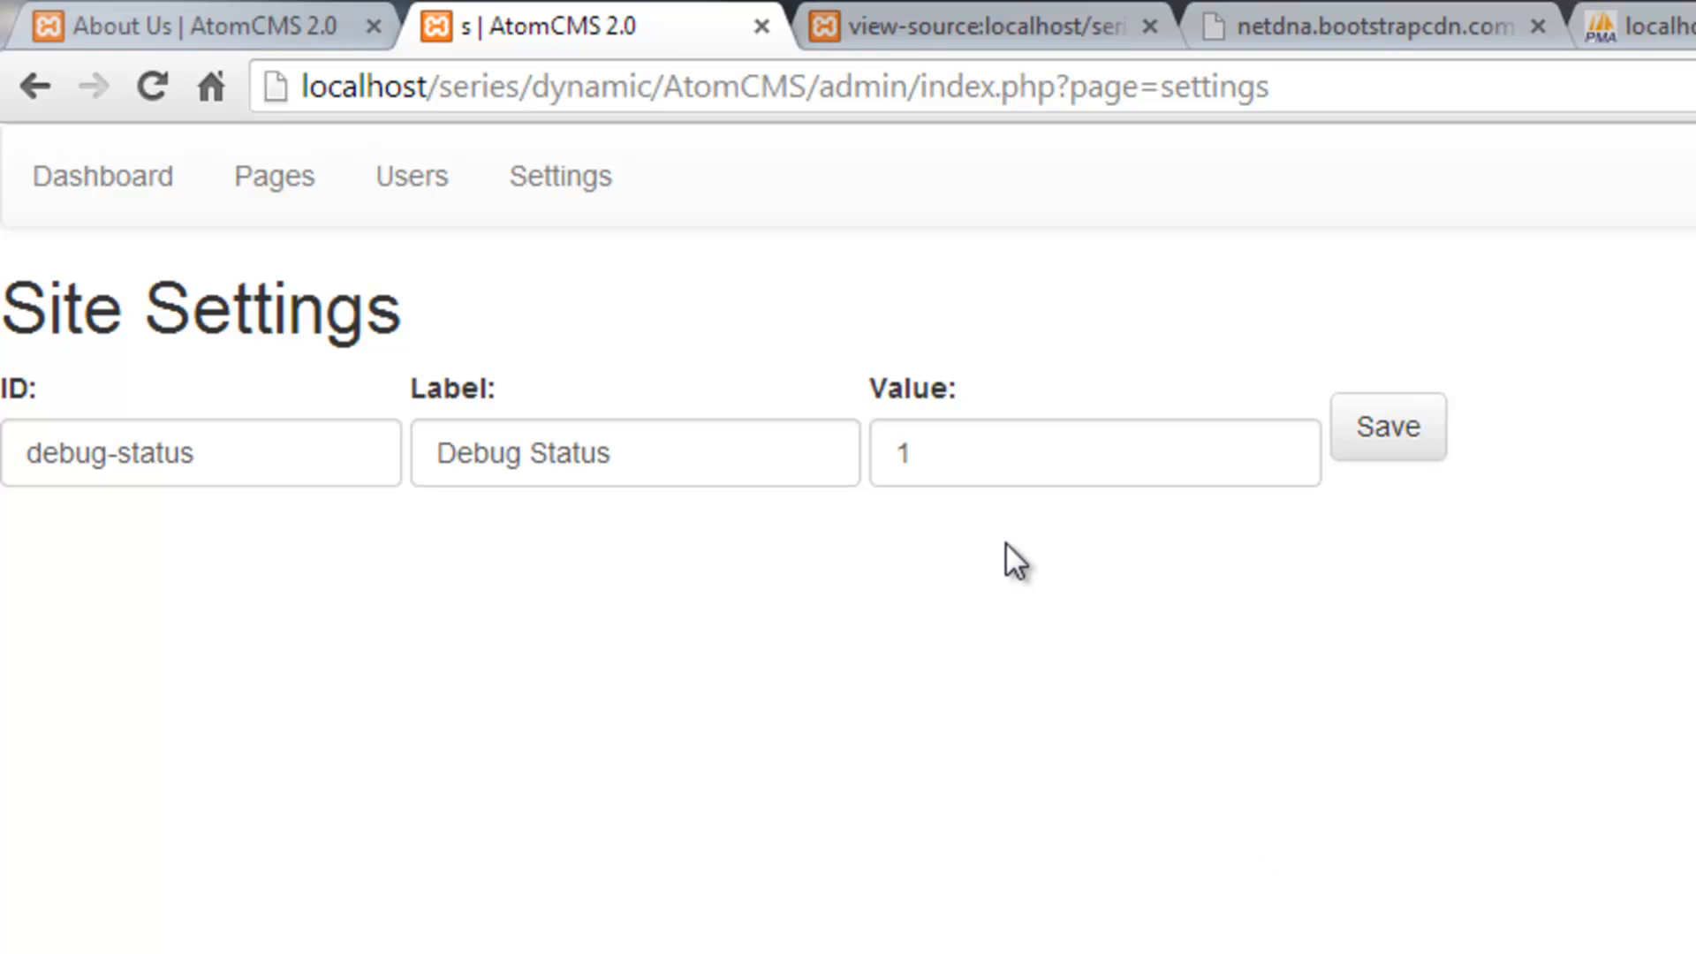
mouse_move(1066, 531)
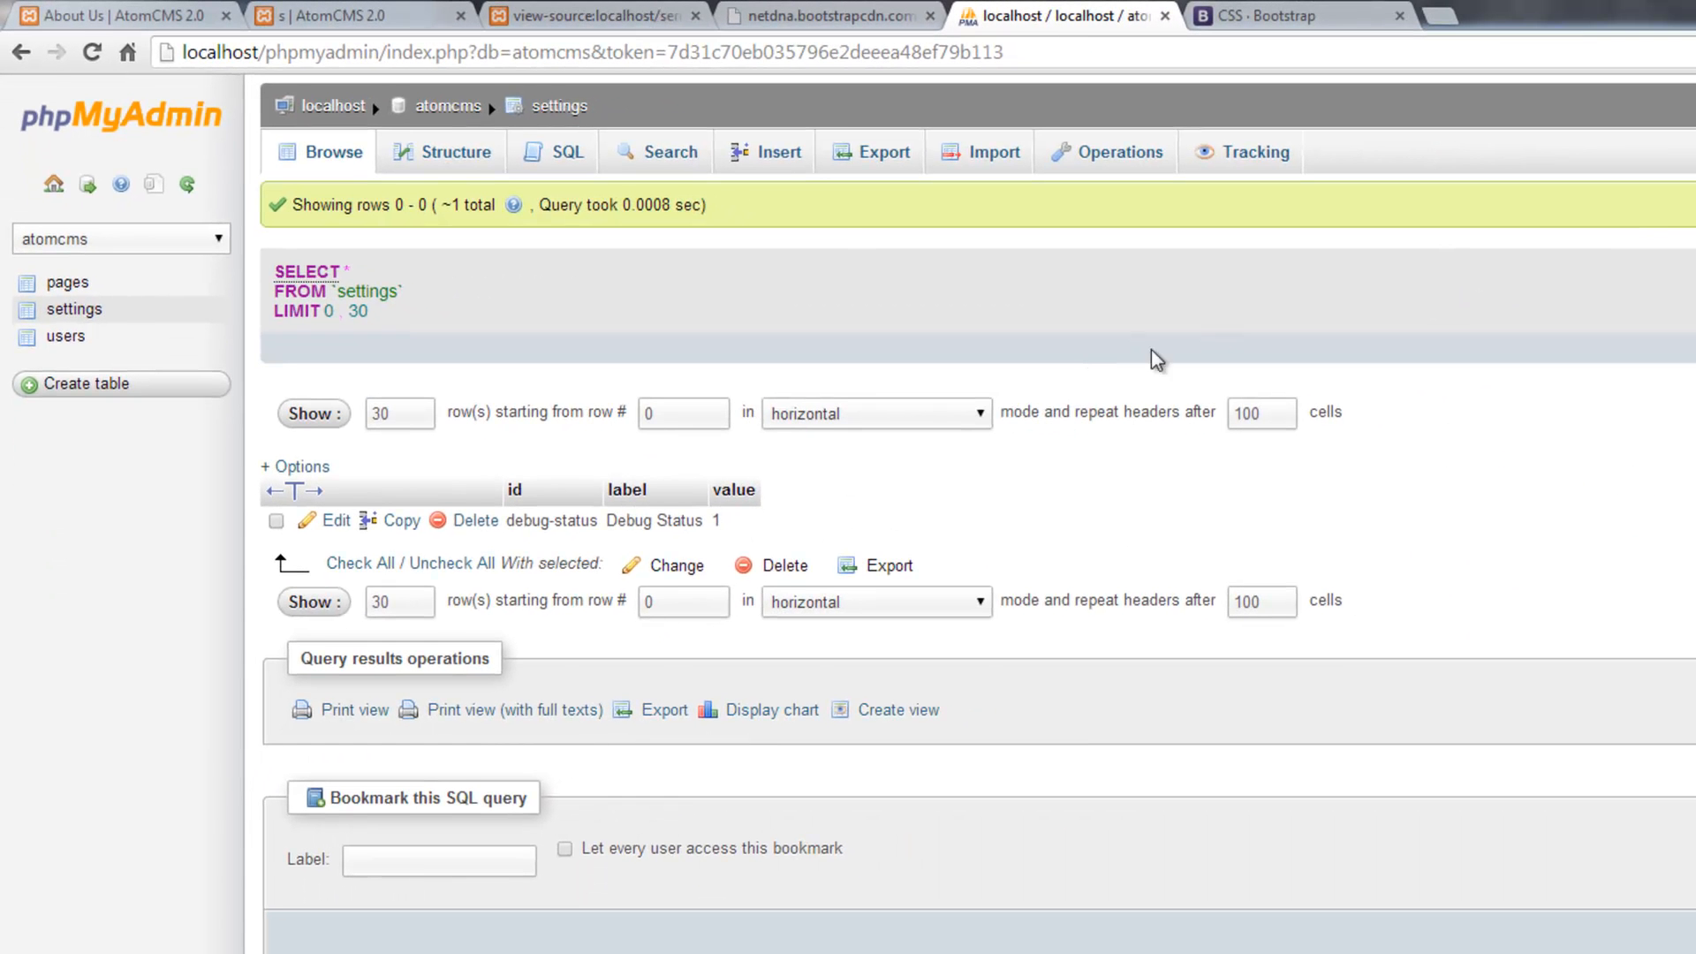
Step: Insert a settings row with id site-title, label Site Title, and value AtomCMS 2.0
left_click(763, 151)
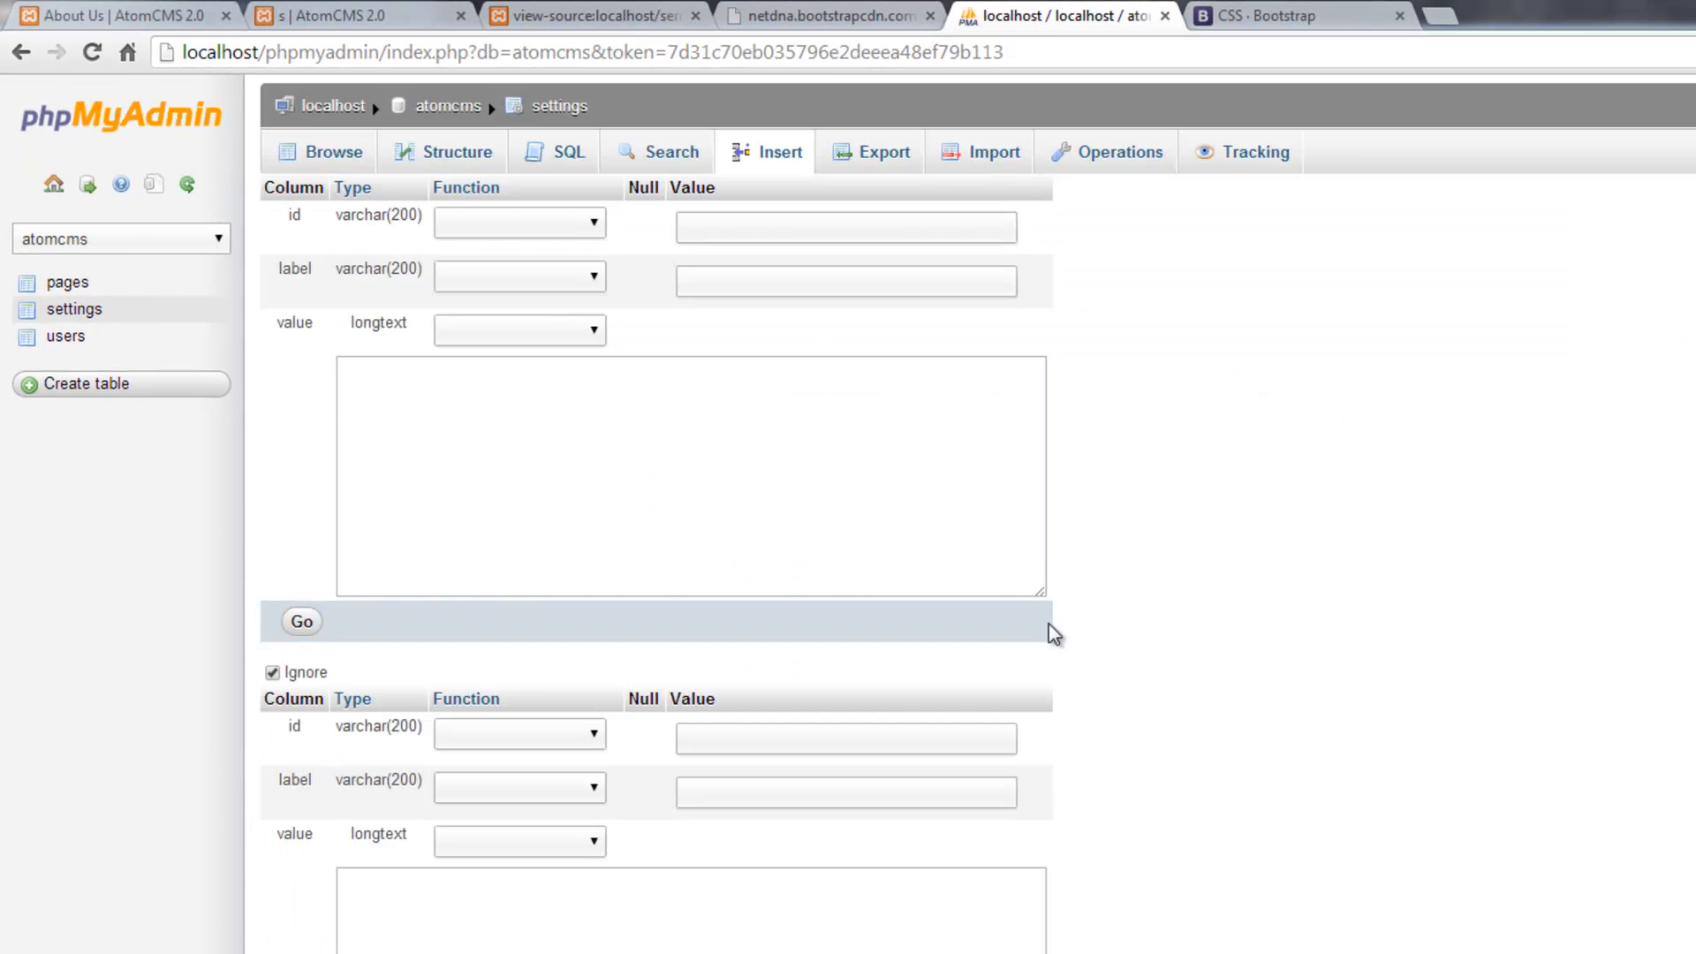
left_click(689, 476)
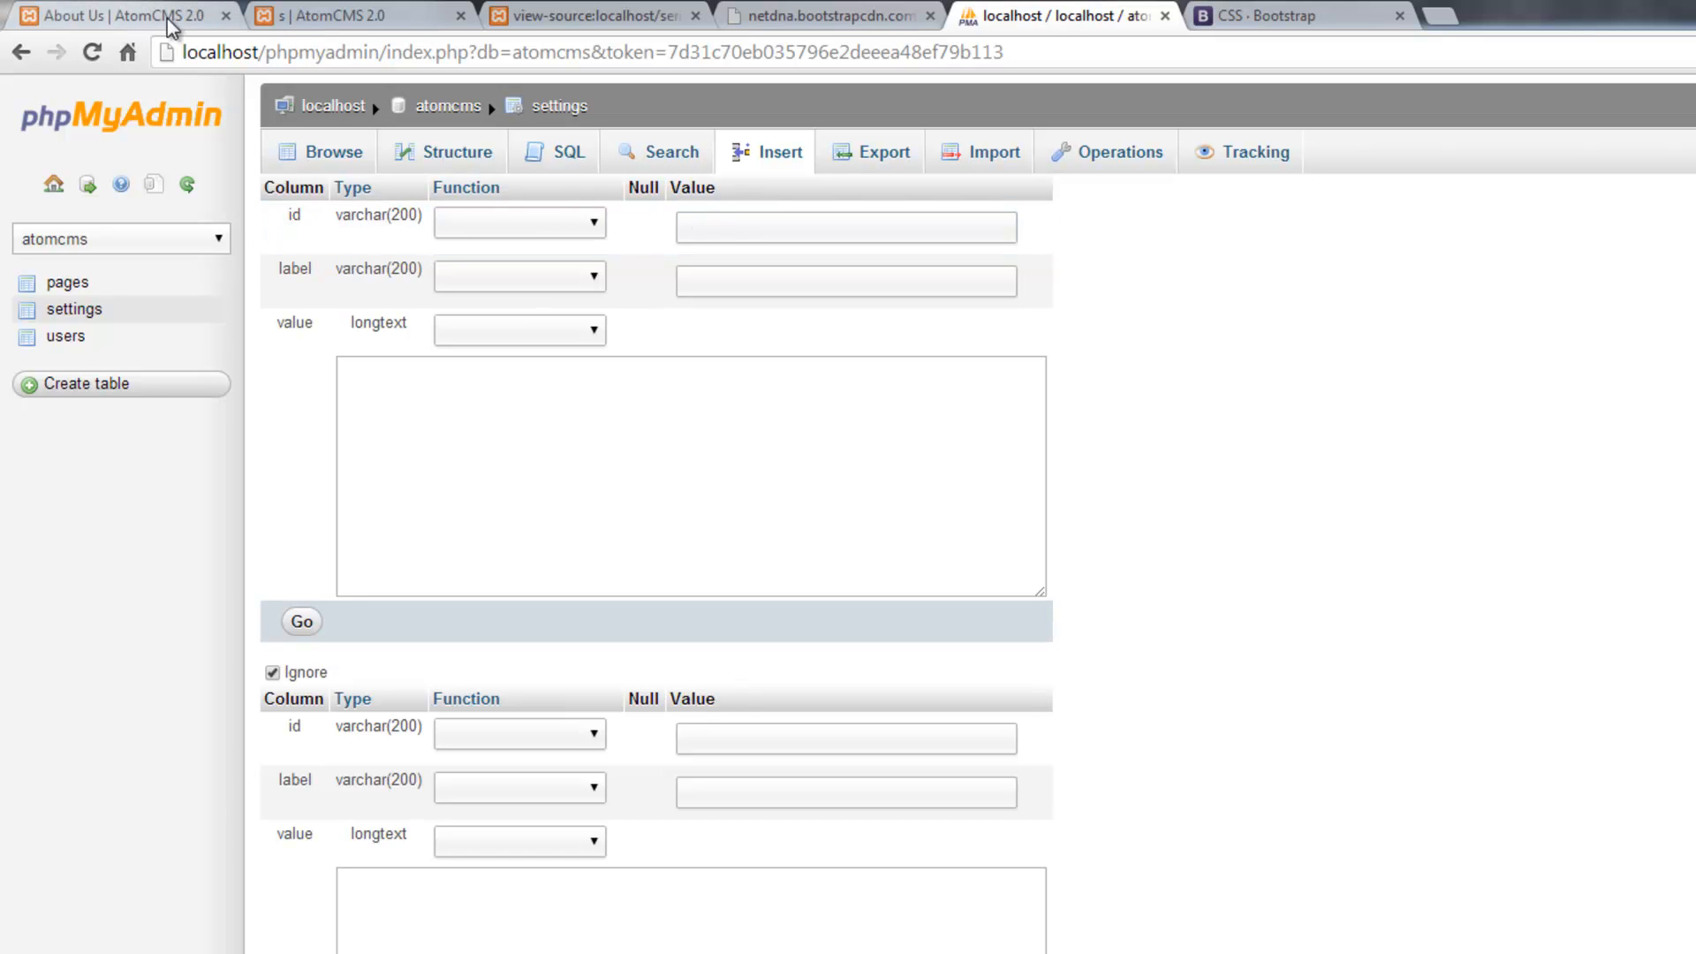
left_click(846, 280)
type("s")
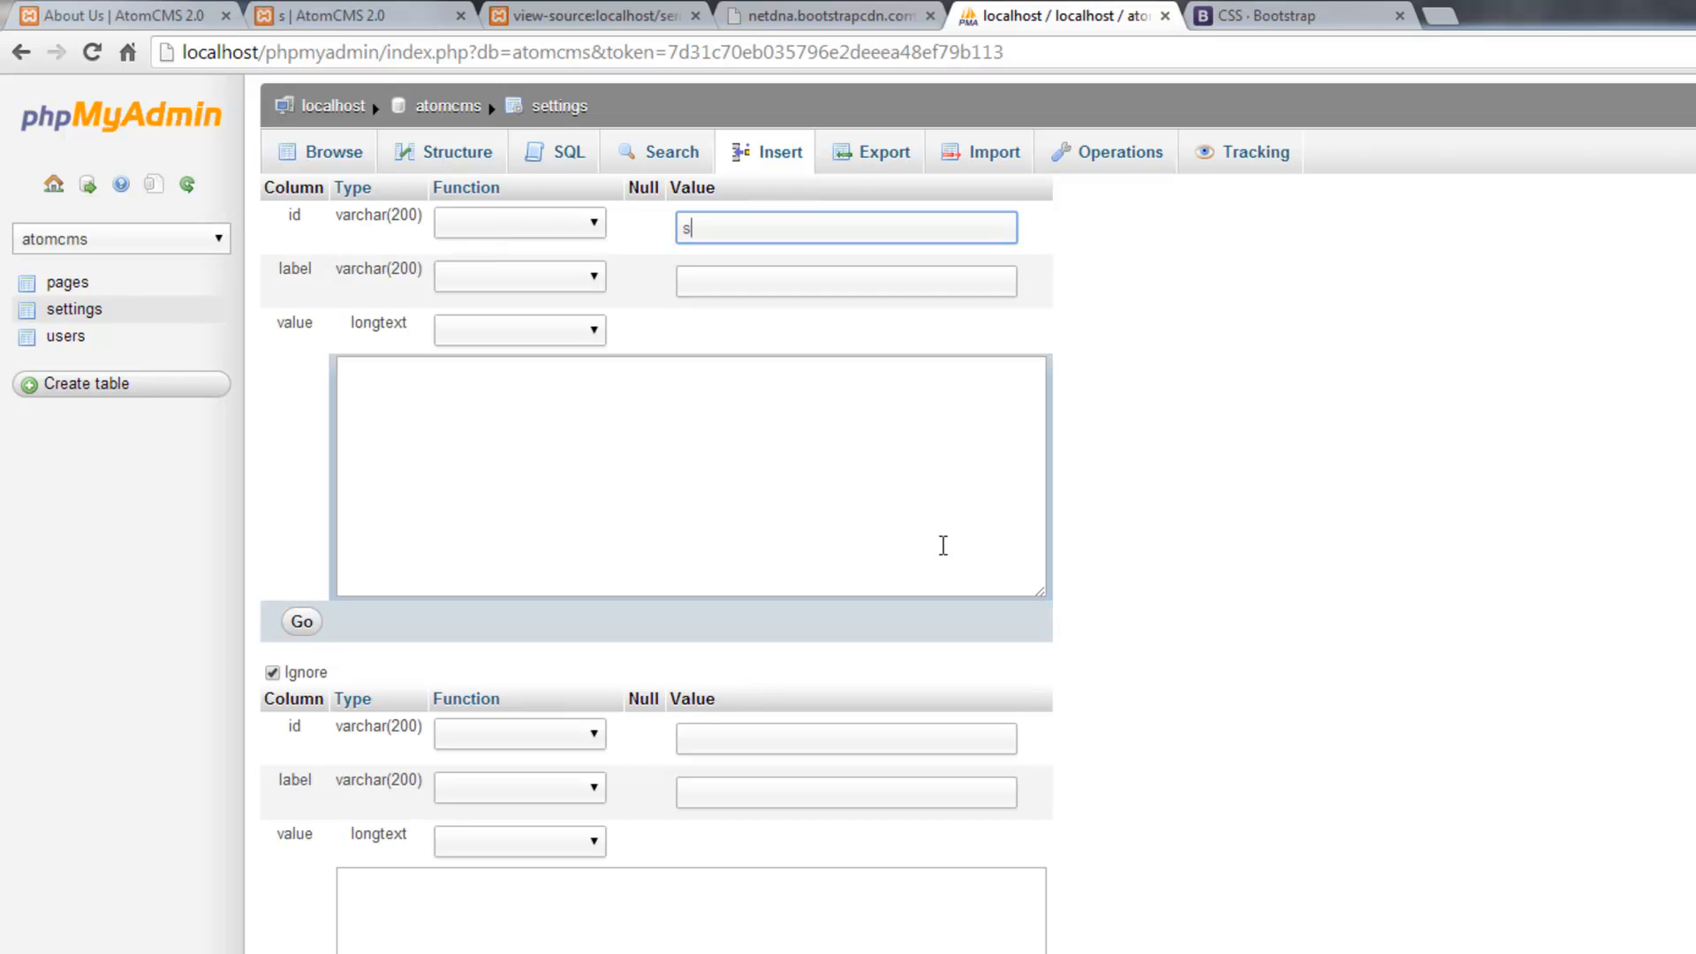
type("ite-ti")
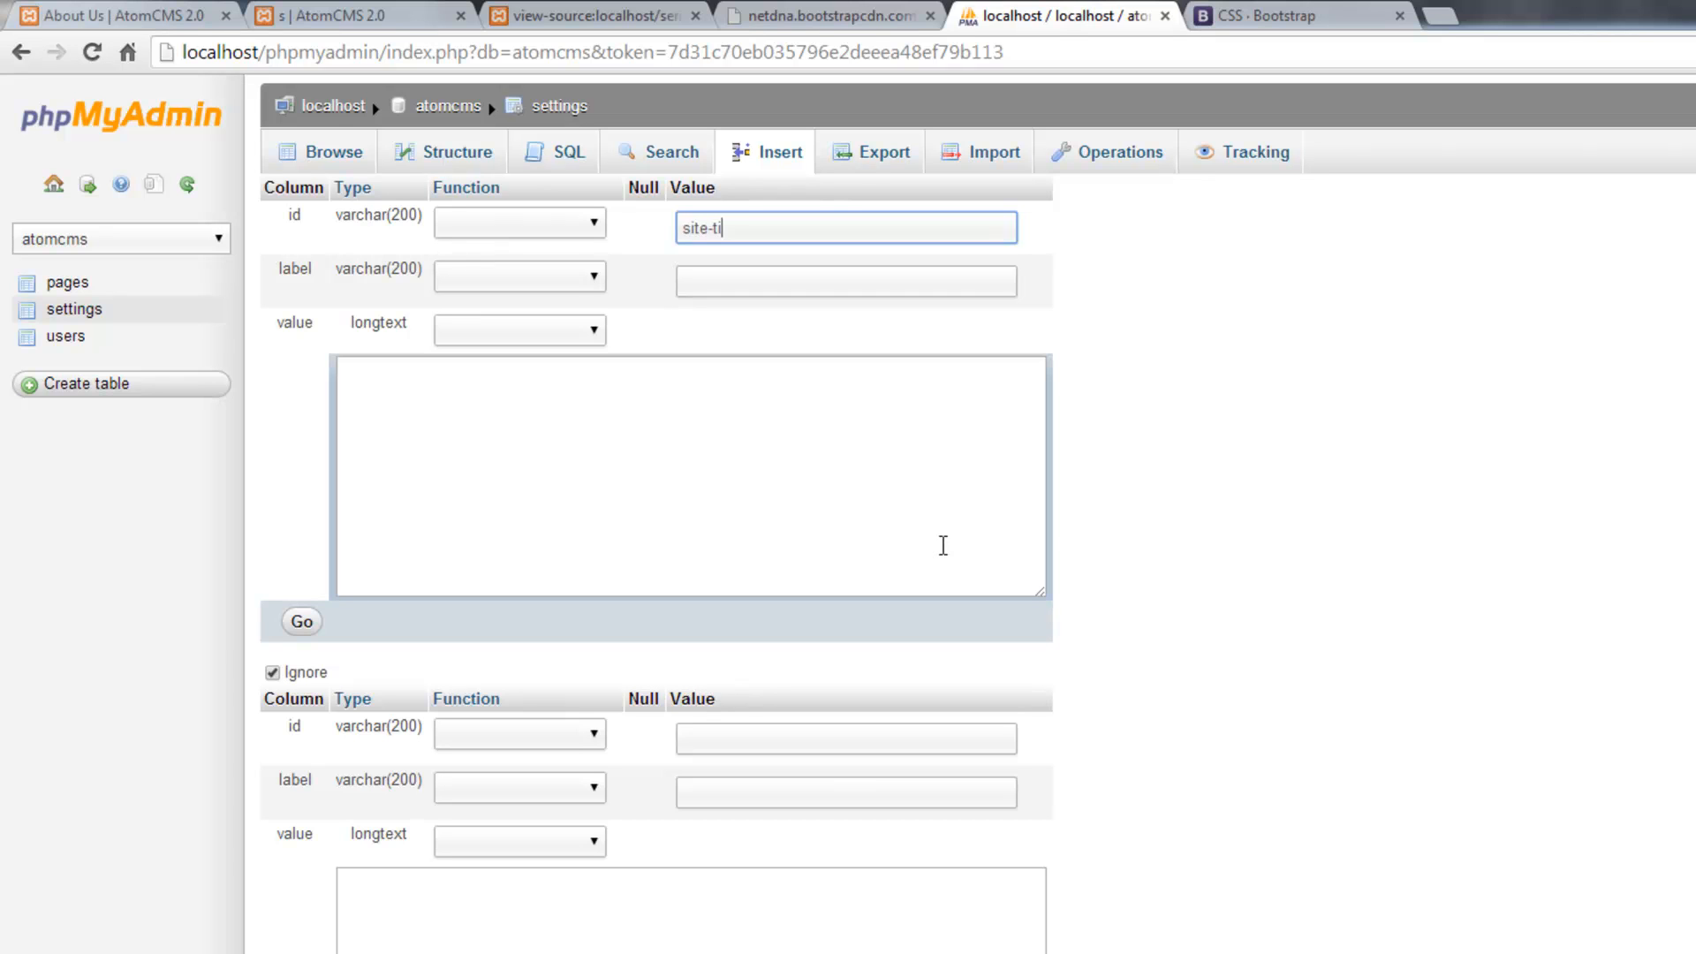
type("tle")
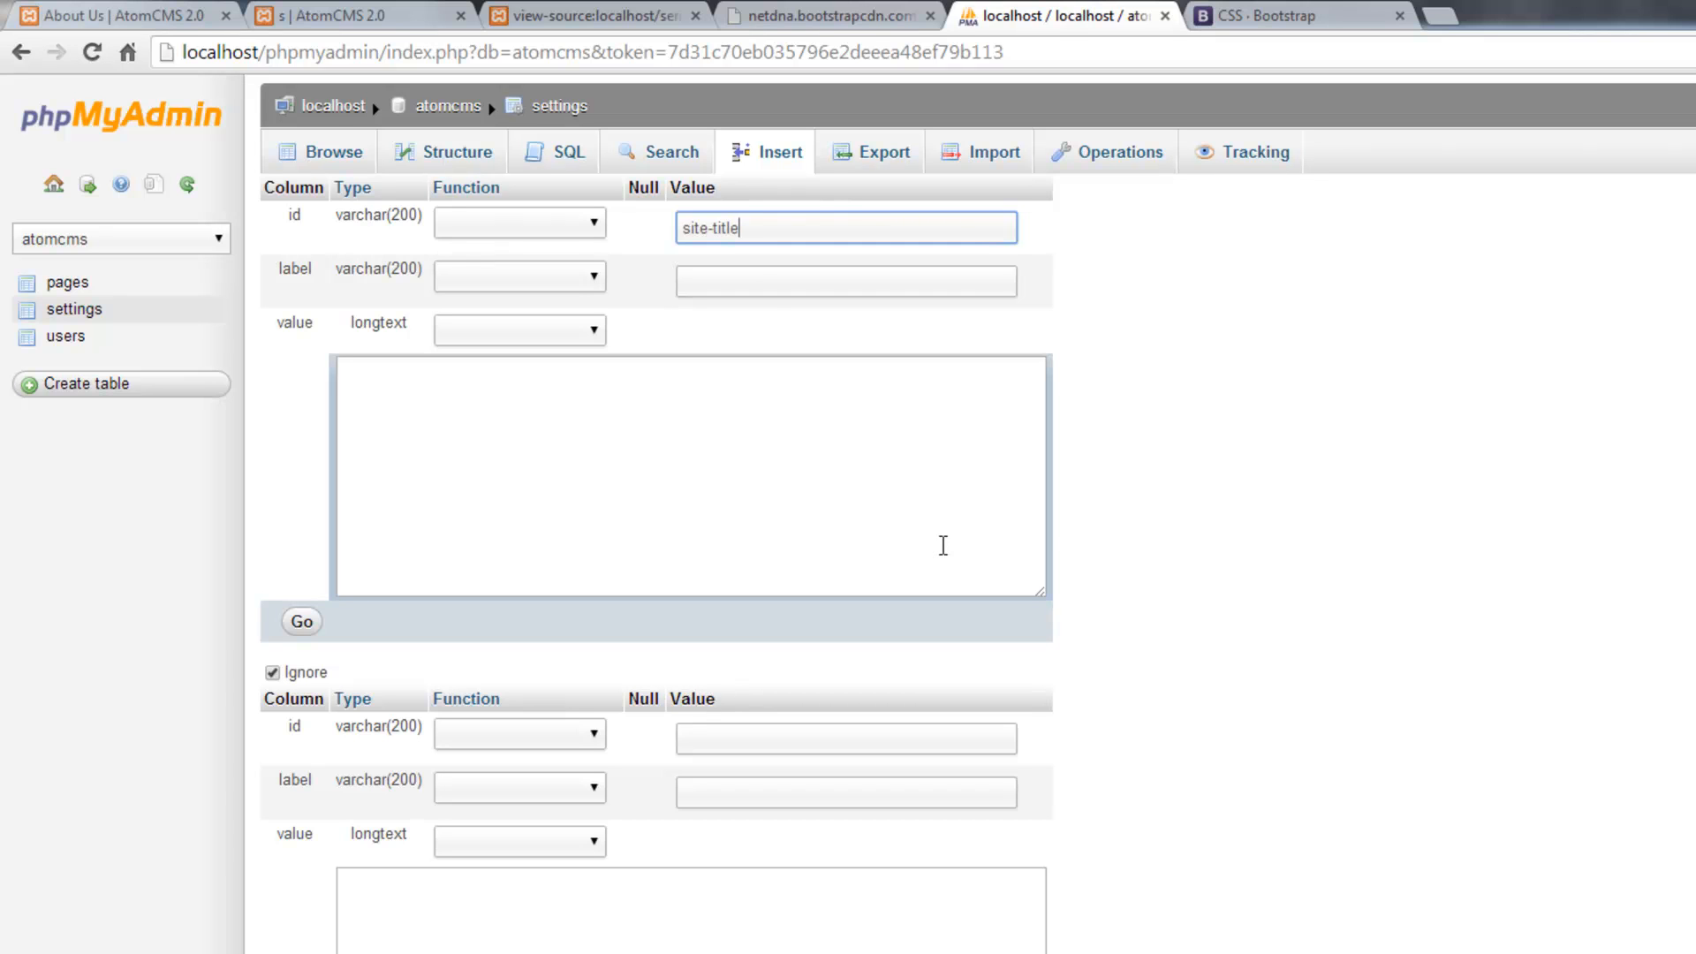
type("Site")
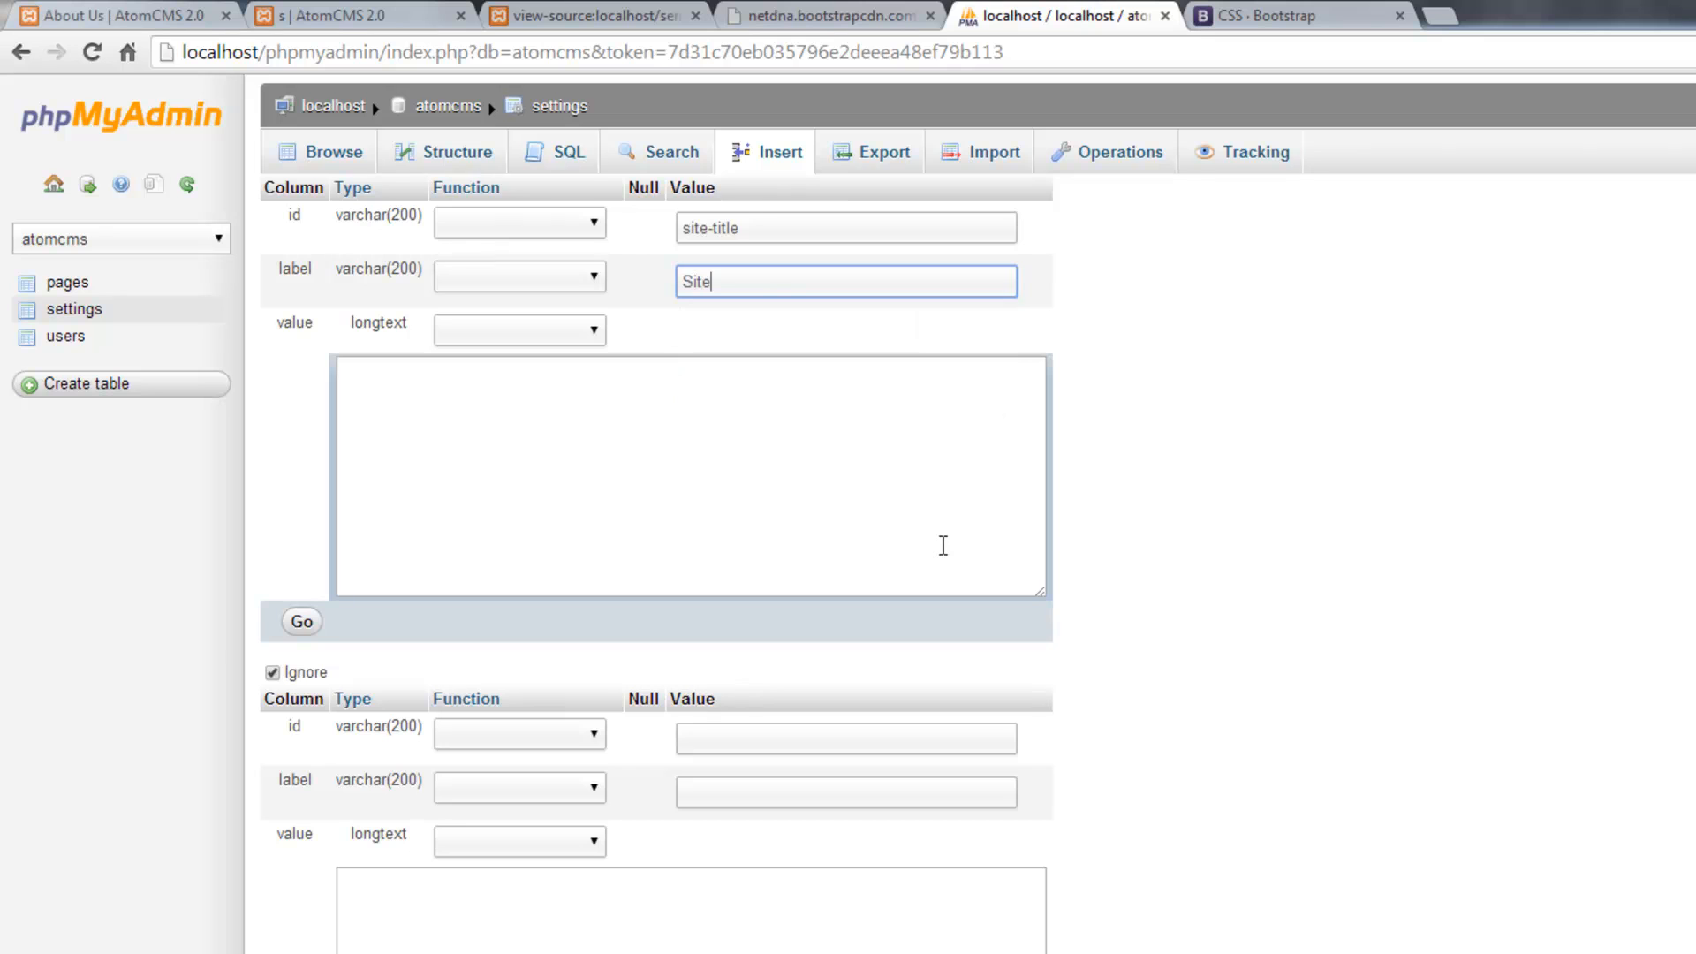
type("Title")
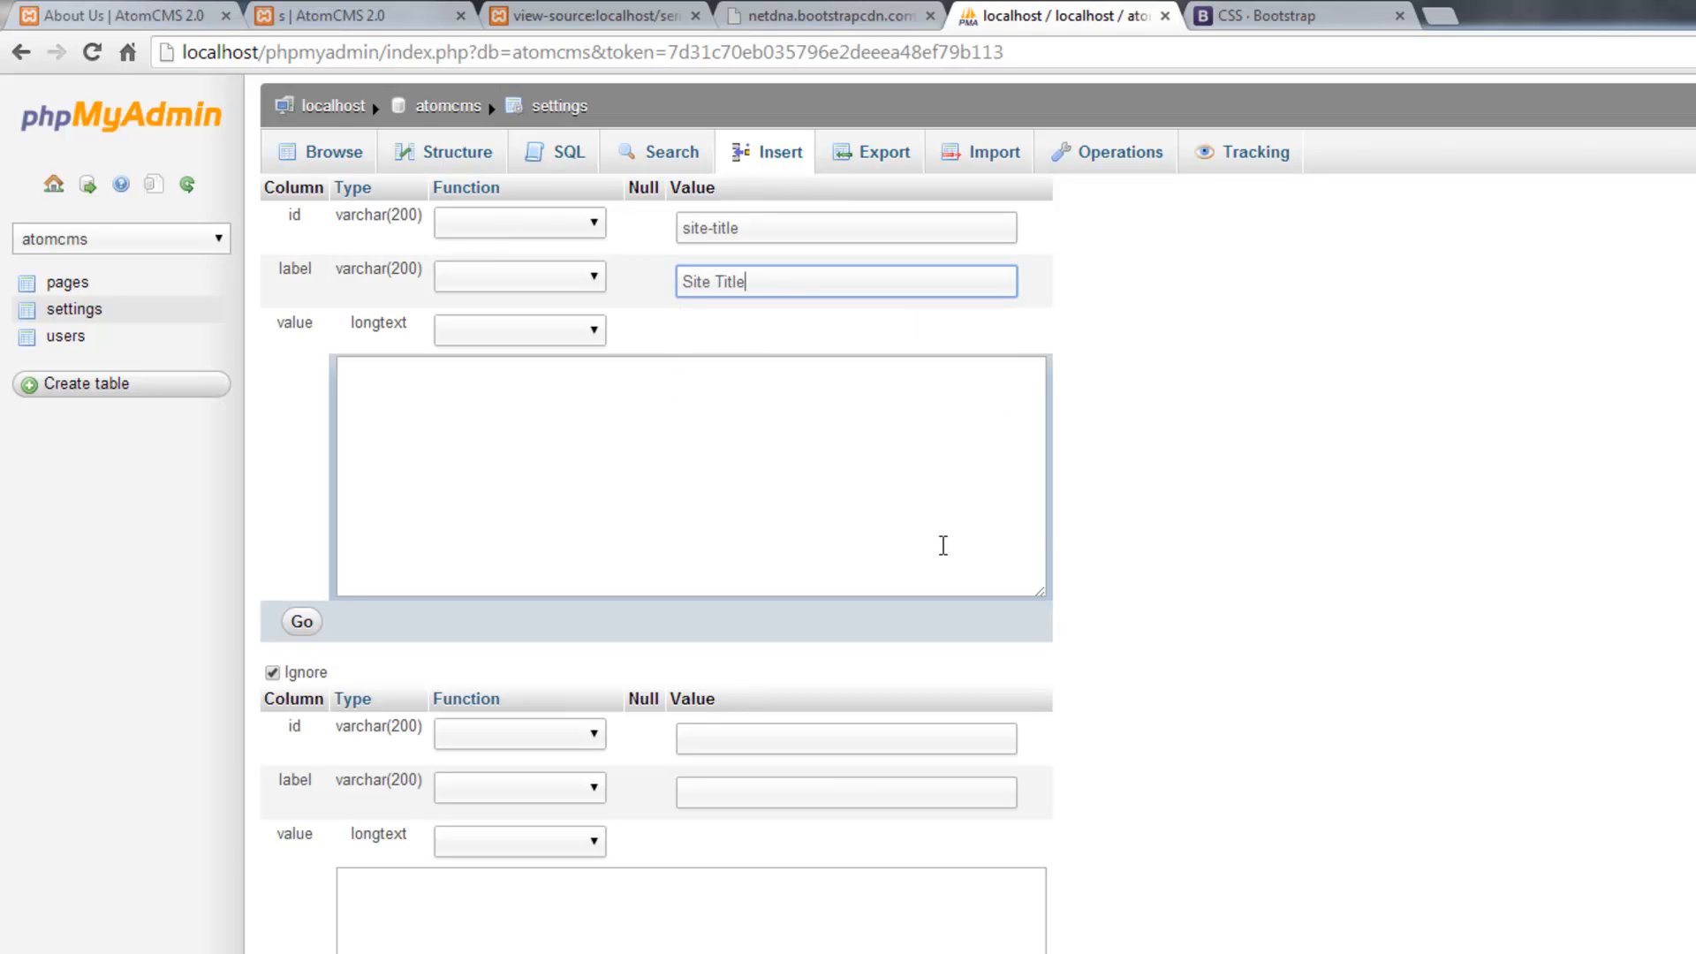
left_click(689, 476)
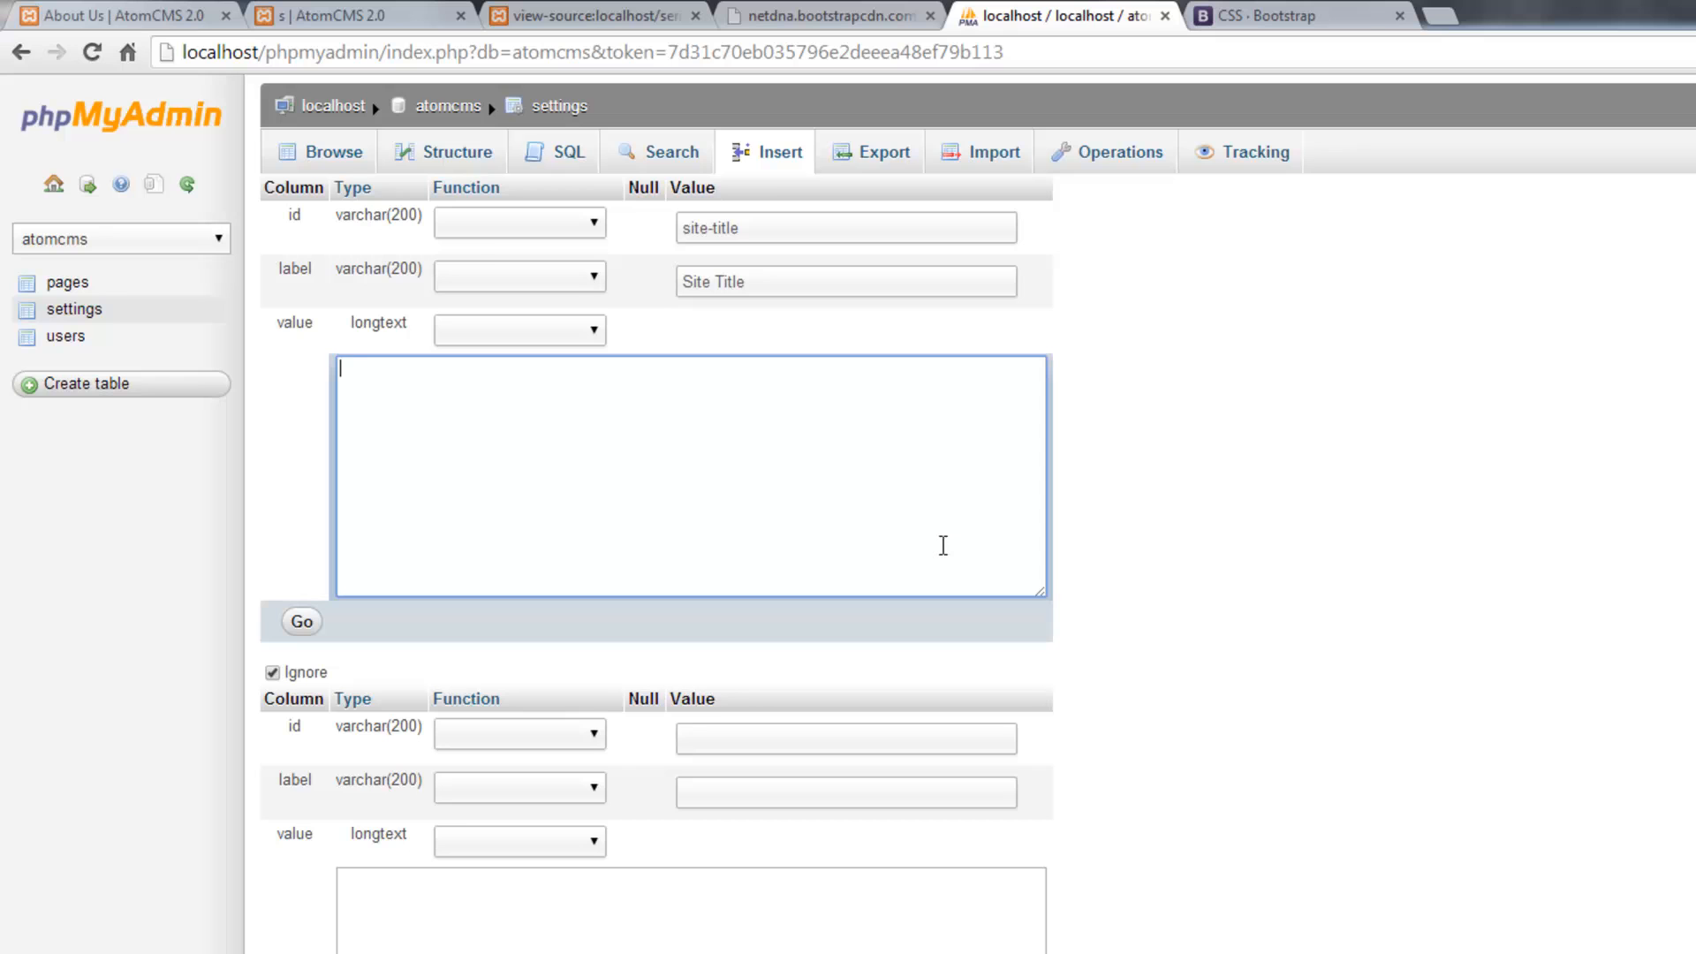
type("AtomCMS")
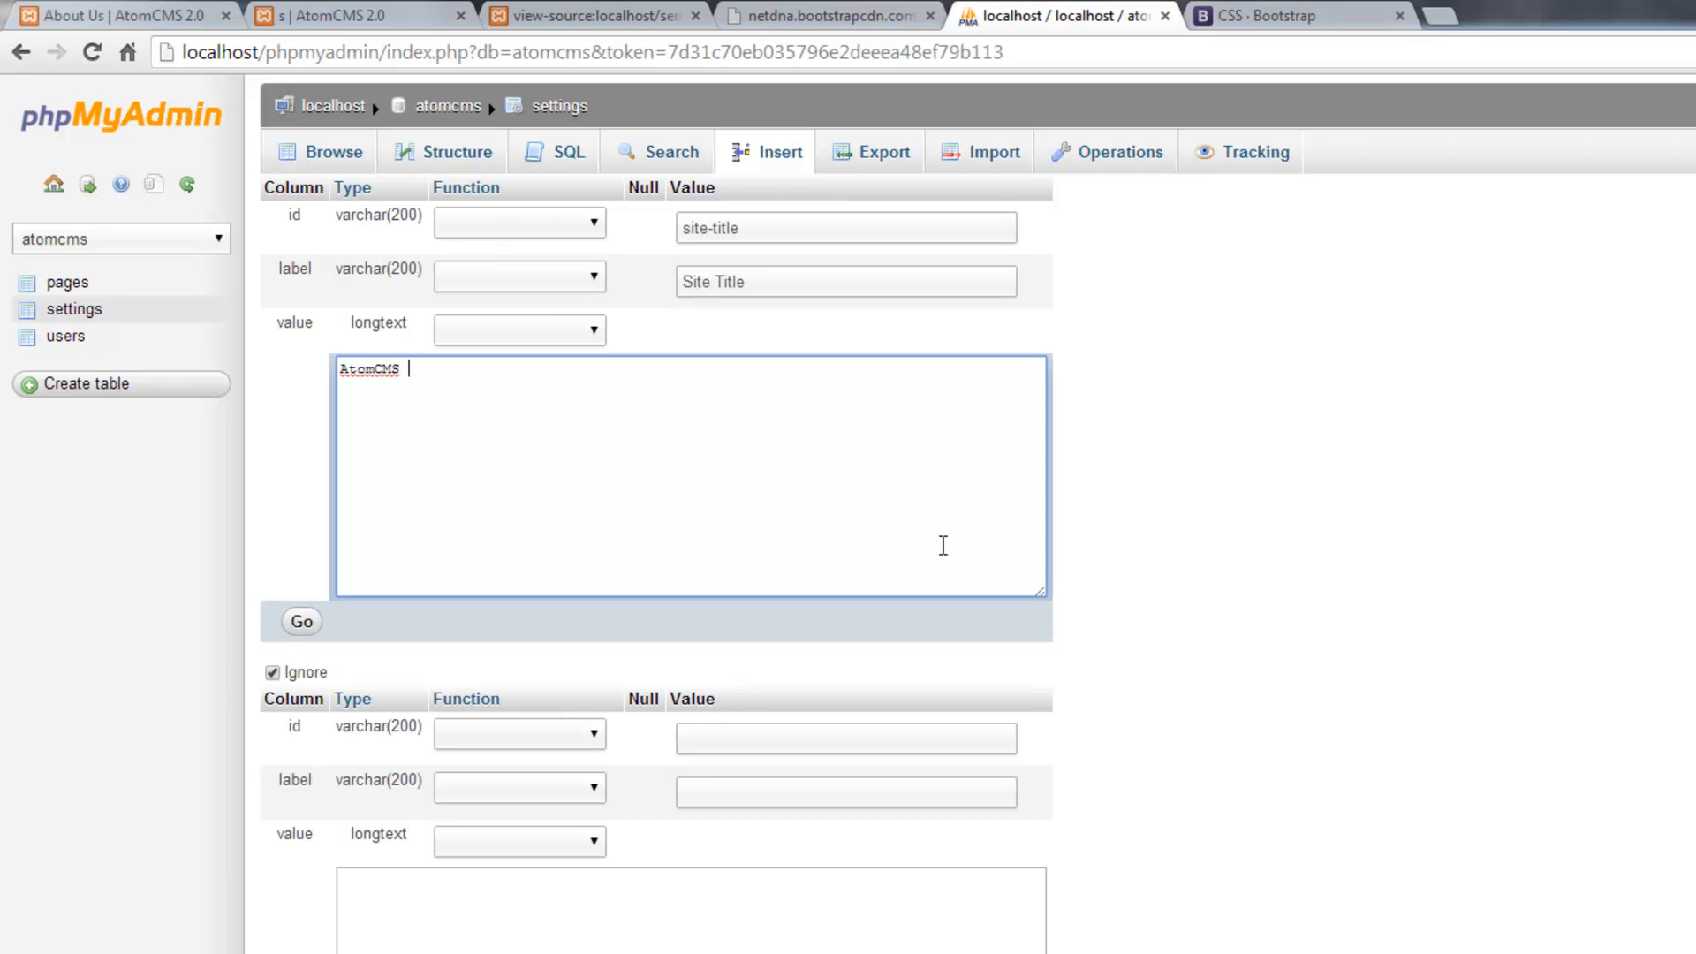
type("2.0")
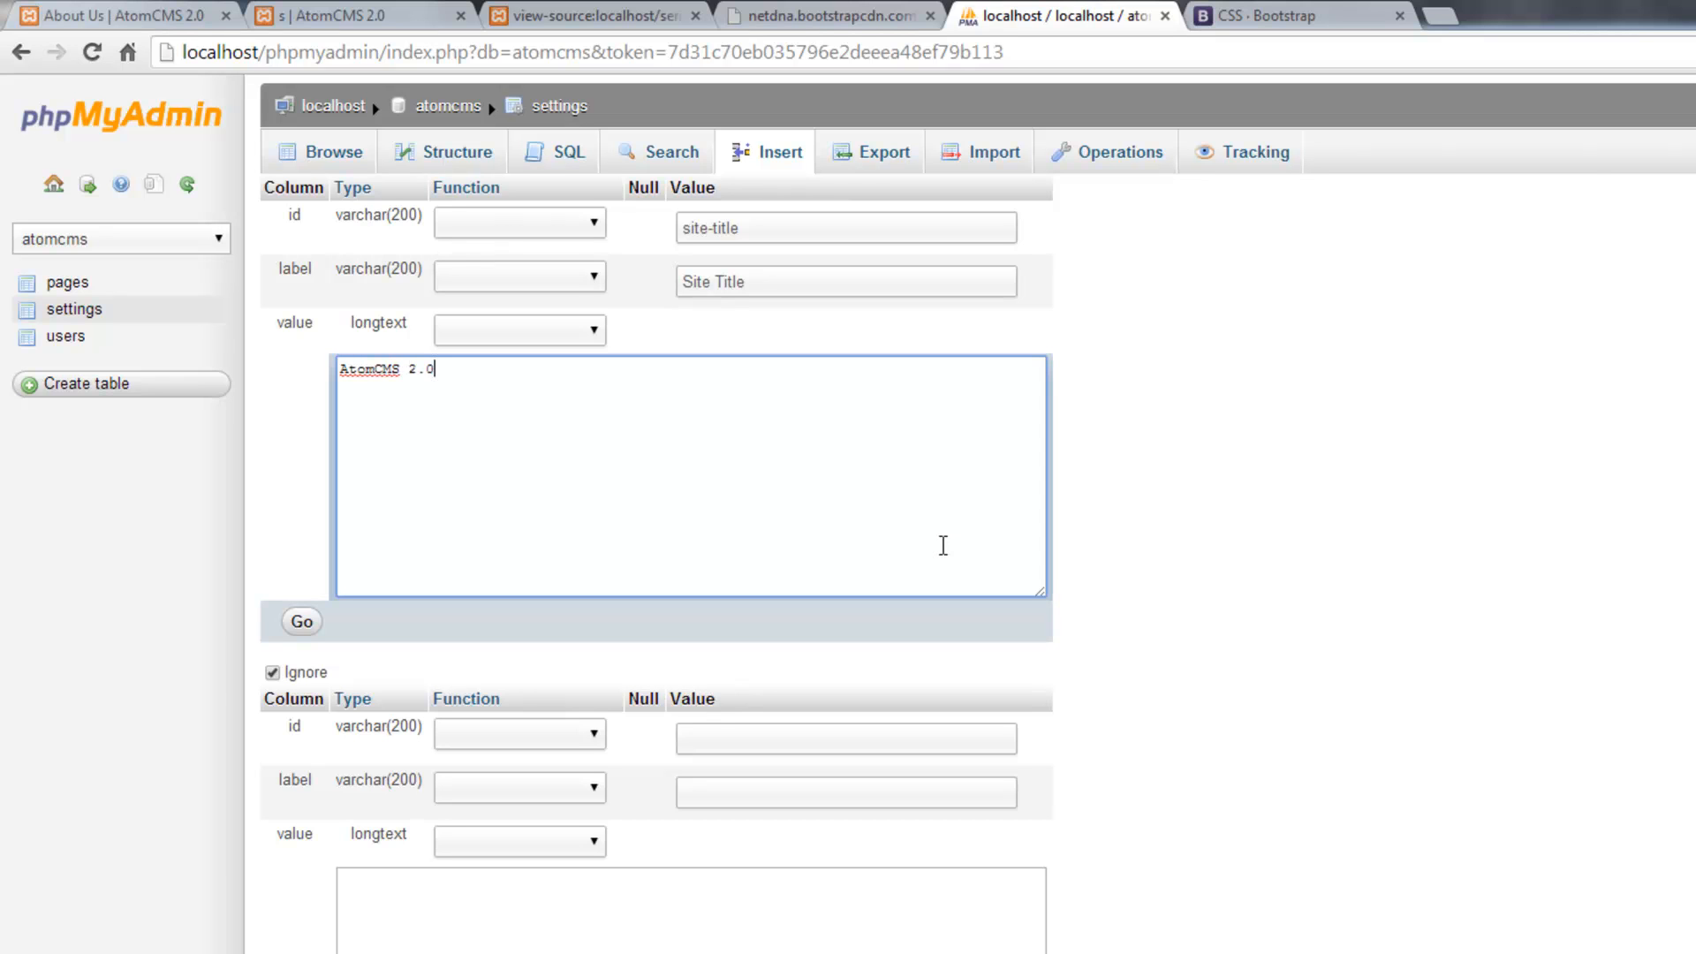
mouse_move(375, 617)
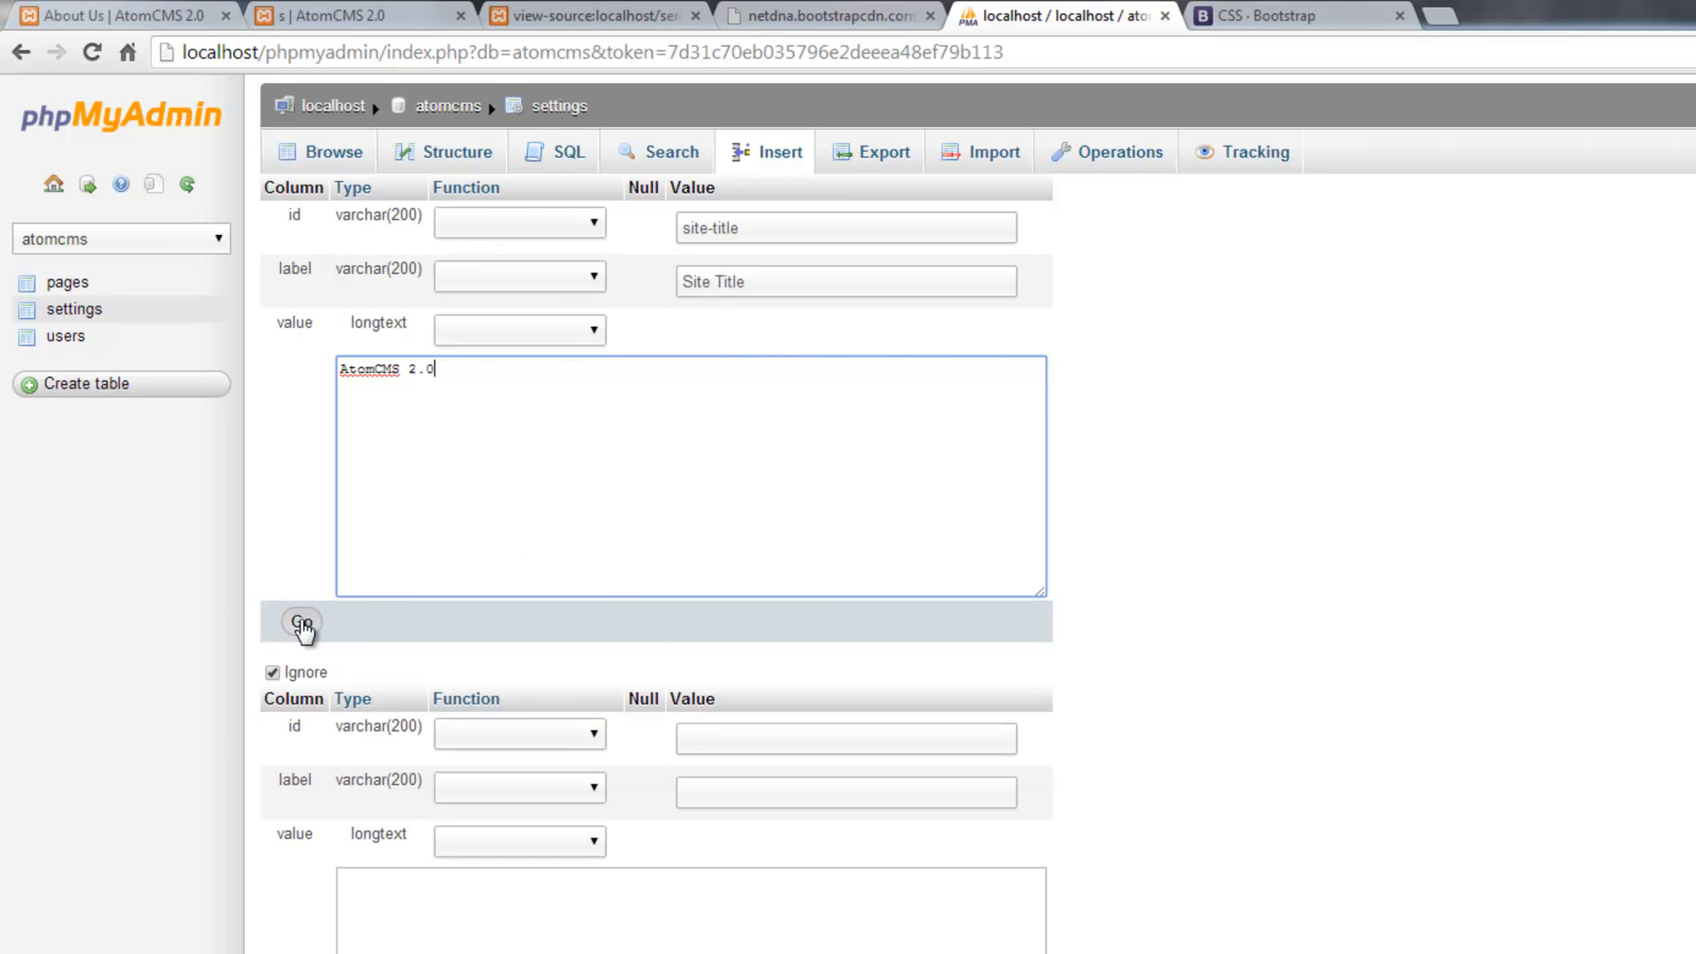
left_click(303, 623)
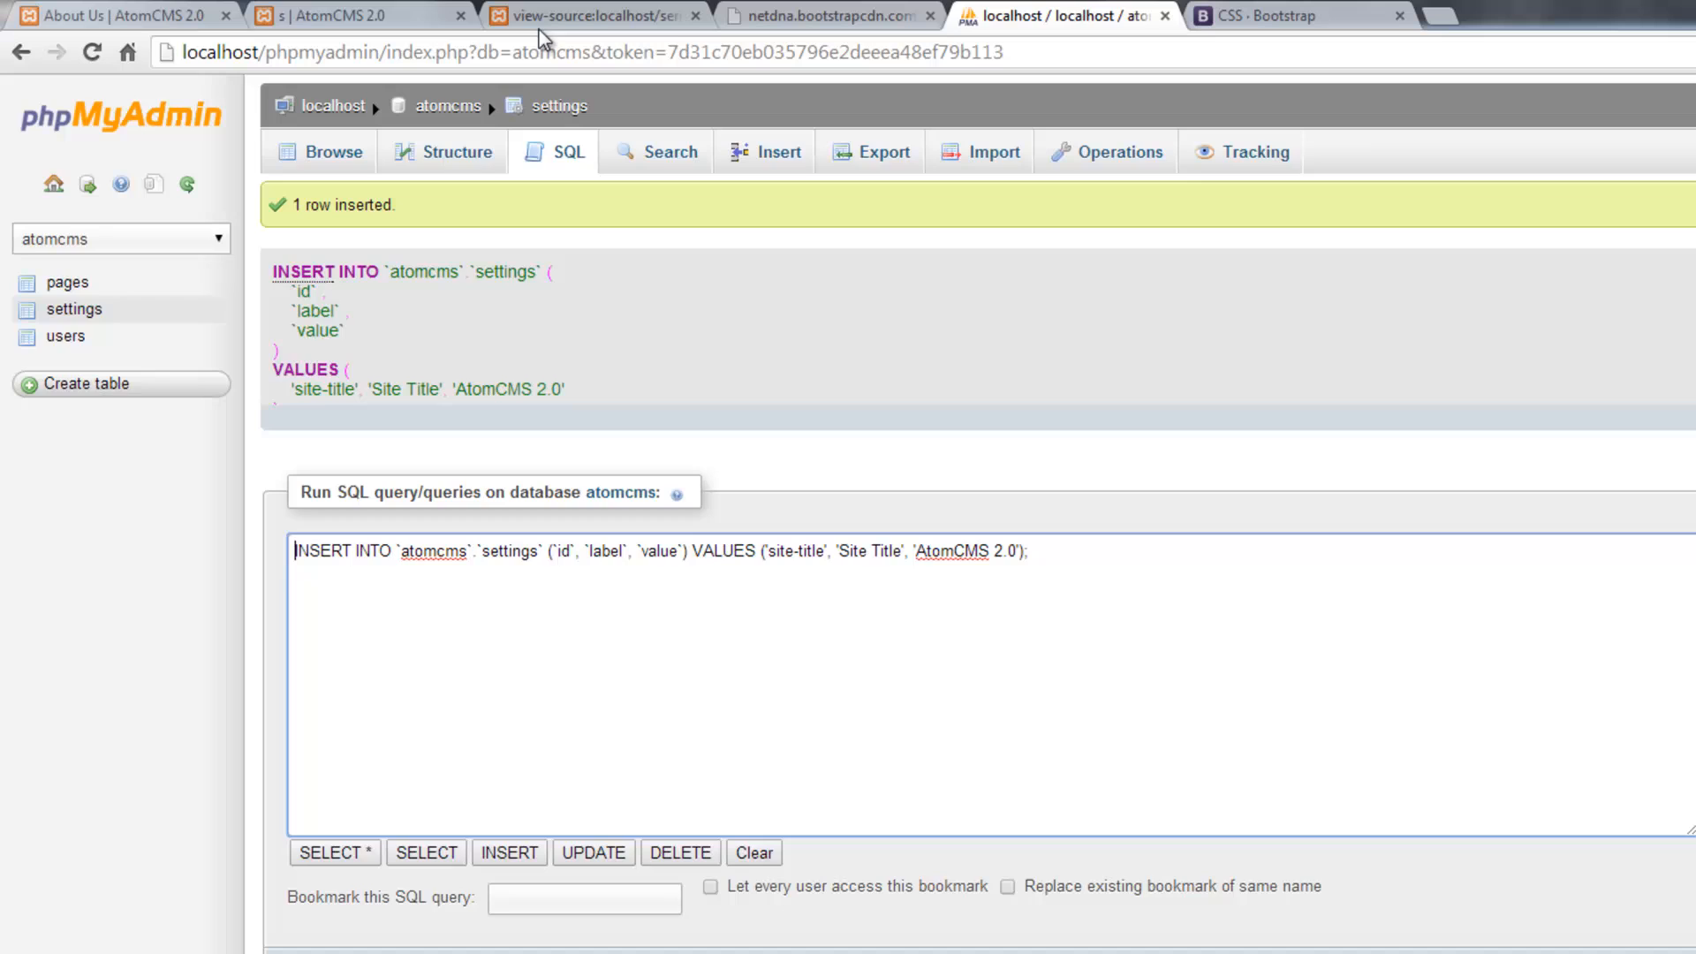
Step: Check the updated AtomCMS Site Settings page, then view Bootstrap's inline form documentation
left_click(357, 15)
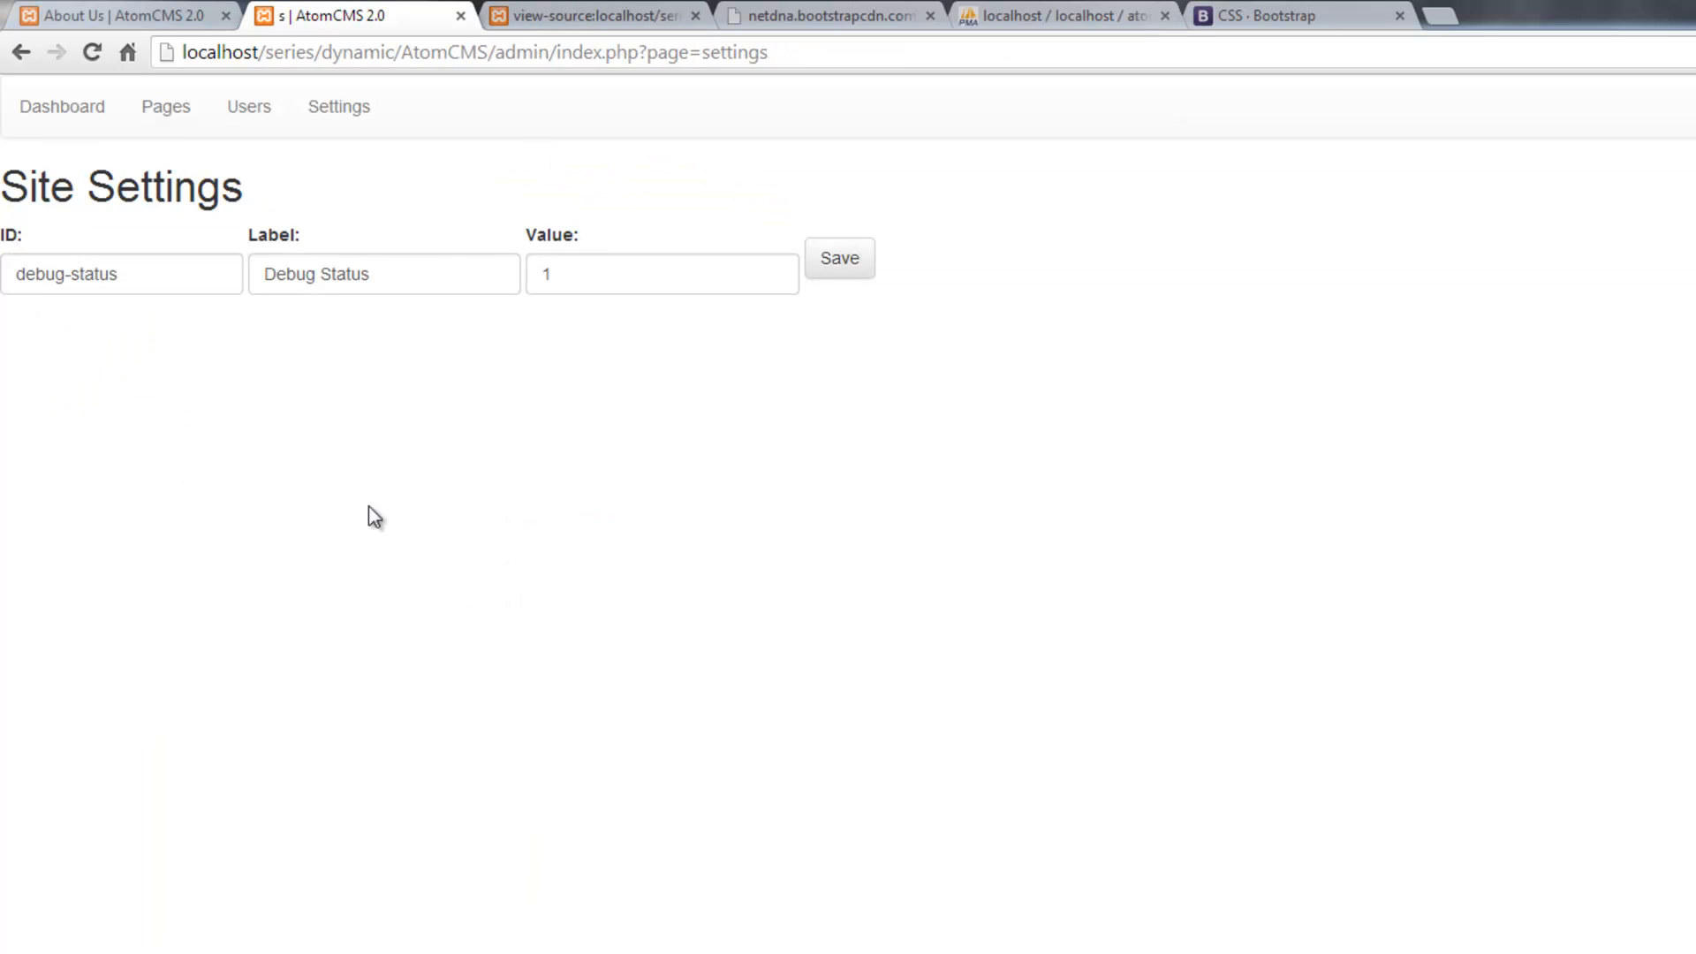
mouse_move(165, 106)
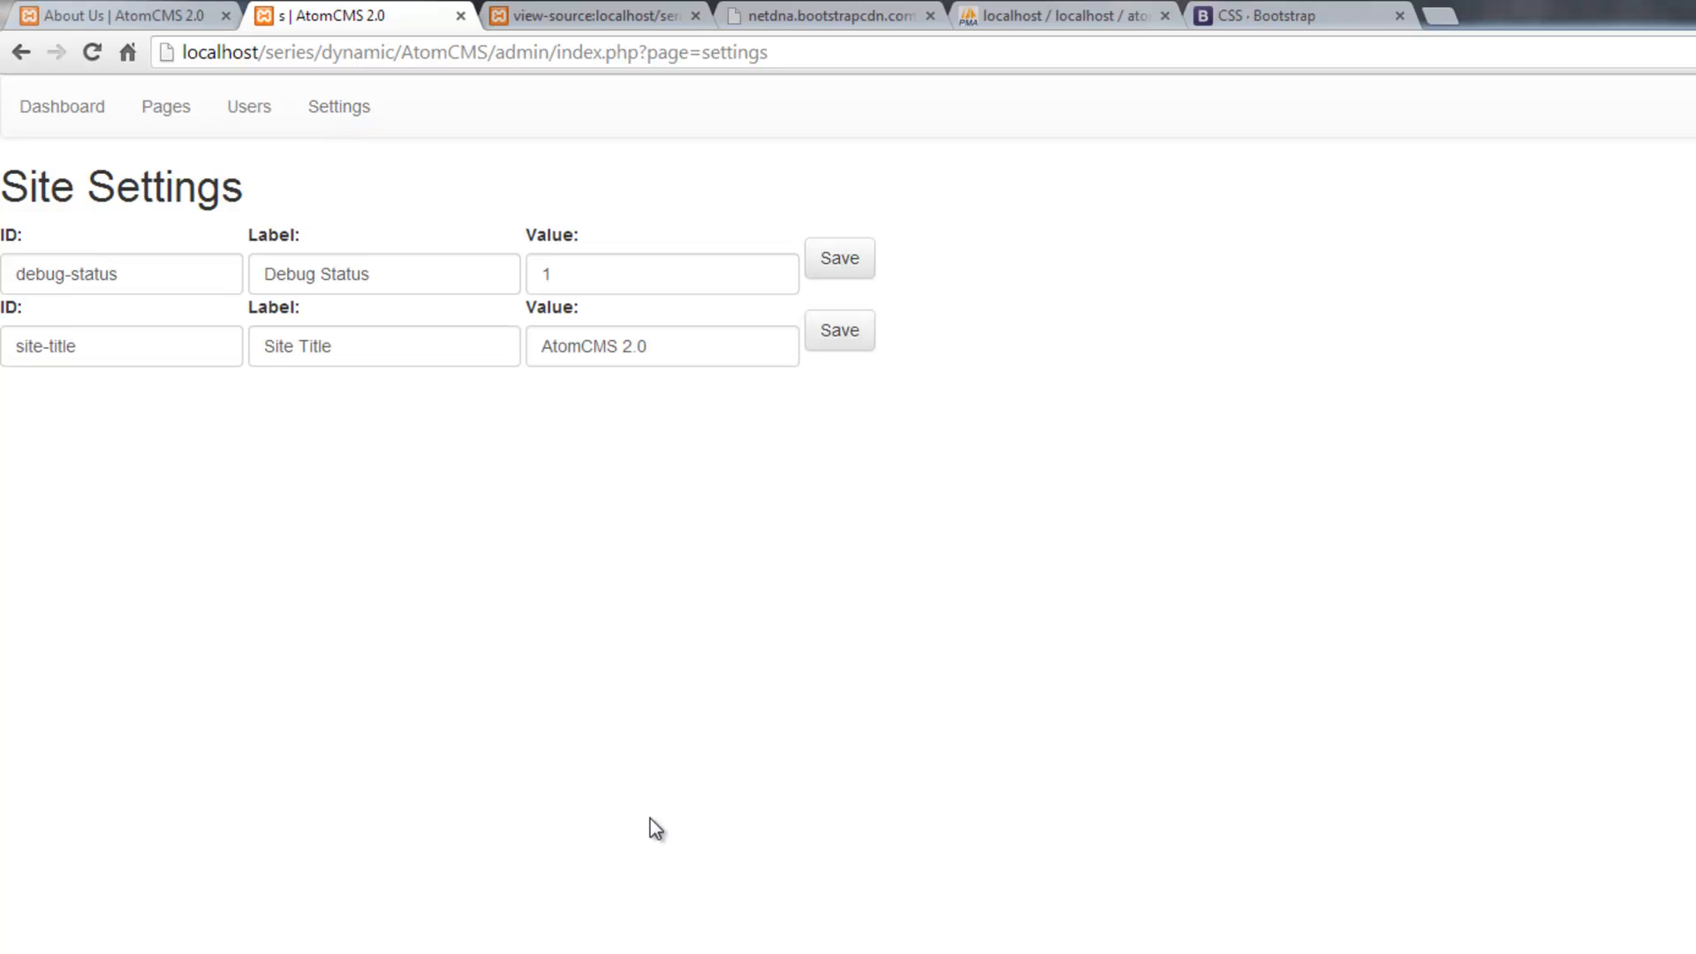
mouse_move(179, 403)
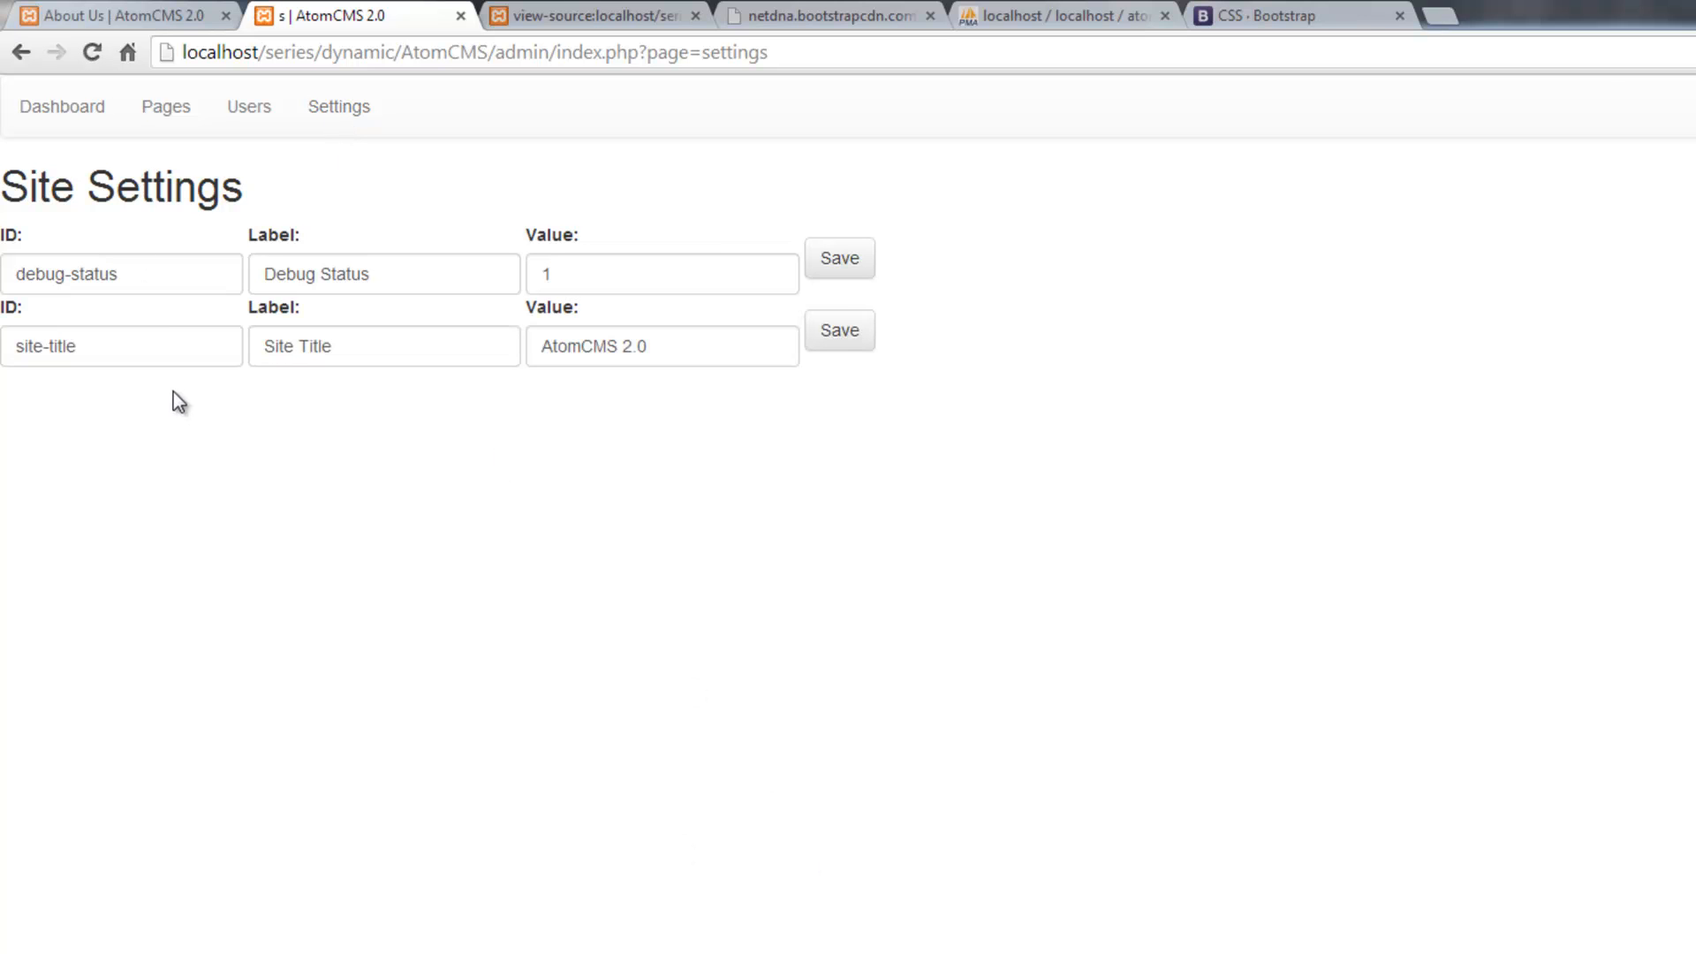
mouse_move(690, 598)
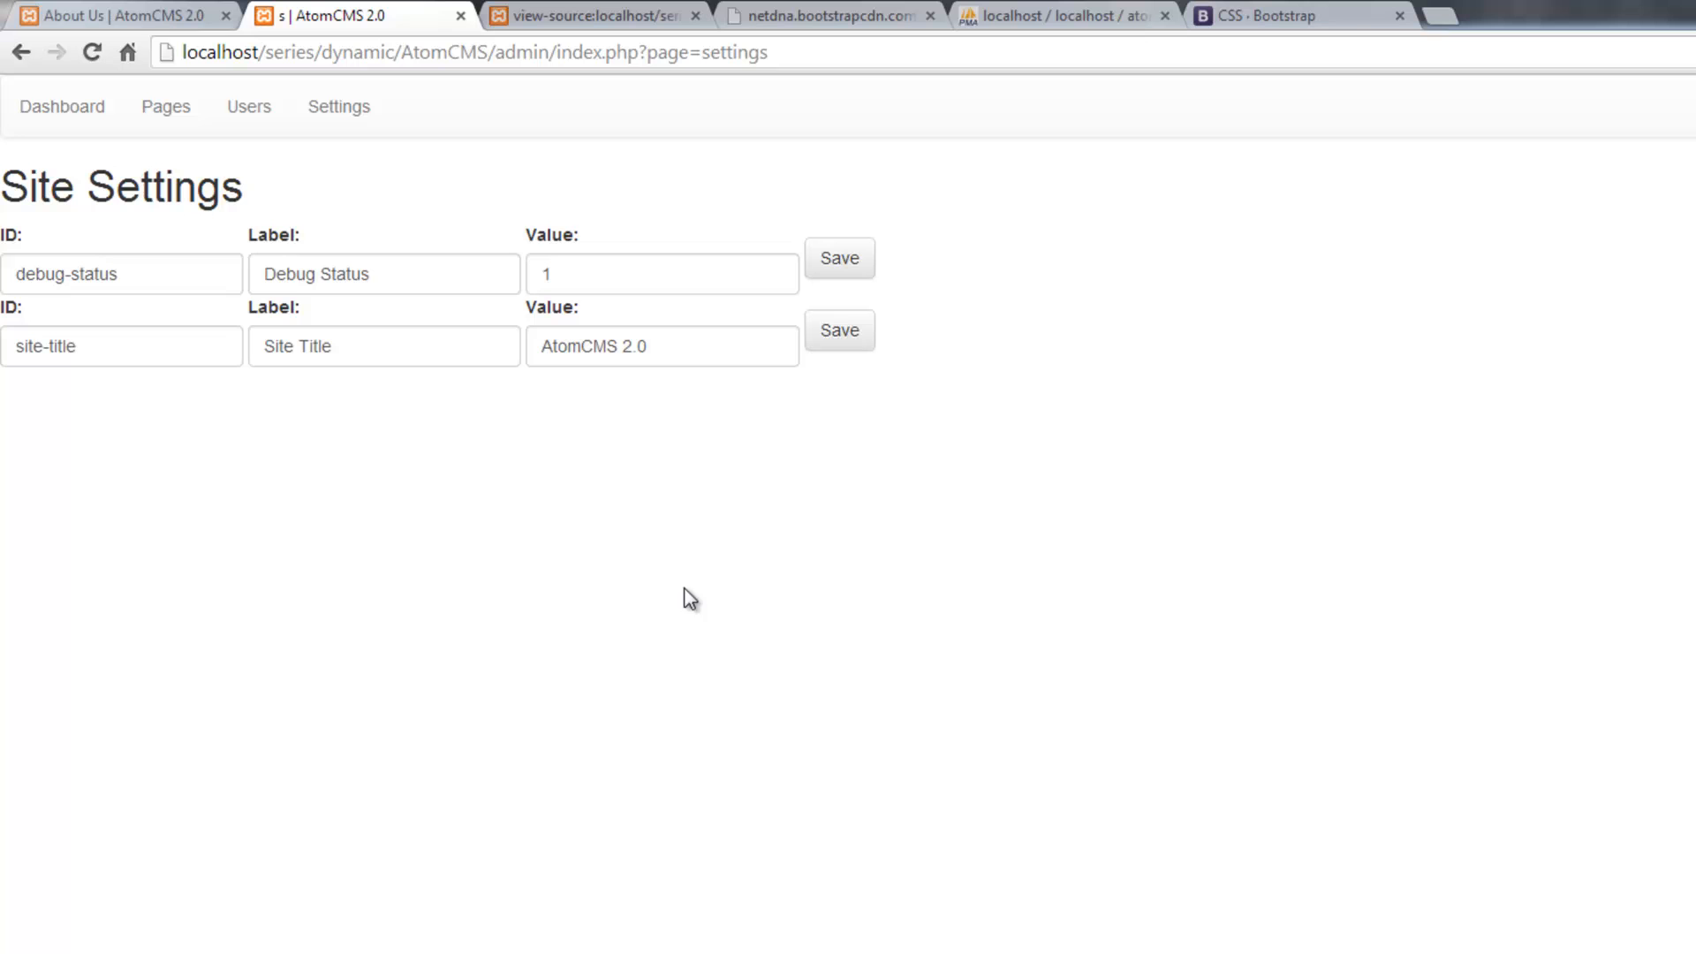
mouse_move(718, 936)
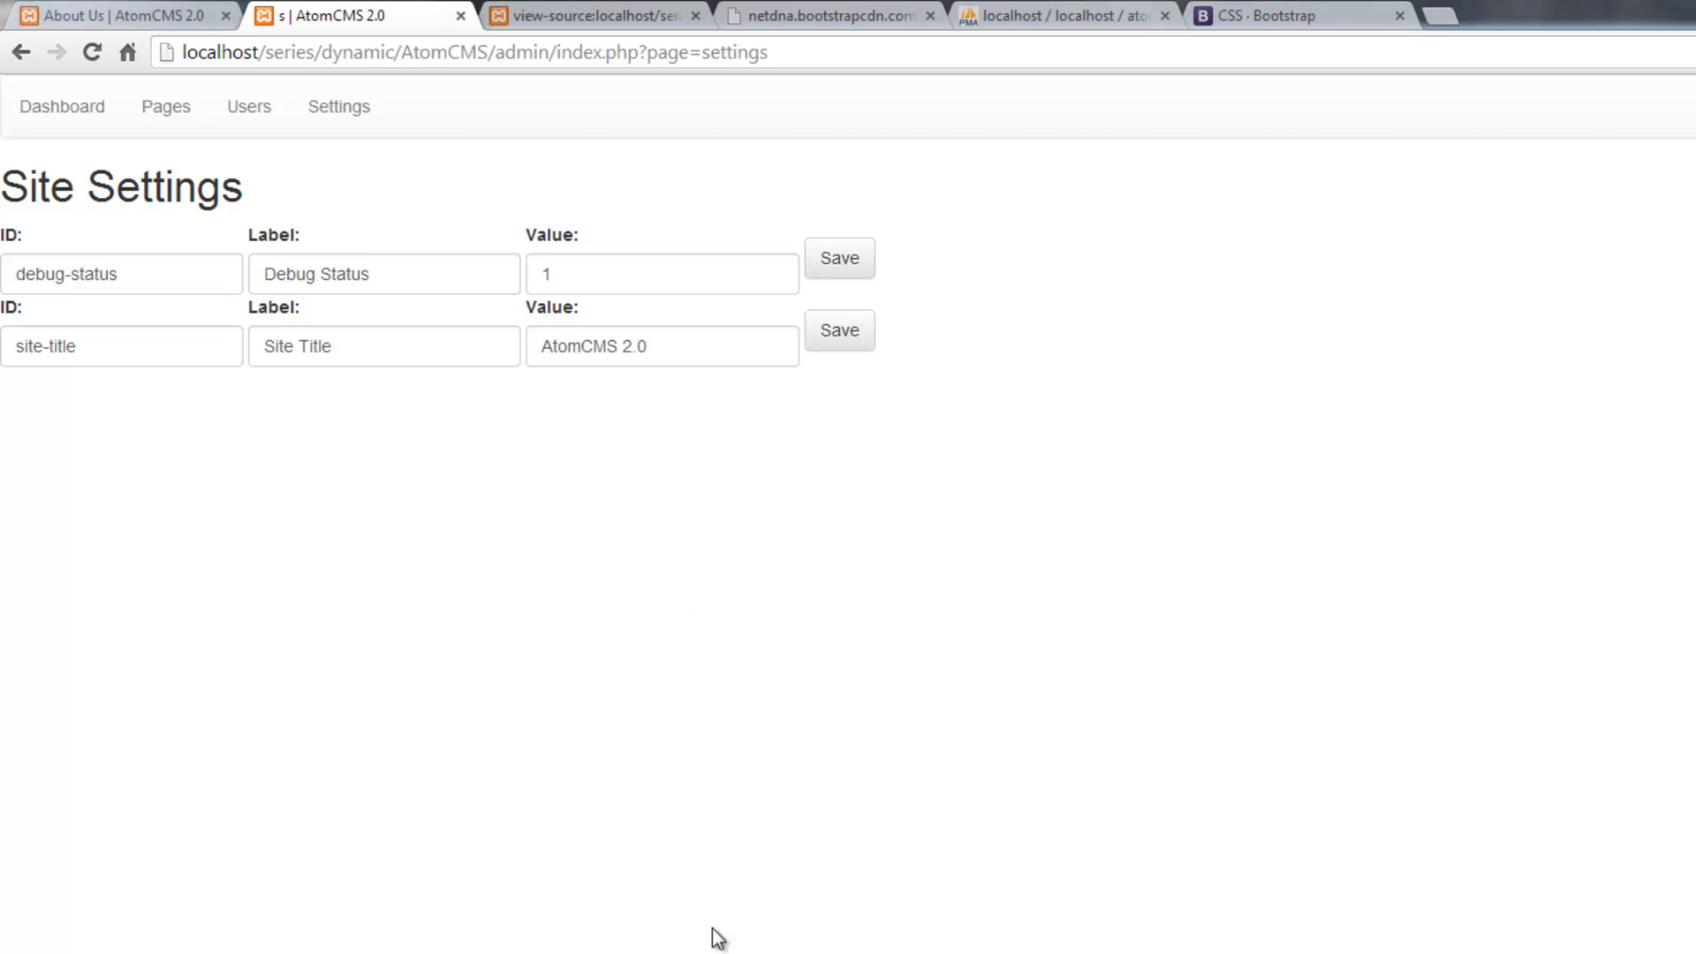
left_click(1276, 15)
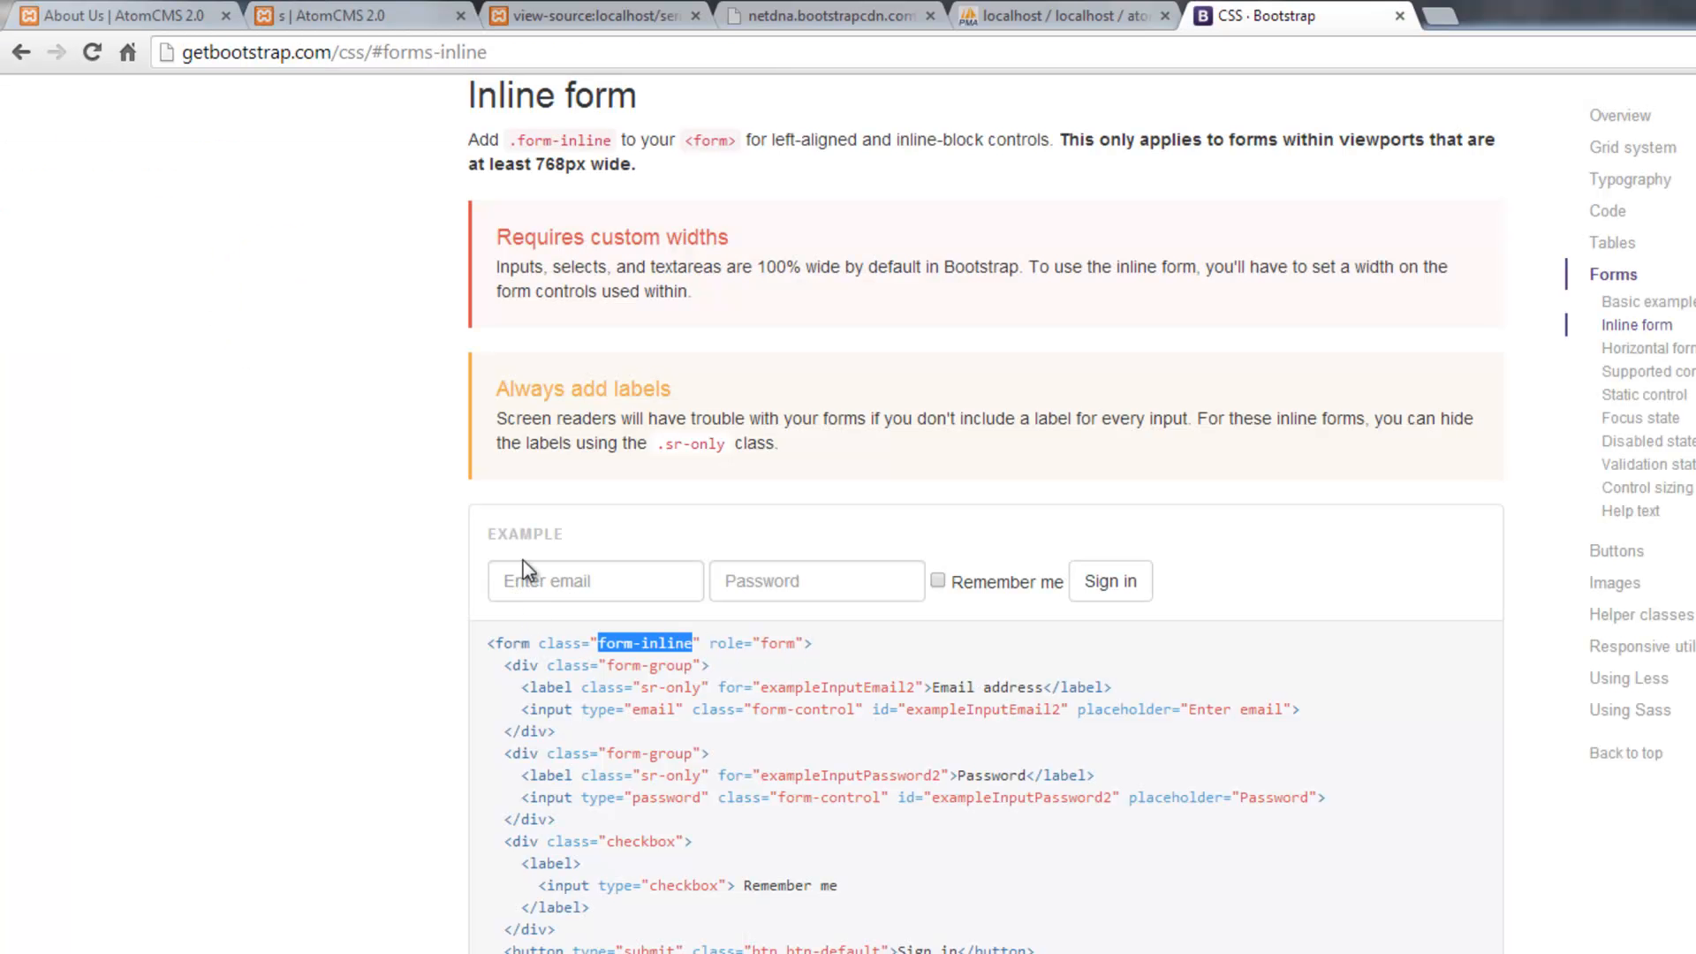
mouse_move(837, 569)
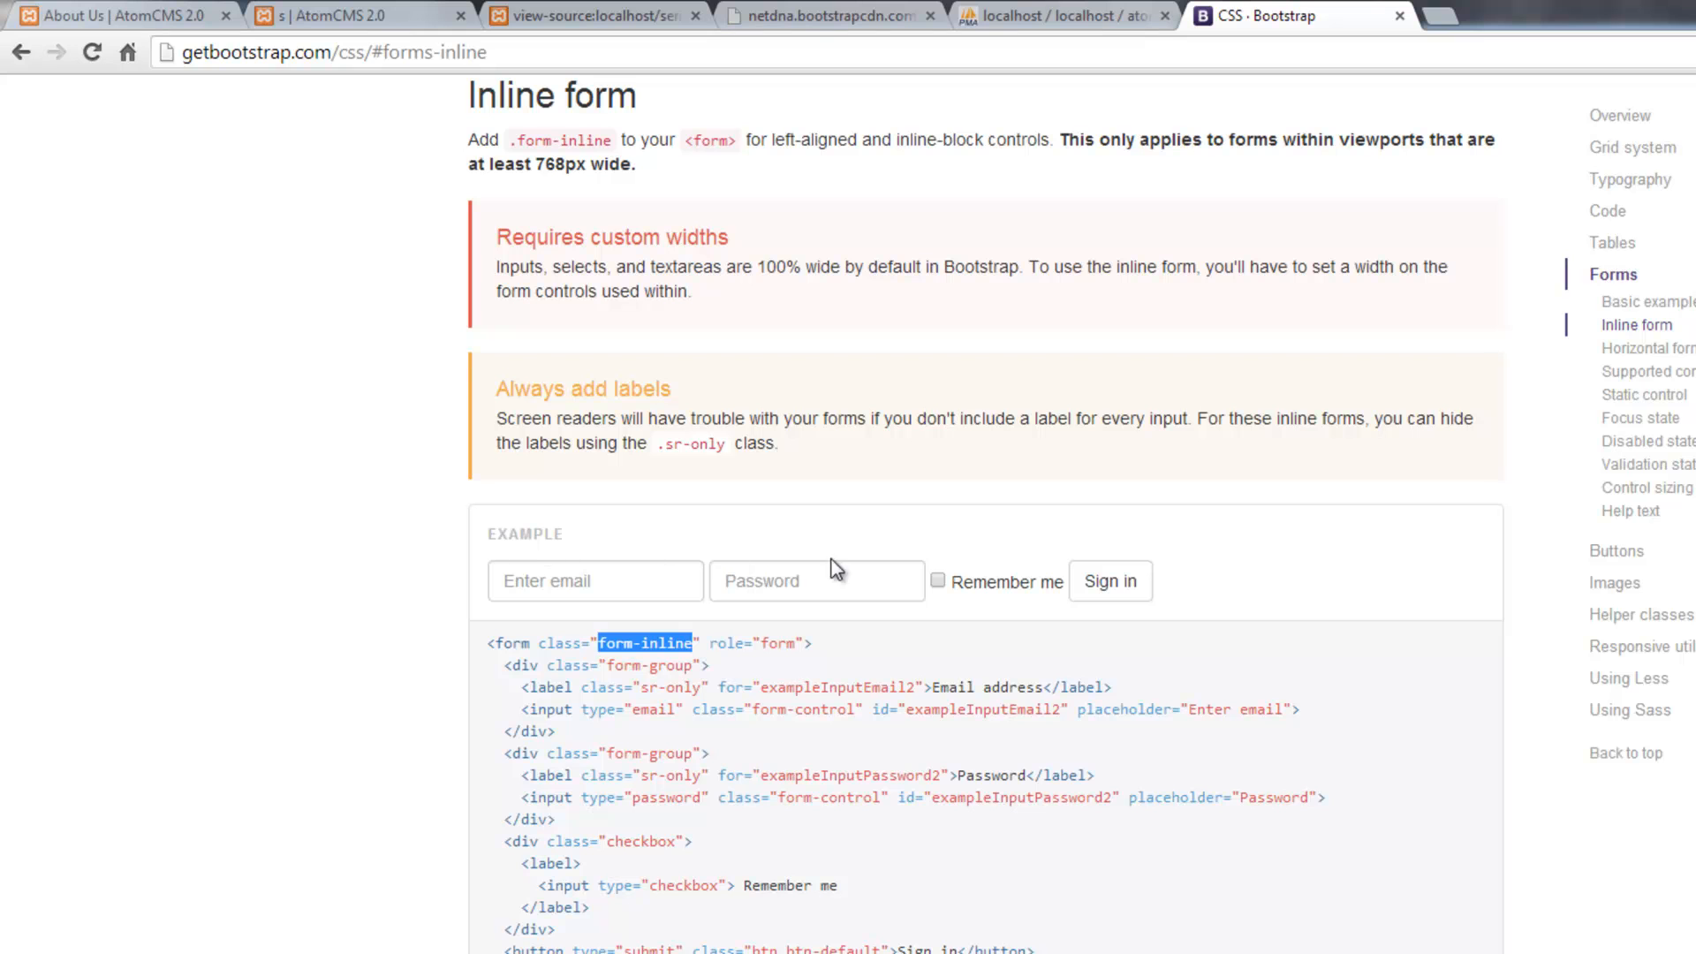
mouse_move(1102, 558)
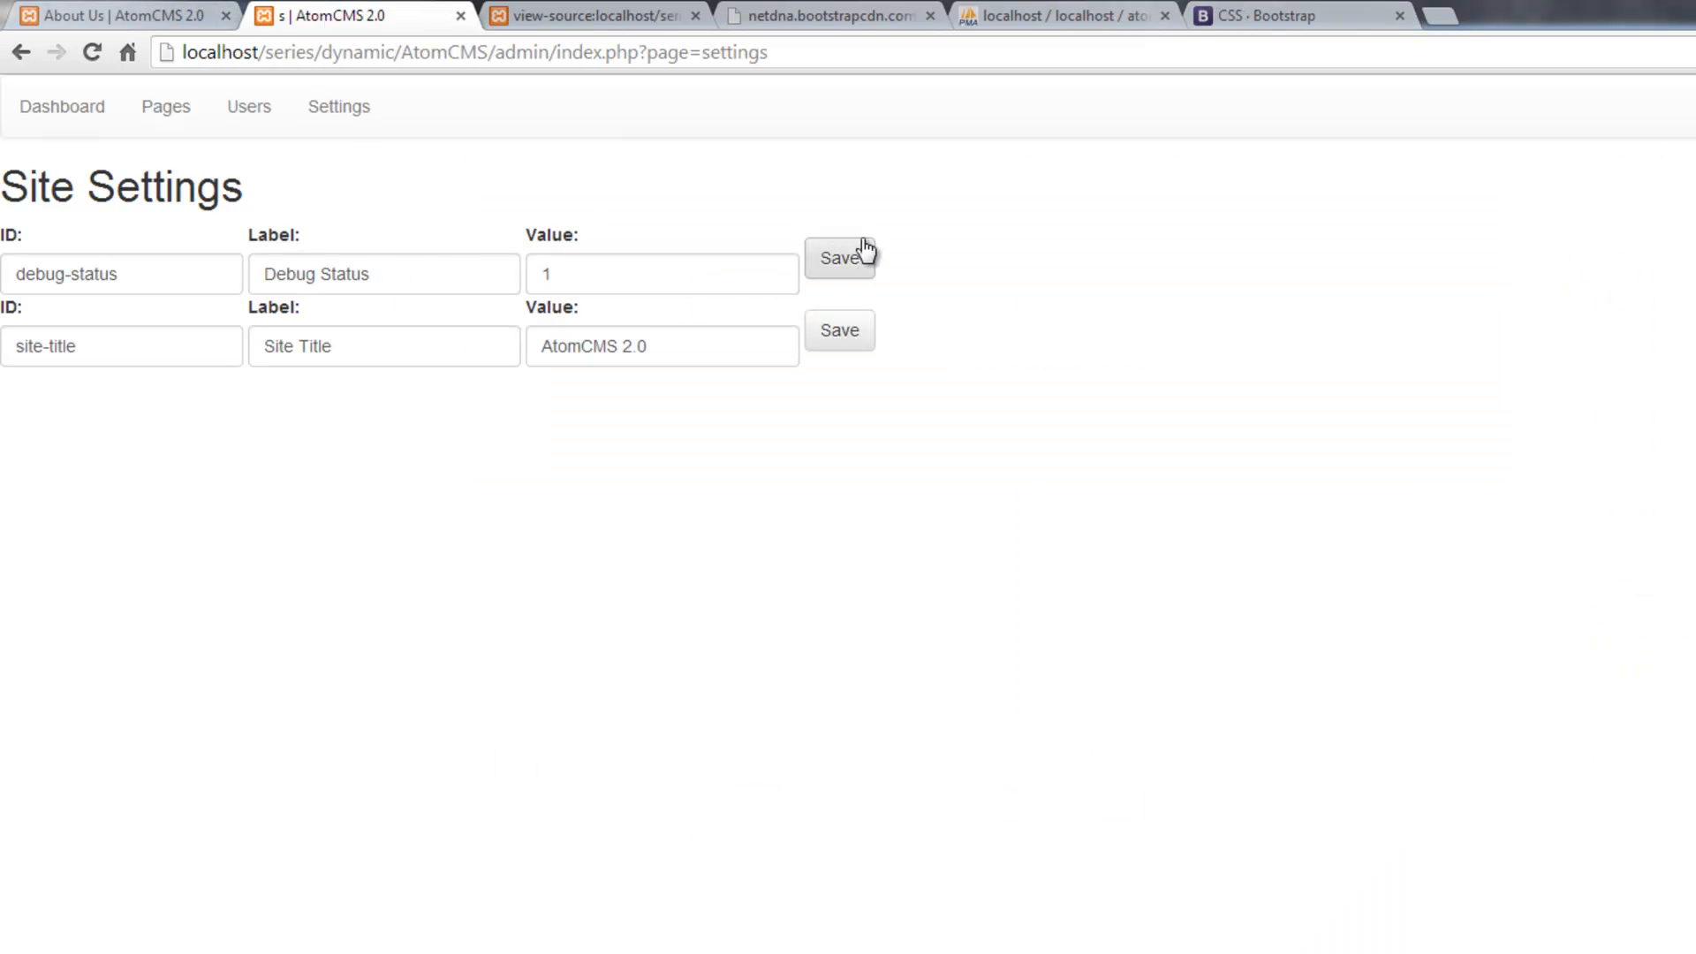
mouse_move(846, 299)
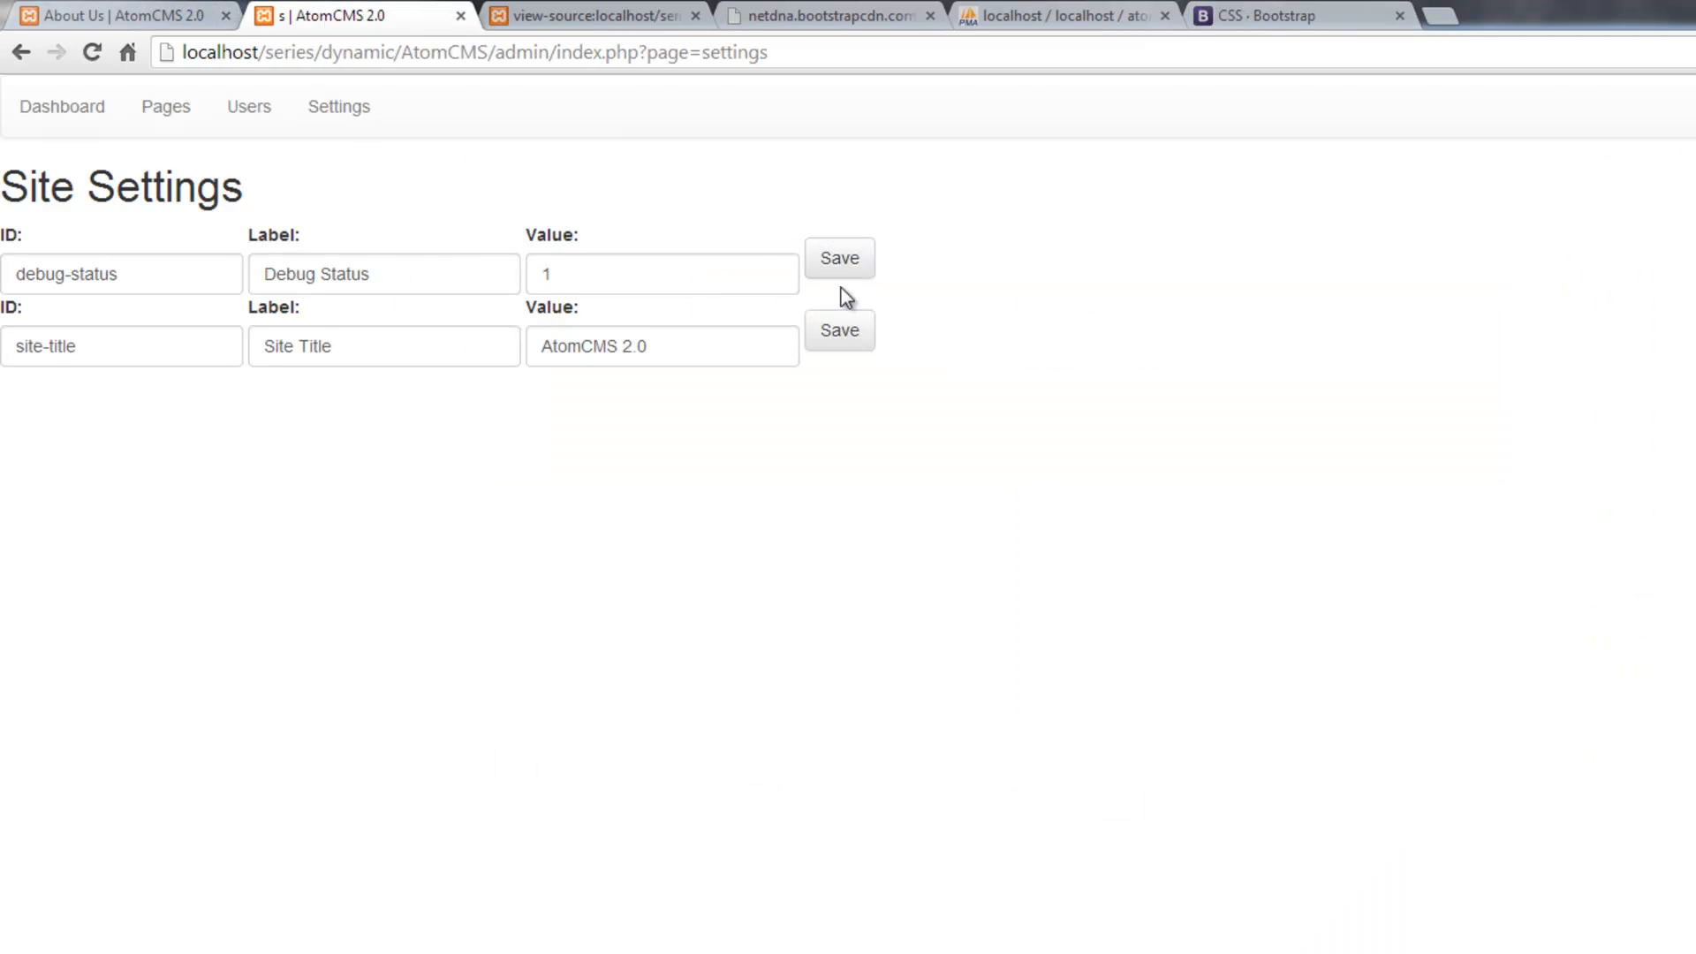
mouse_move(1066, 15)
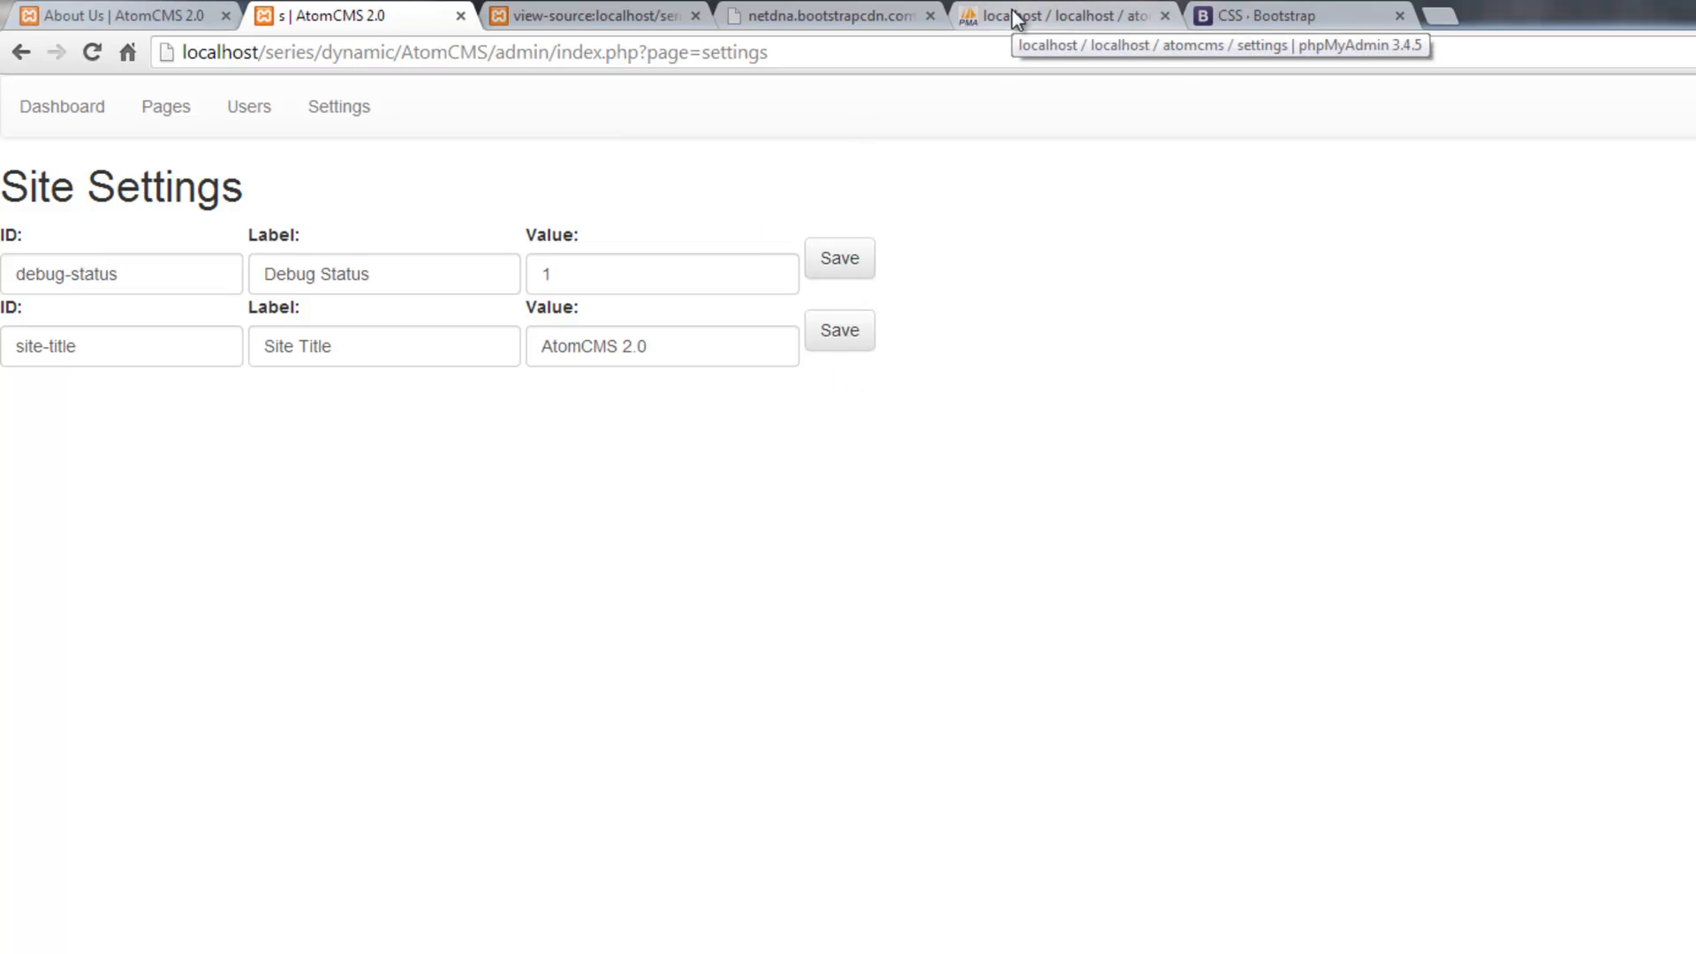
left_click(1287, 15)
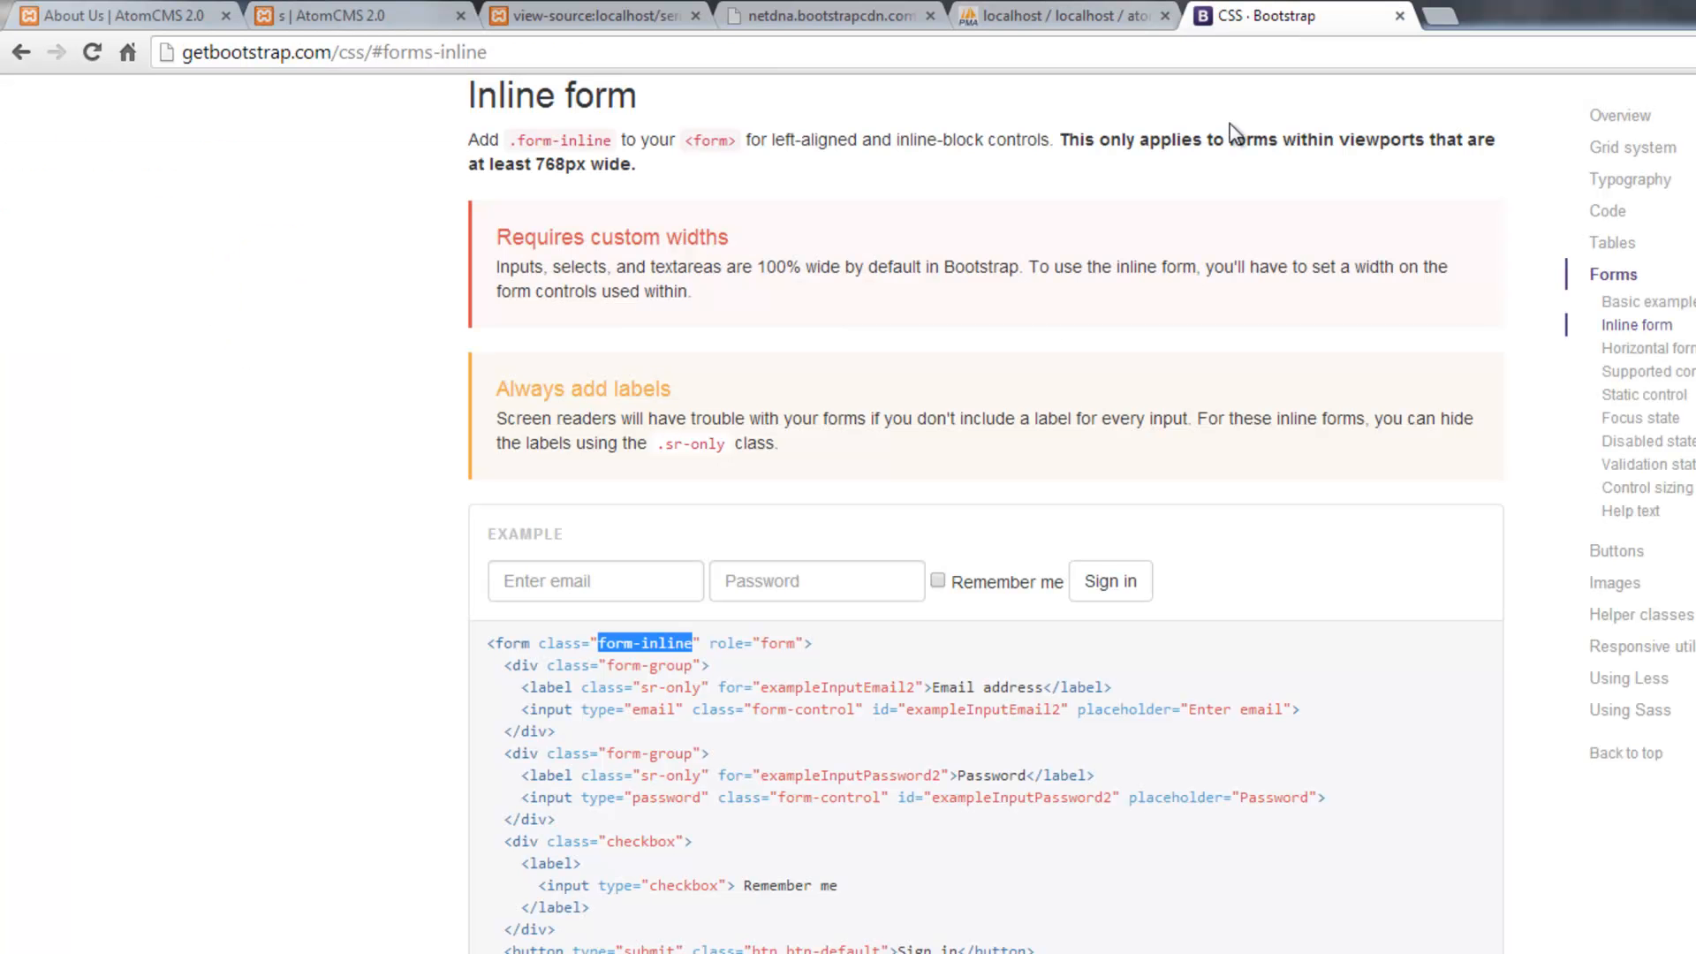
mouse_move(583, 684)
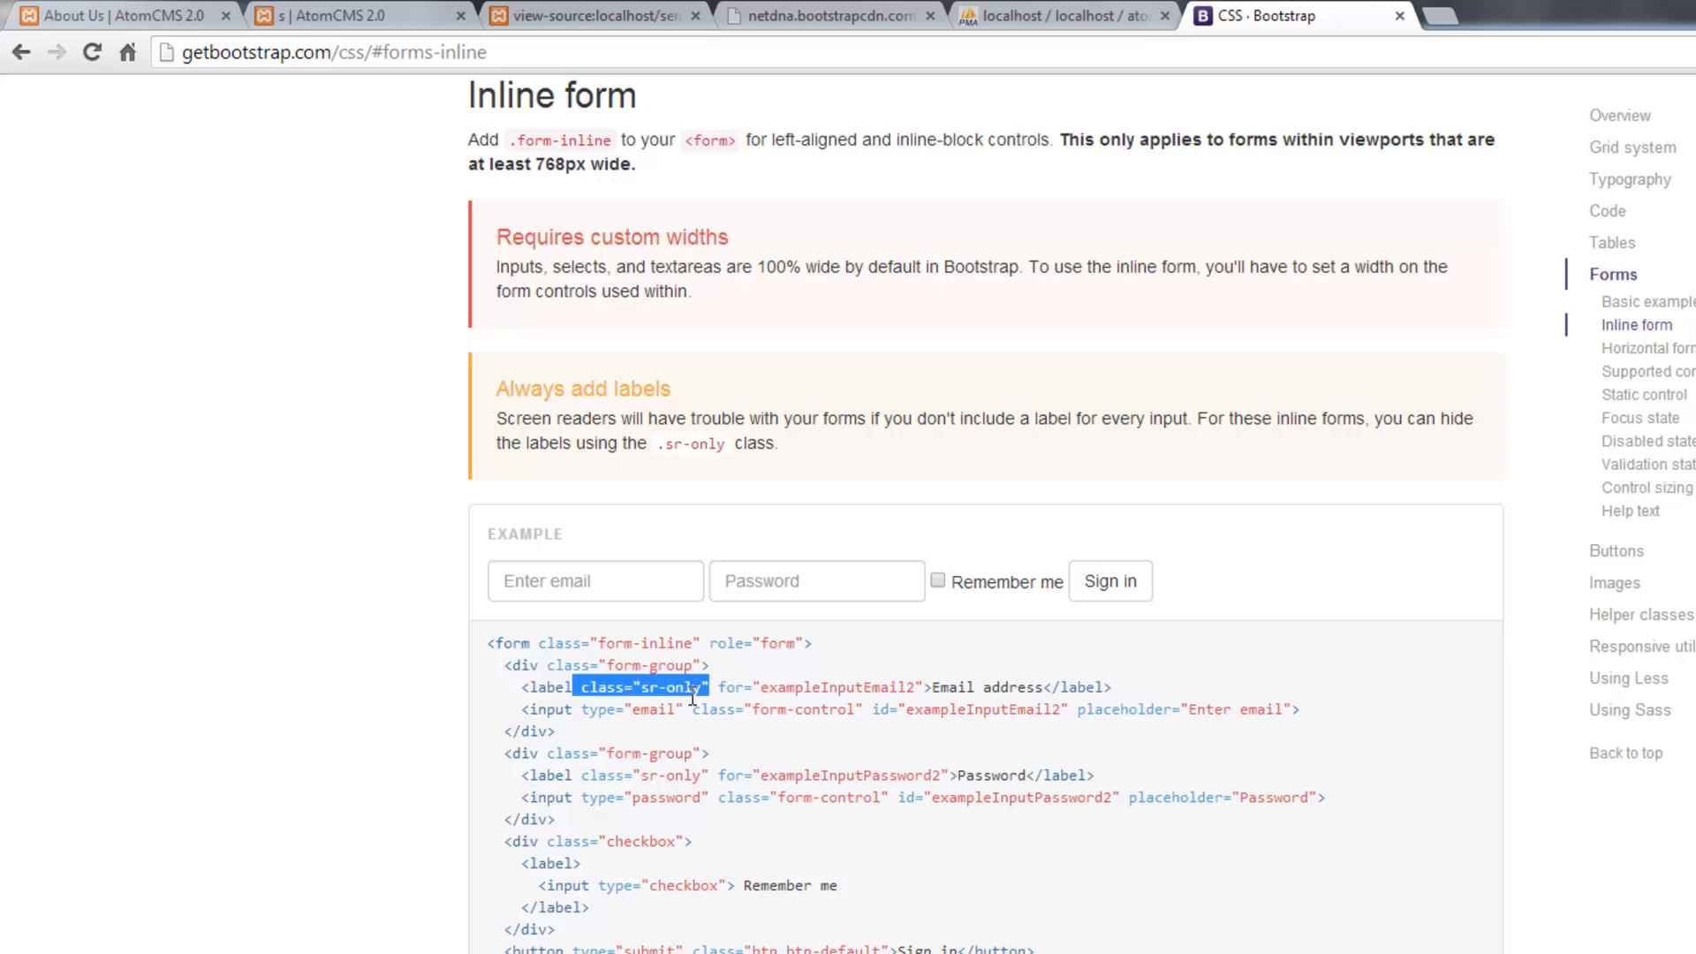
mouse_move(708, 665)
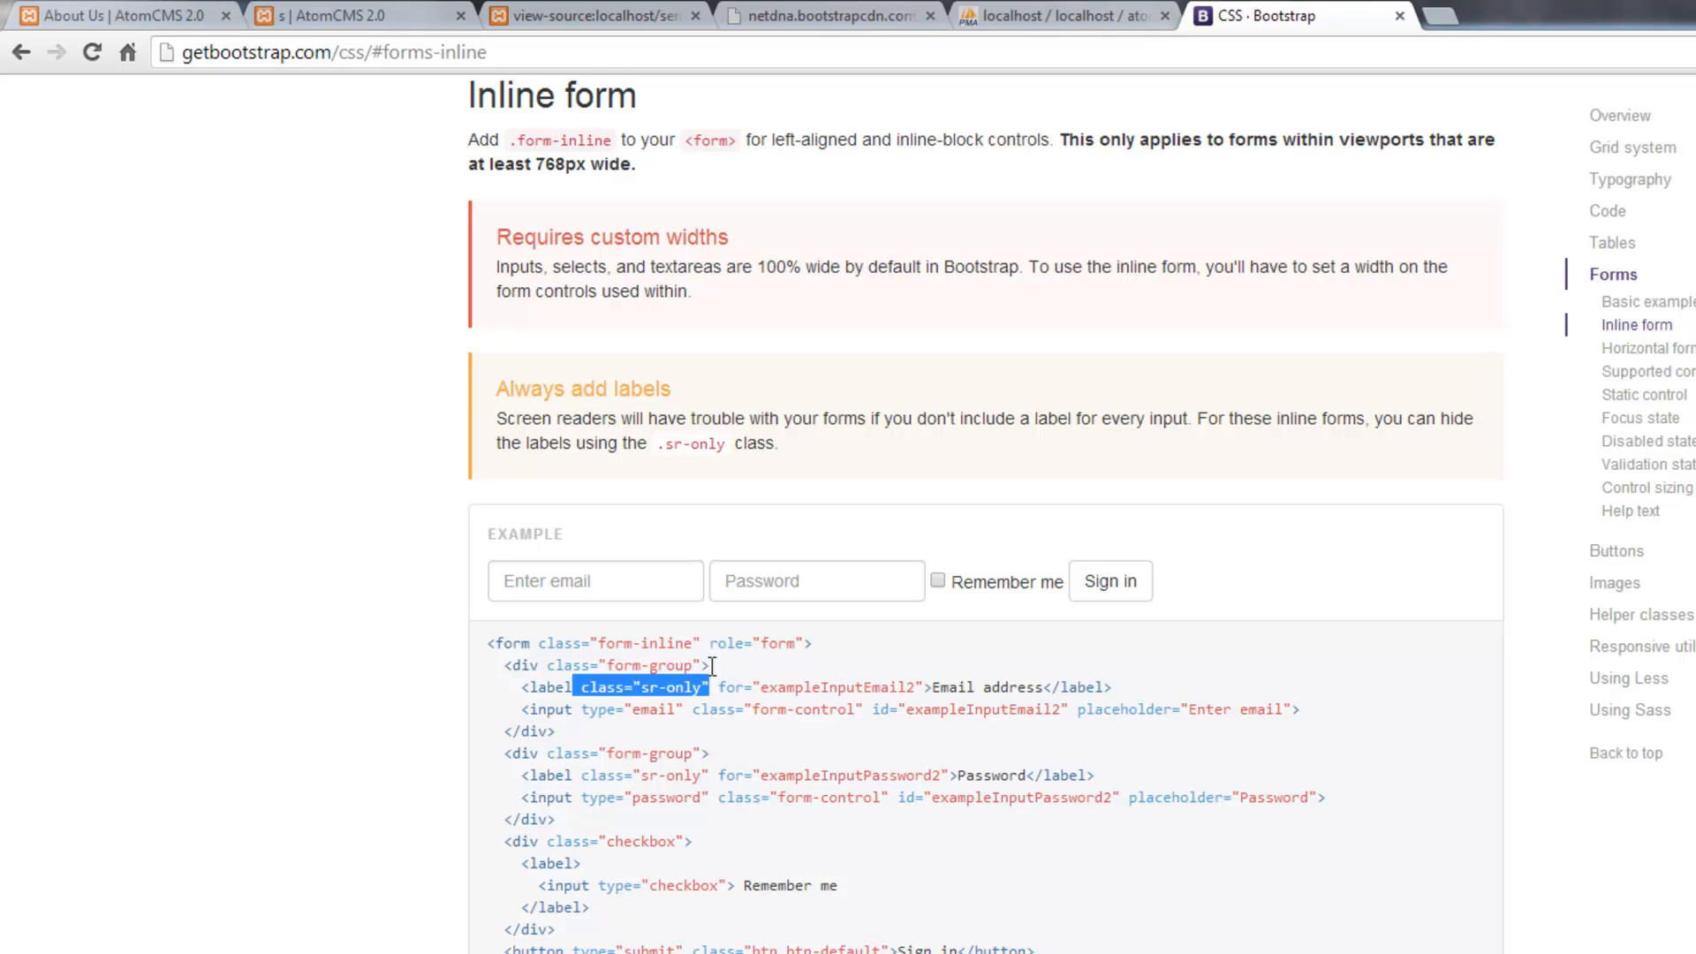
mouse_move(569, 681)
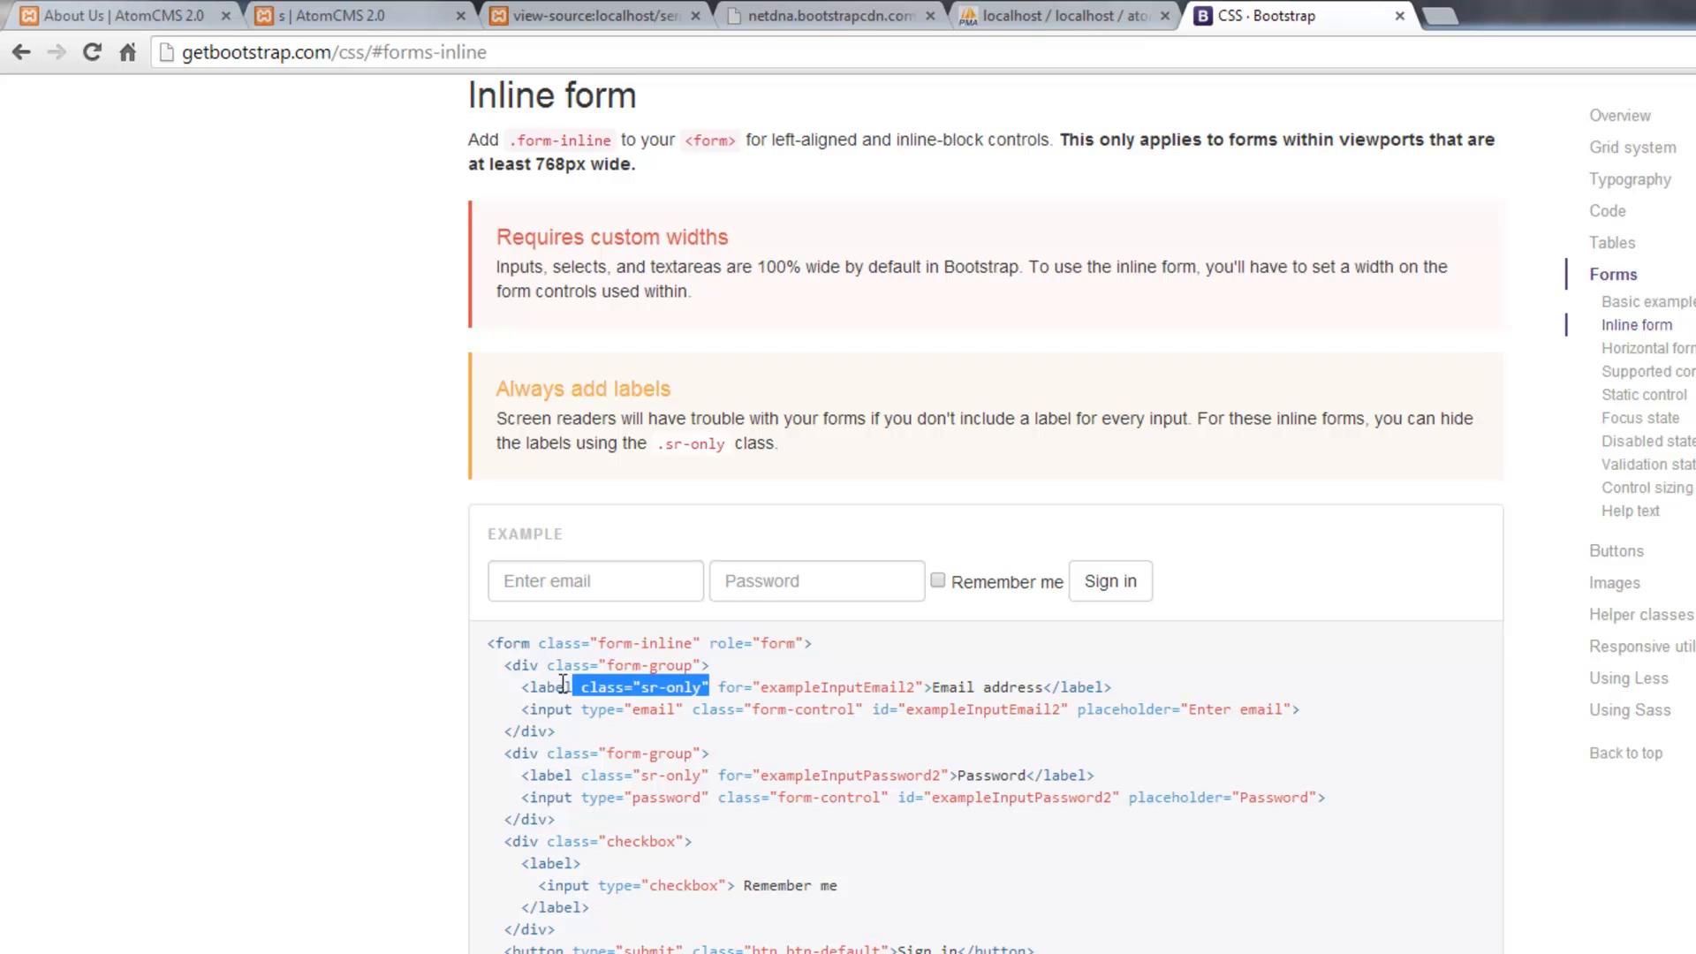
left_click(636, 688)
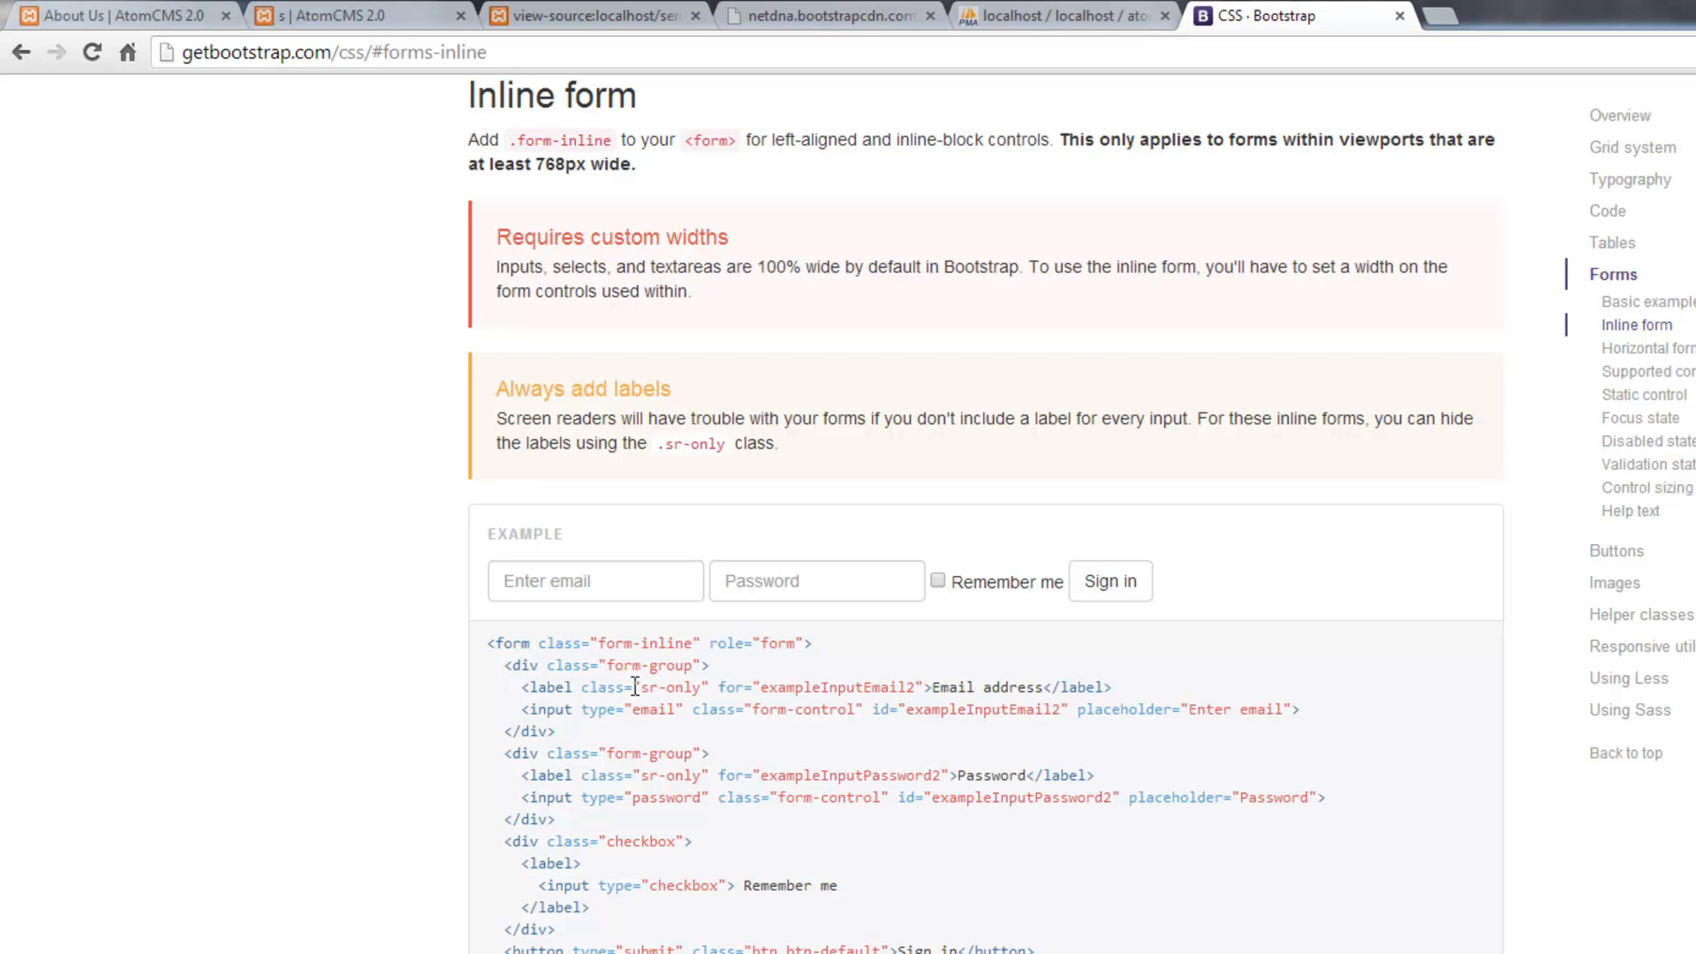
double_click(671, 687)
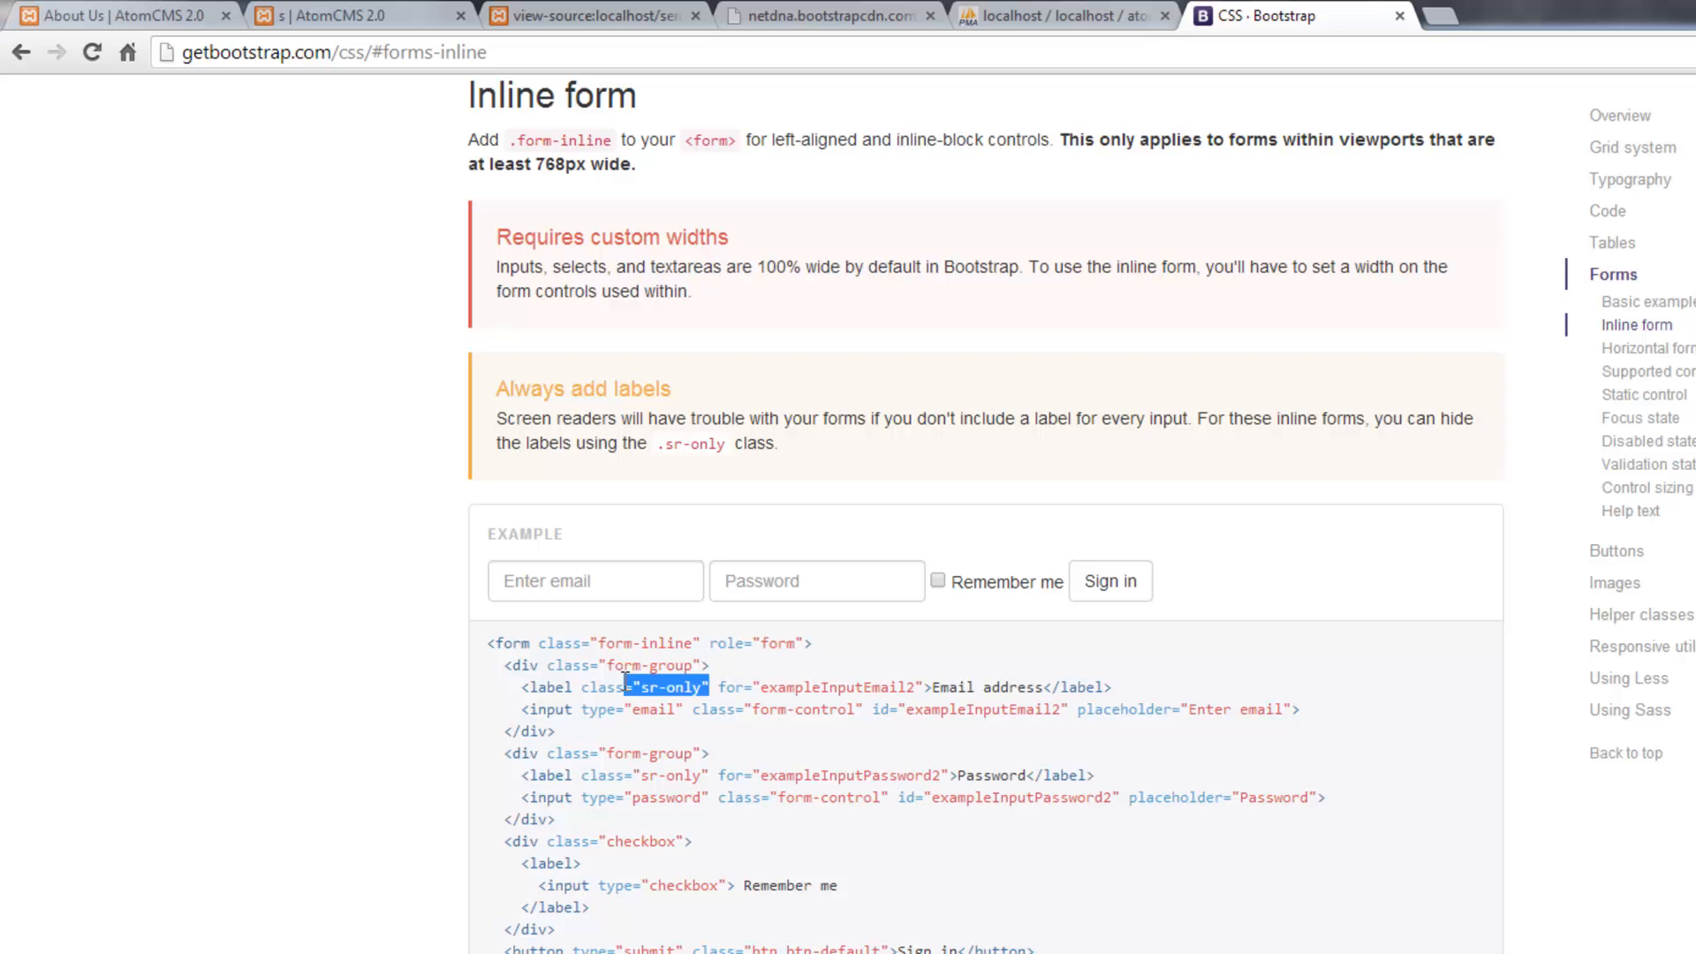
double_click(946, 688)
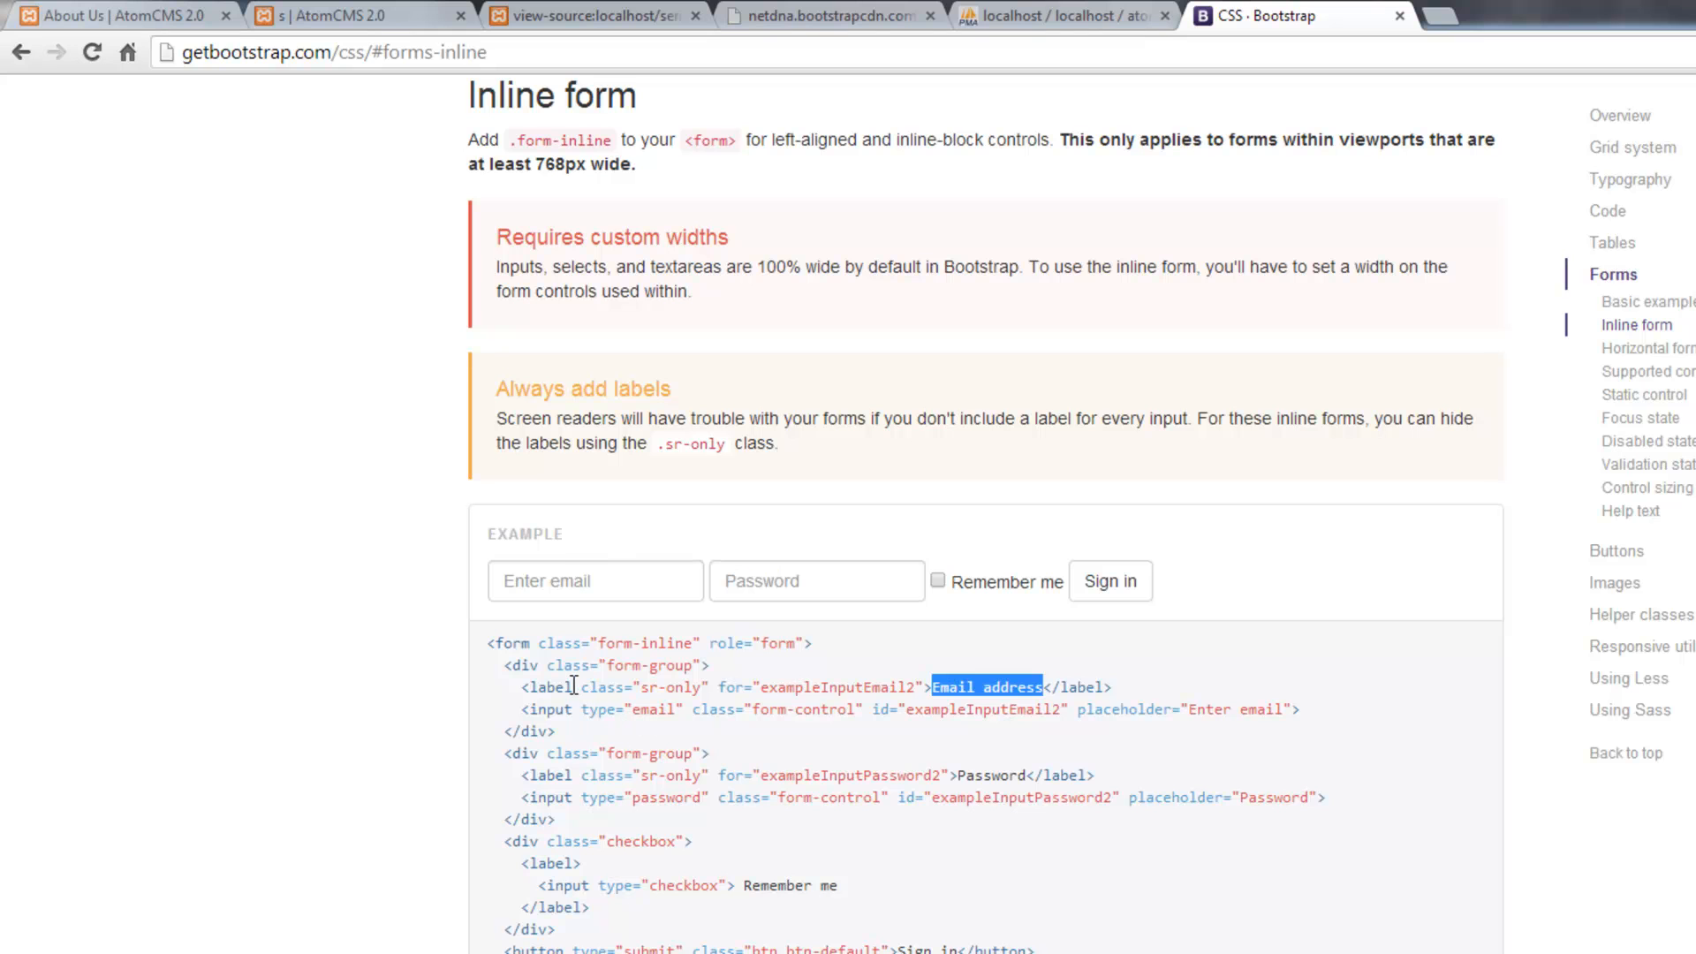
mouse_move(858, 582)
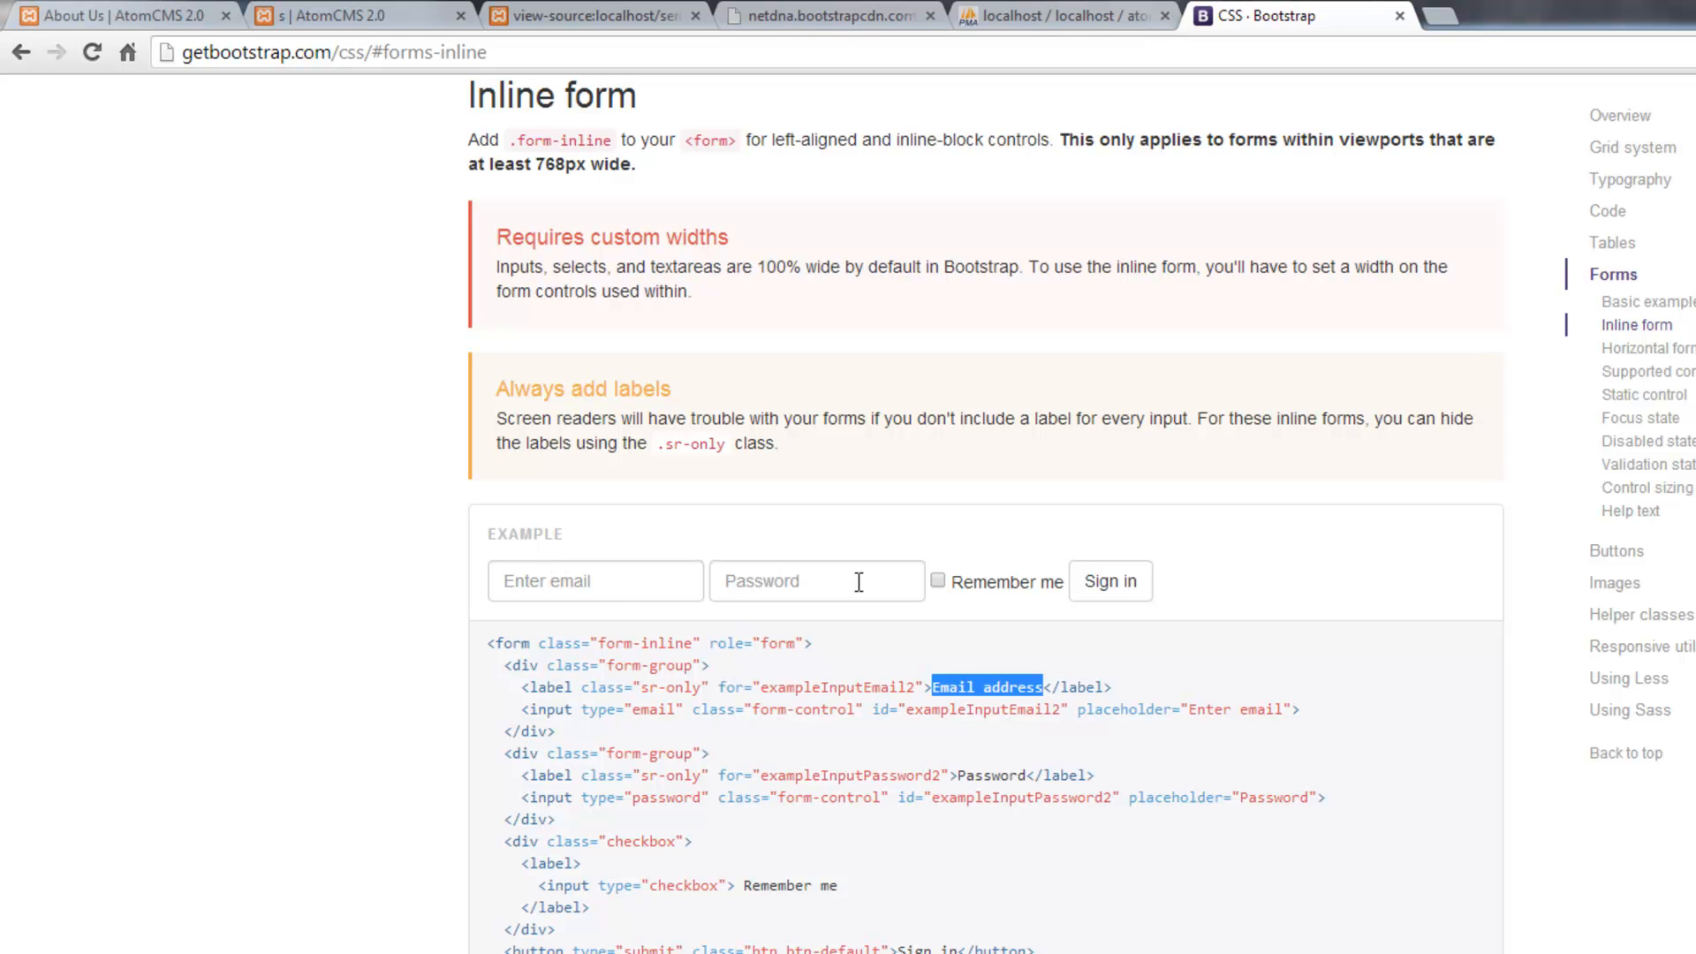
mouse_move(881, 592)
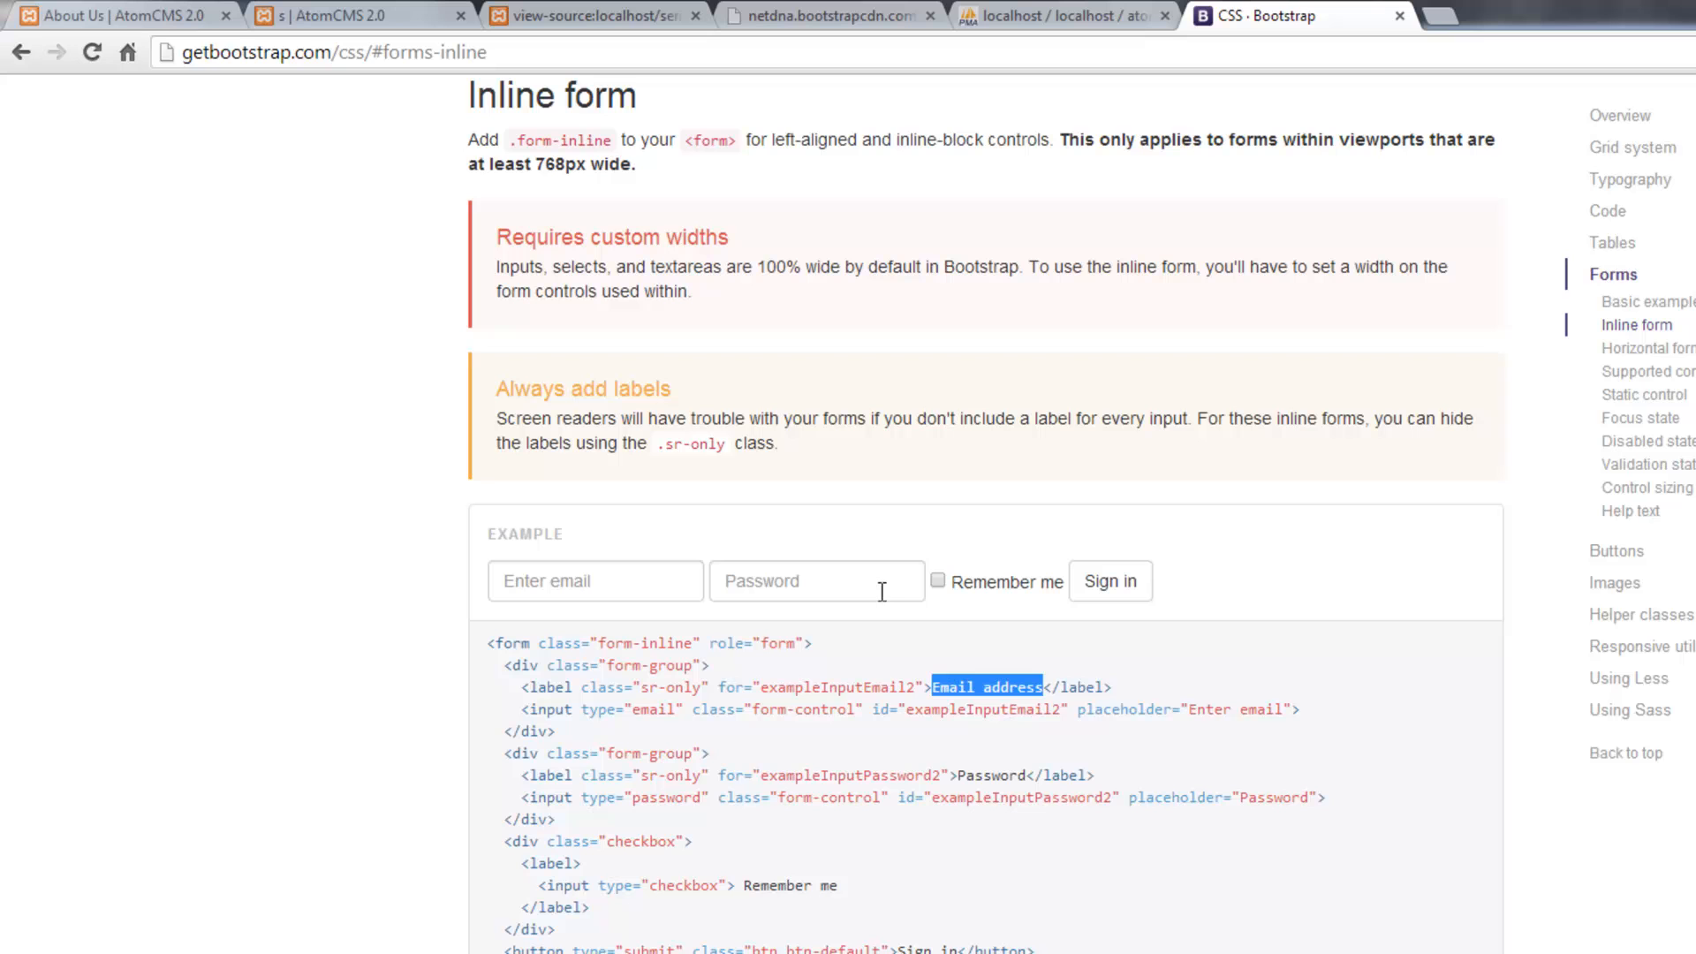
mouse_move(714, 842)
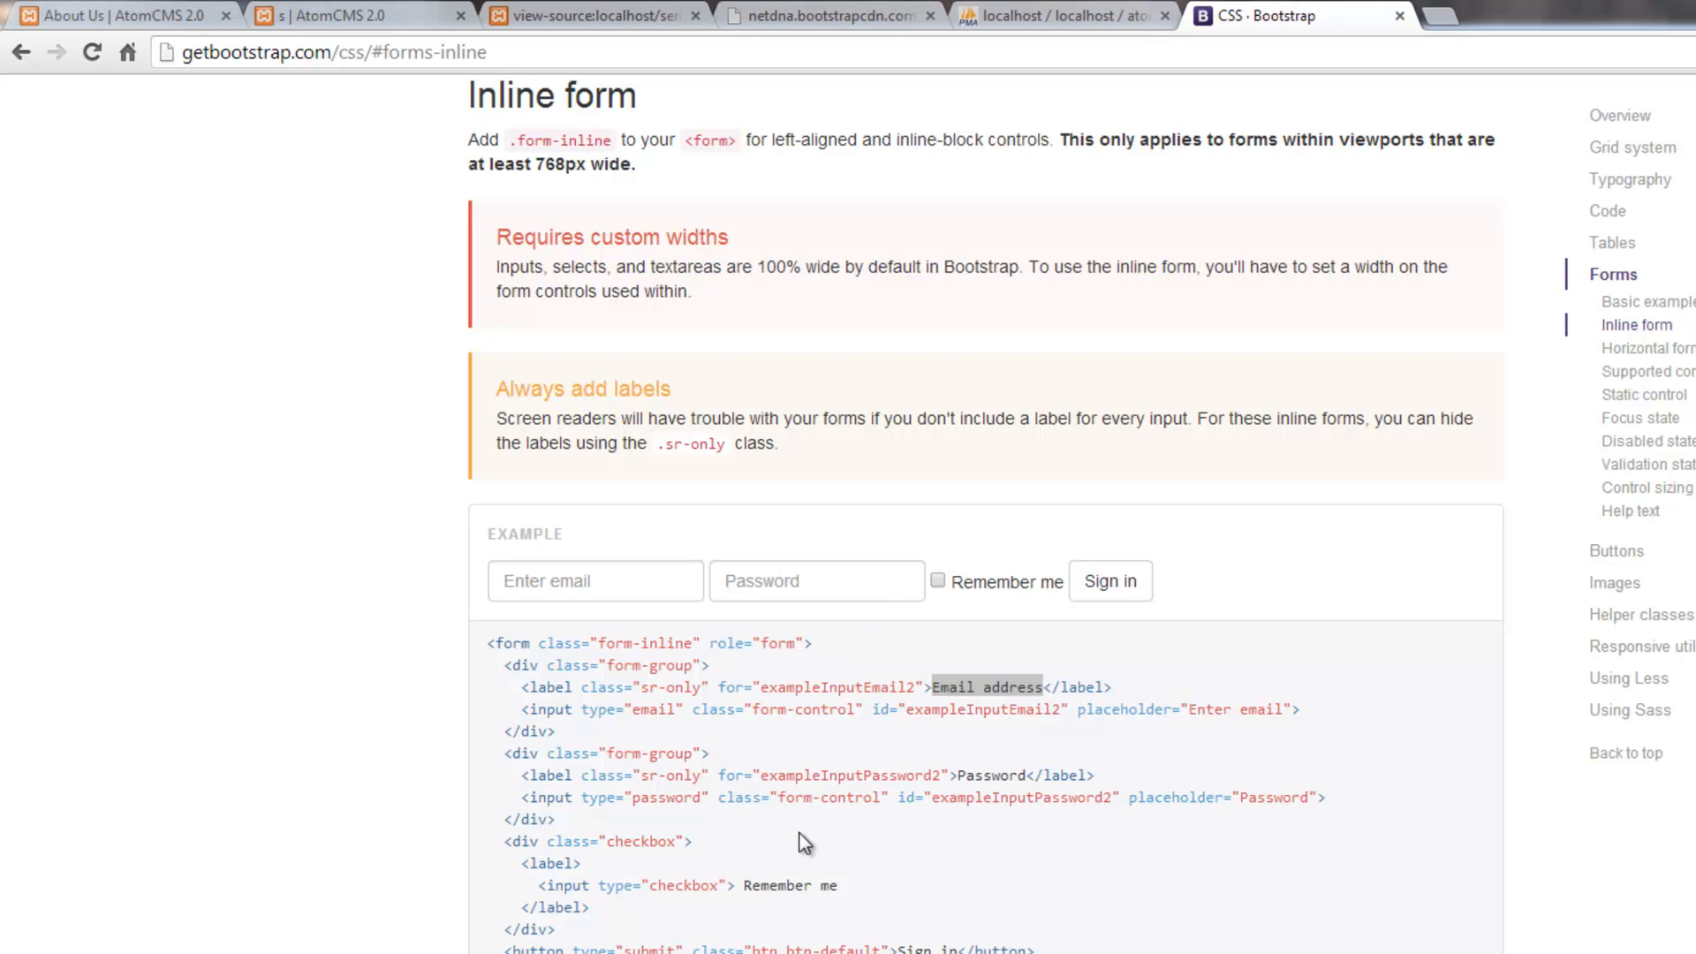
mouse_move(695, 684)
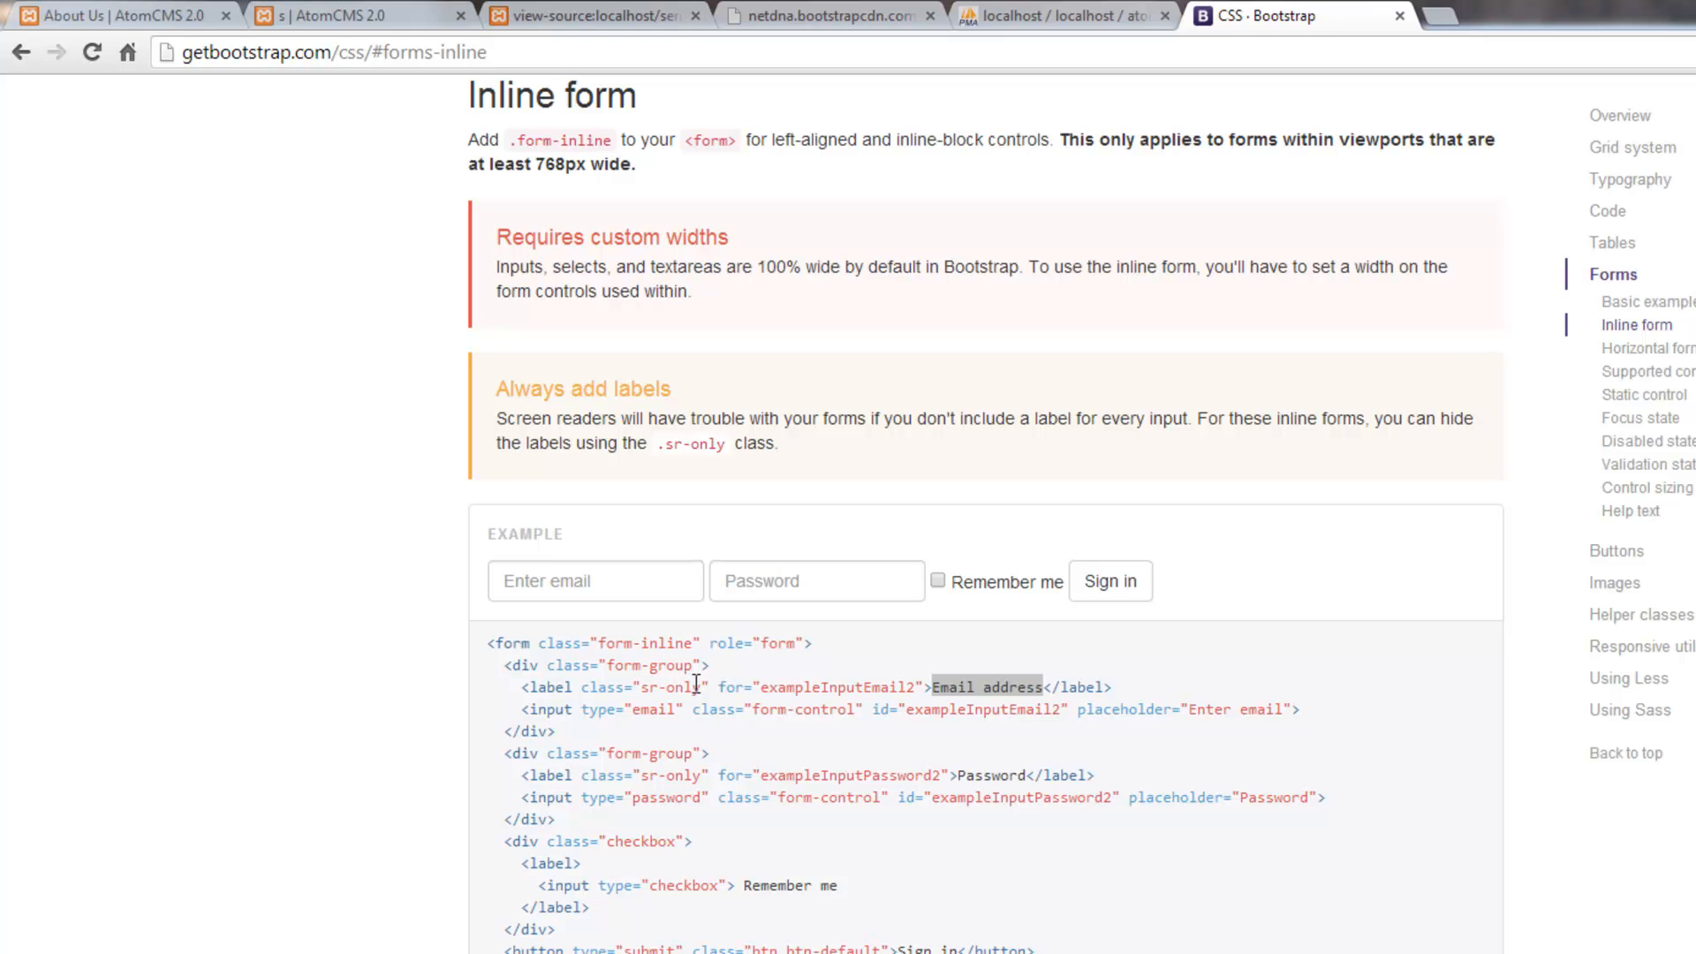
scroll("down", 3)
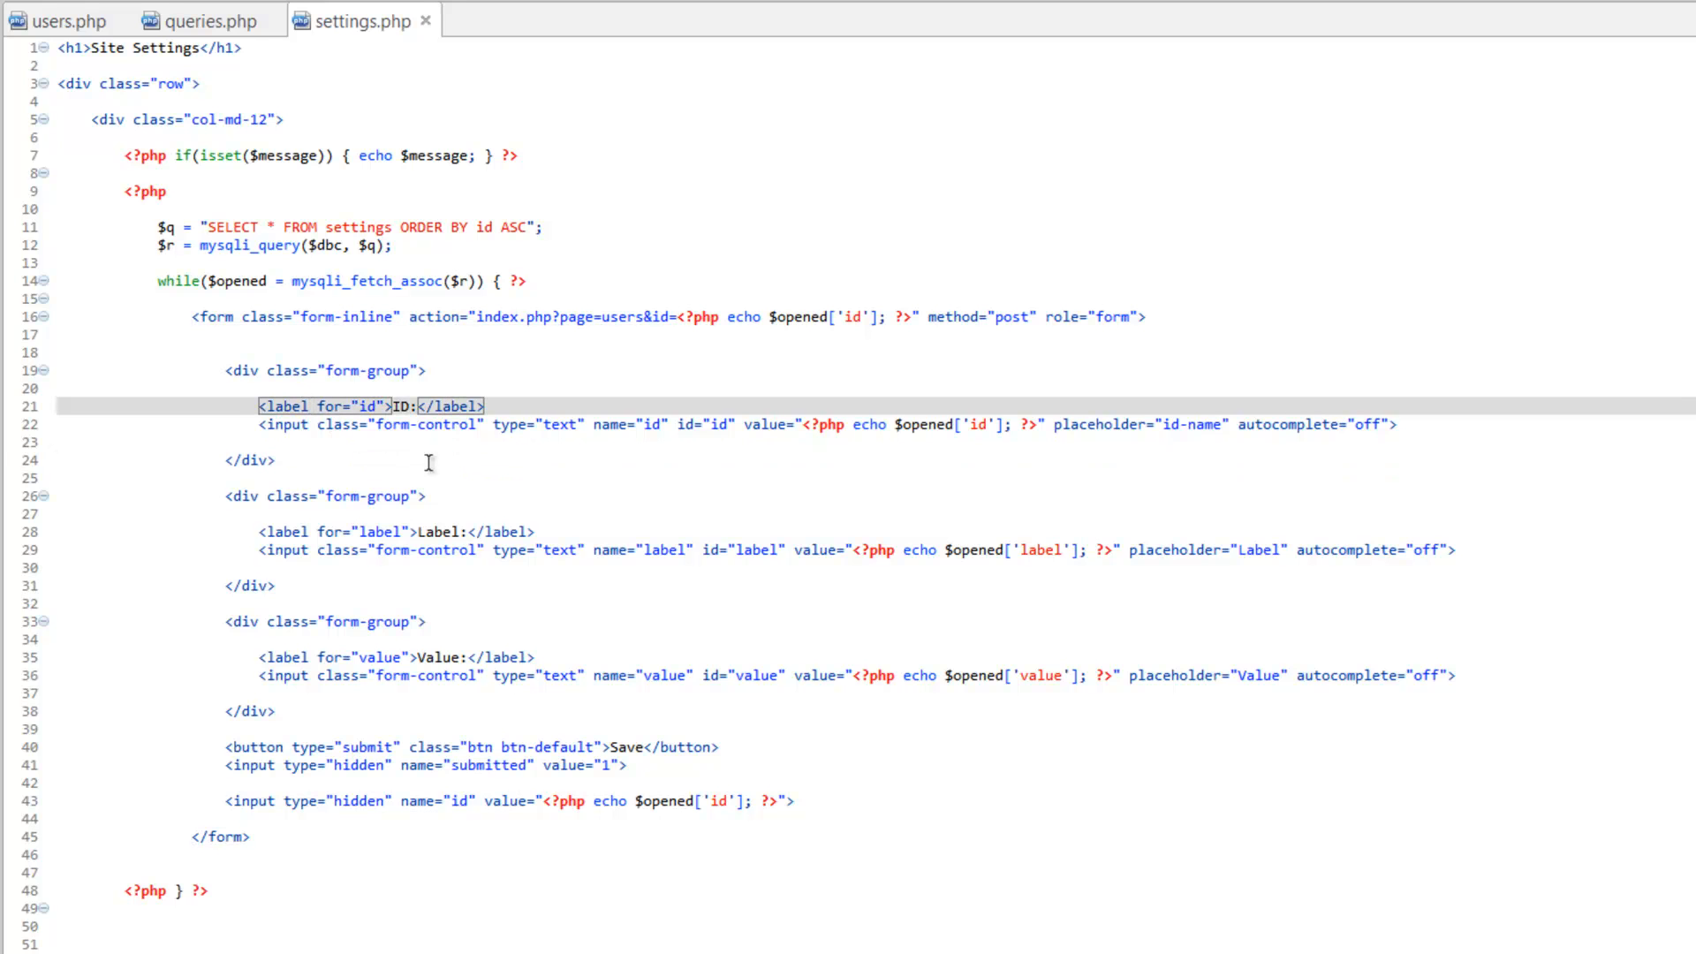
Step: Give the ID, Label and Value labels class="sr-only" and save settings.php
type("class=\"\"")
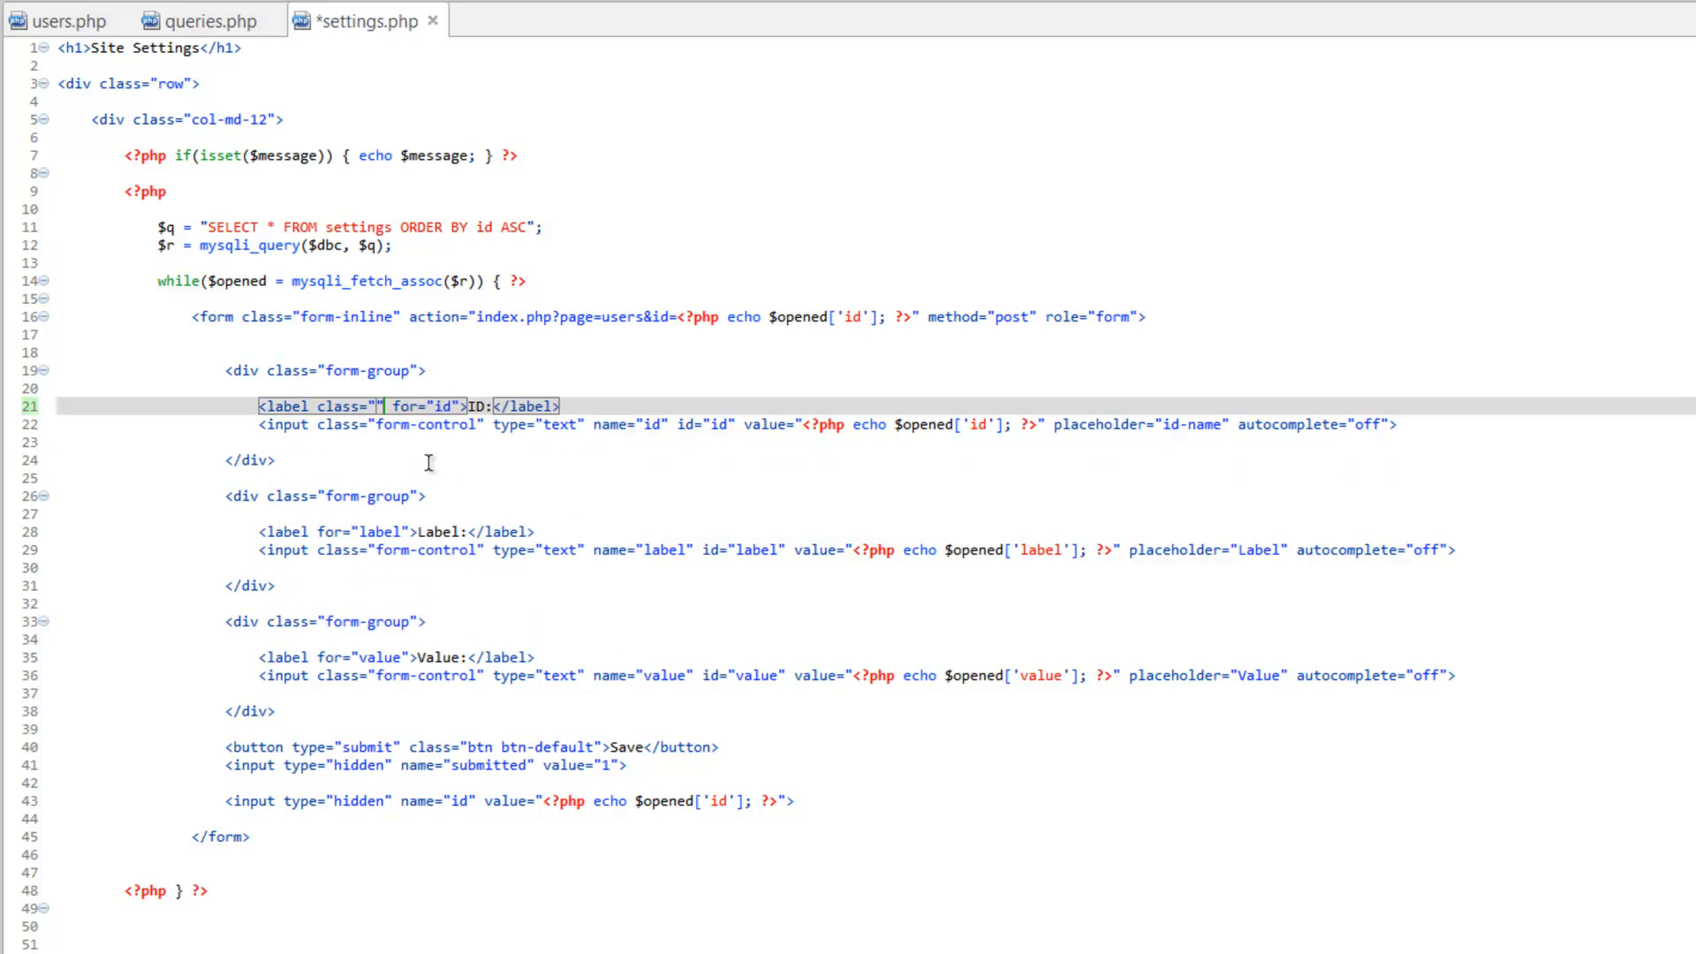
type("sr-only")
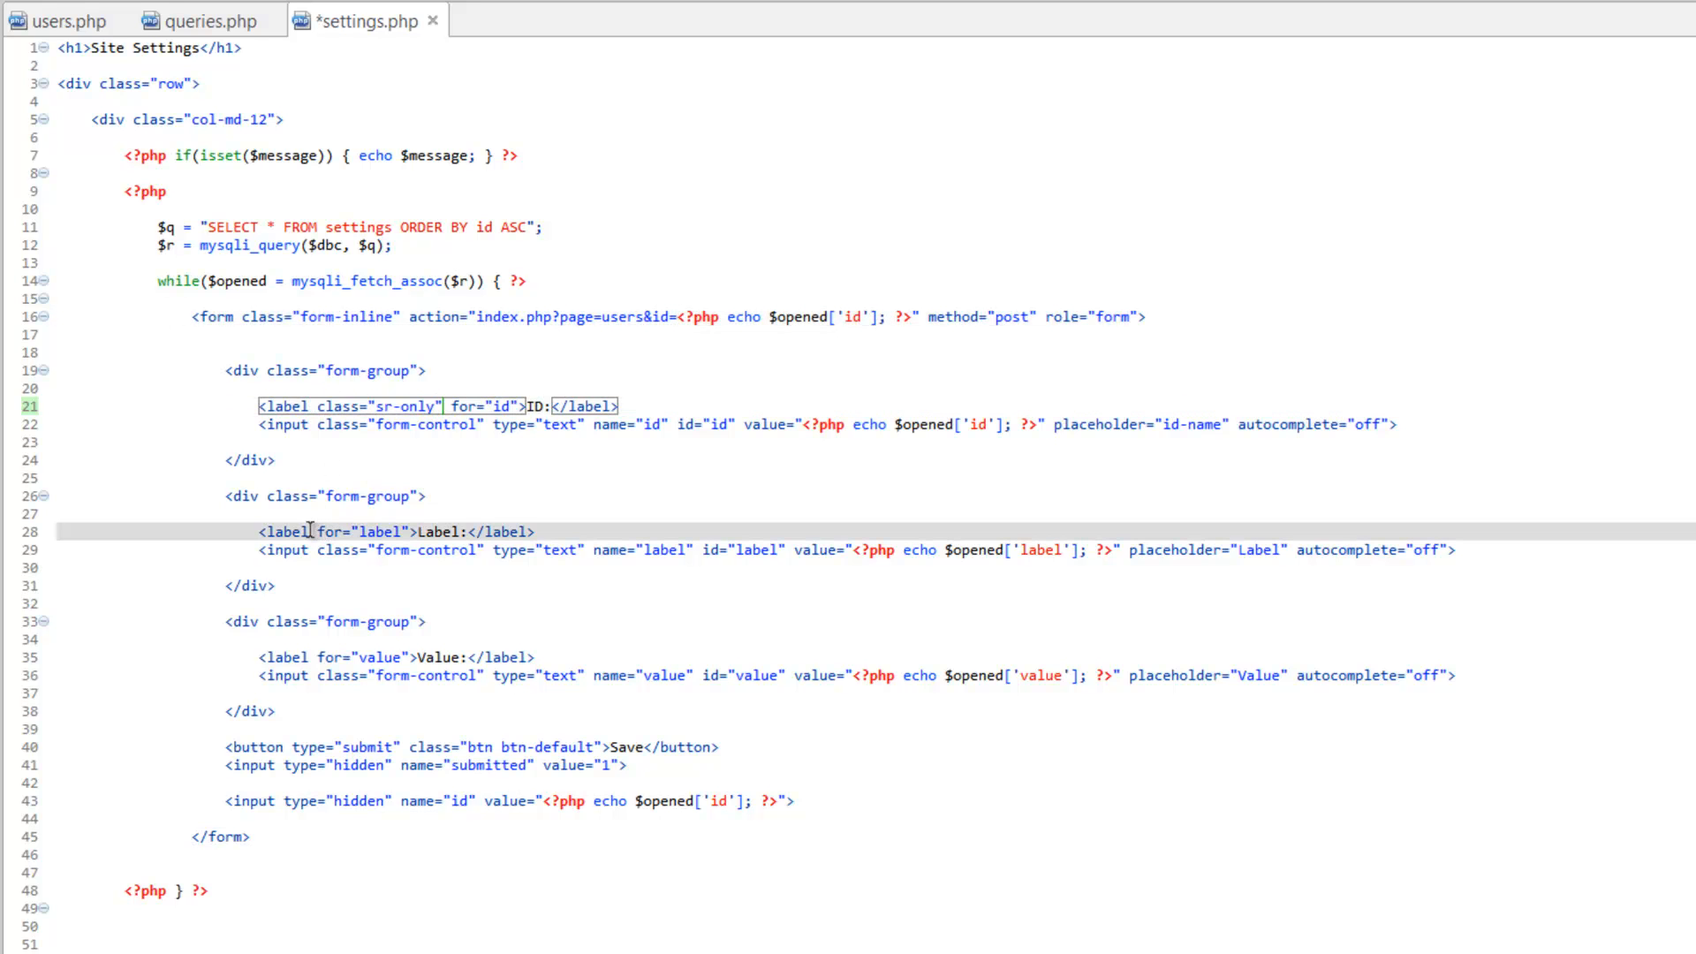
type("class=\"sr-only\"")
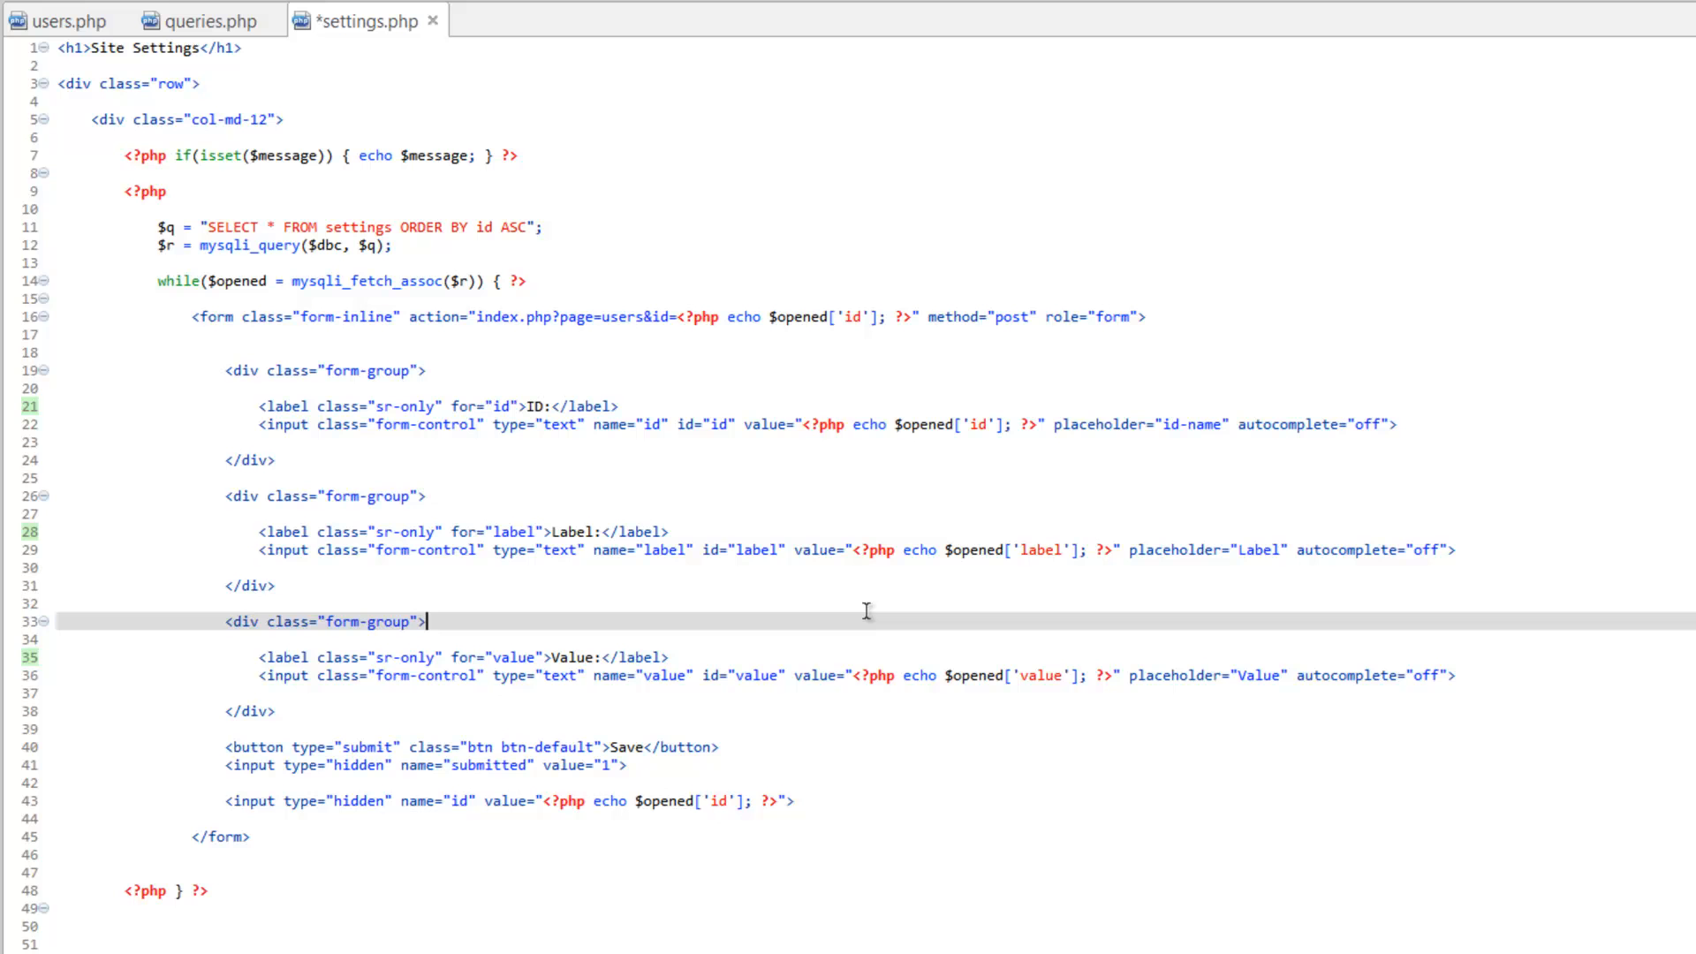
key("ctrl+s")
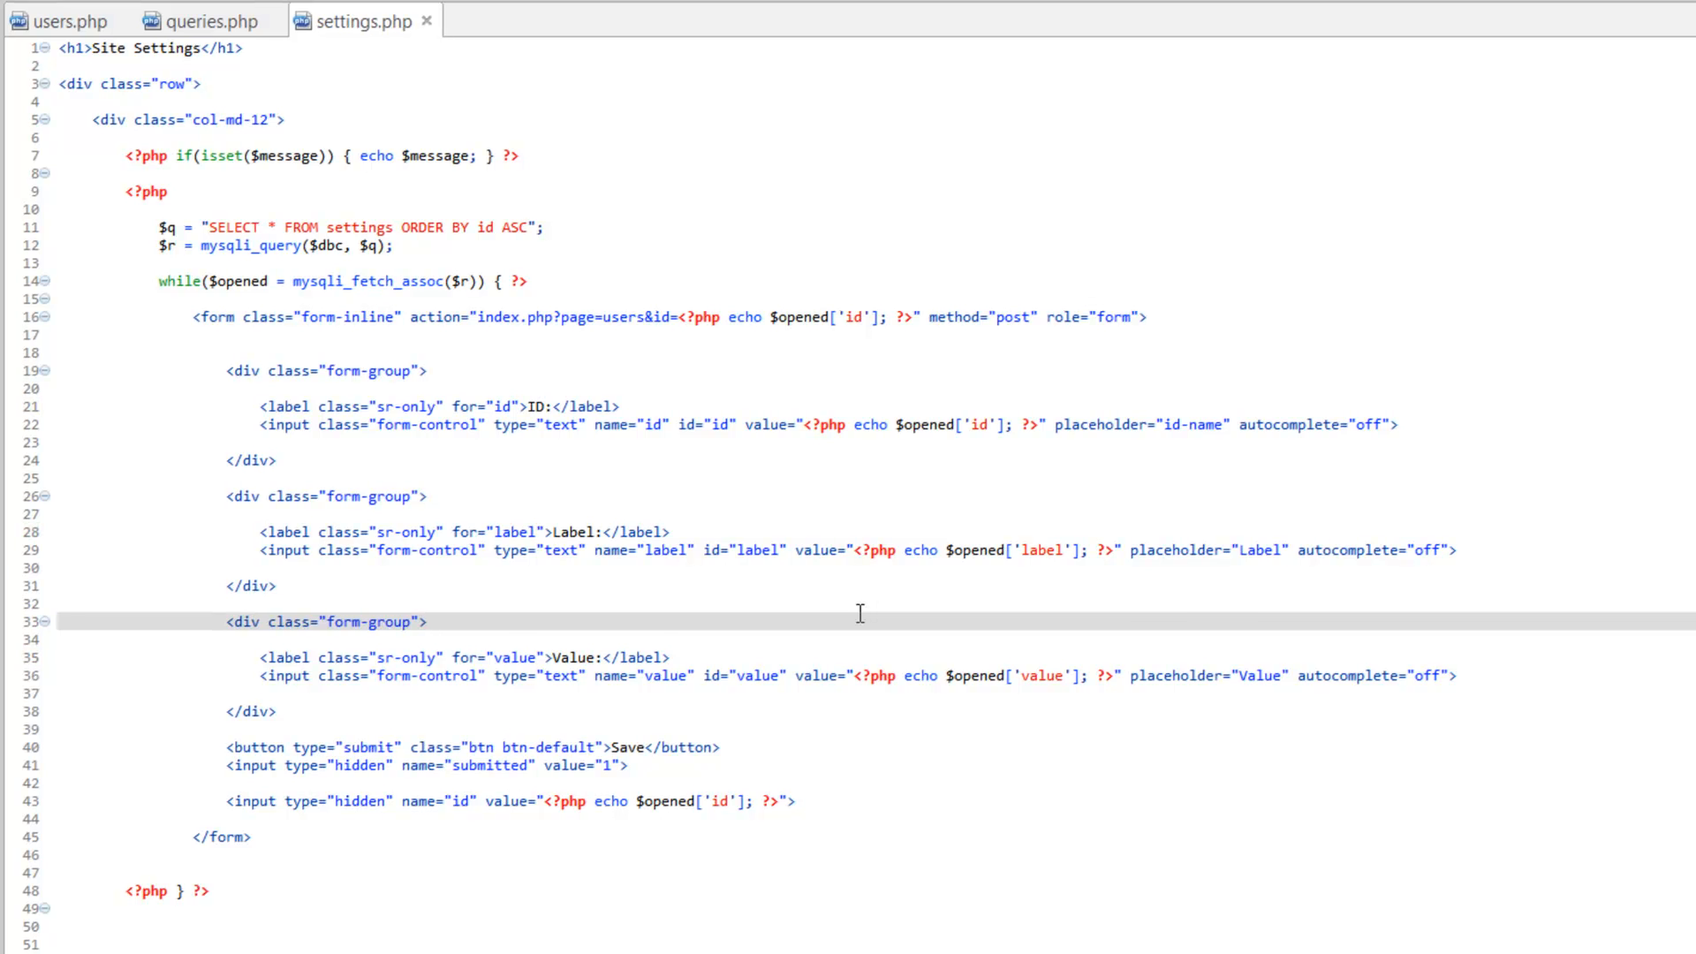
left_click(313, 15)
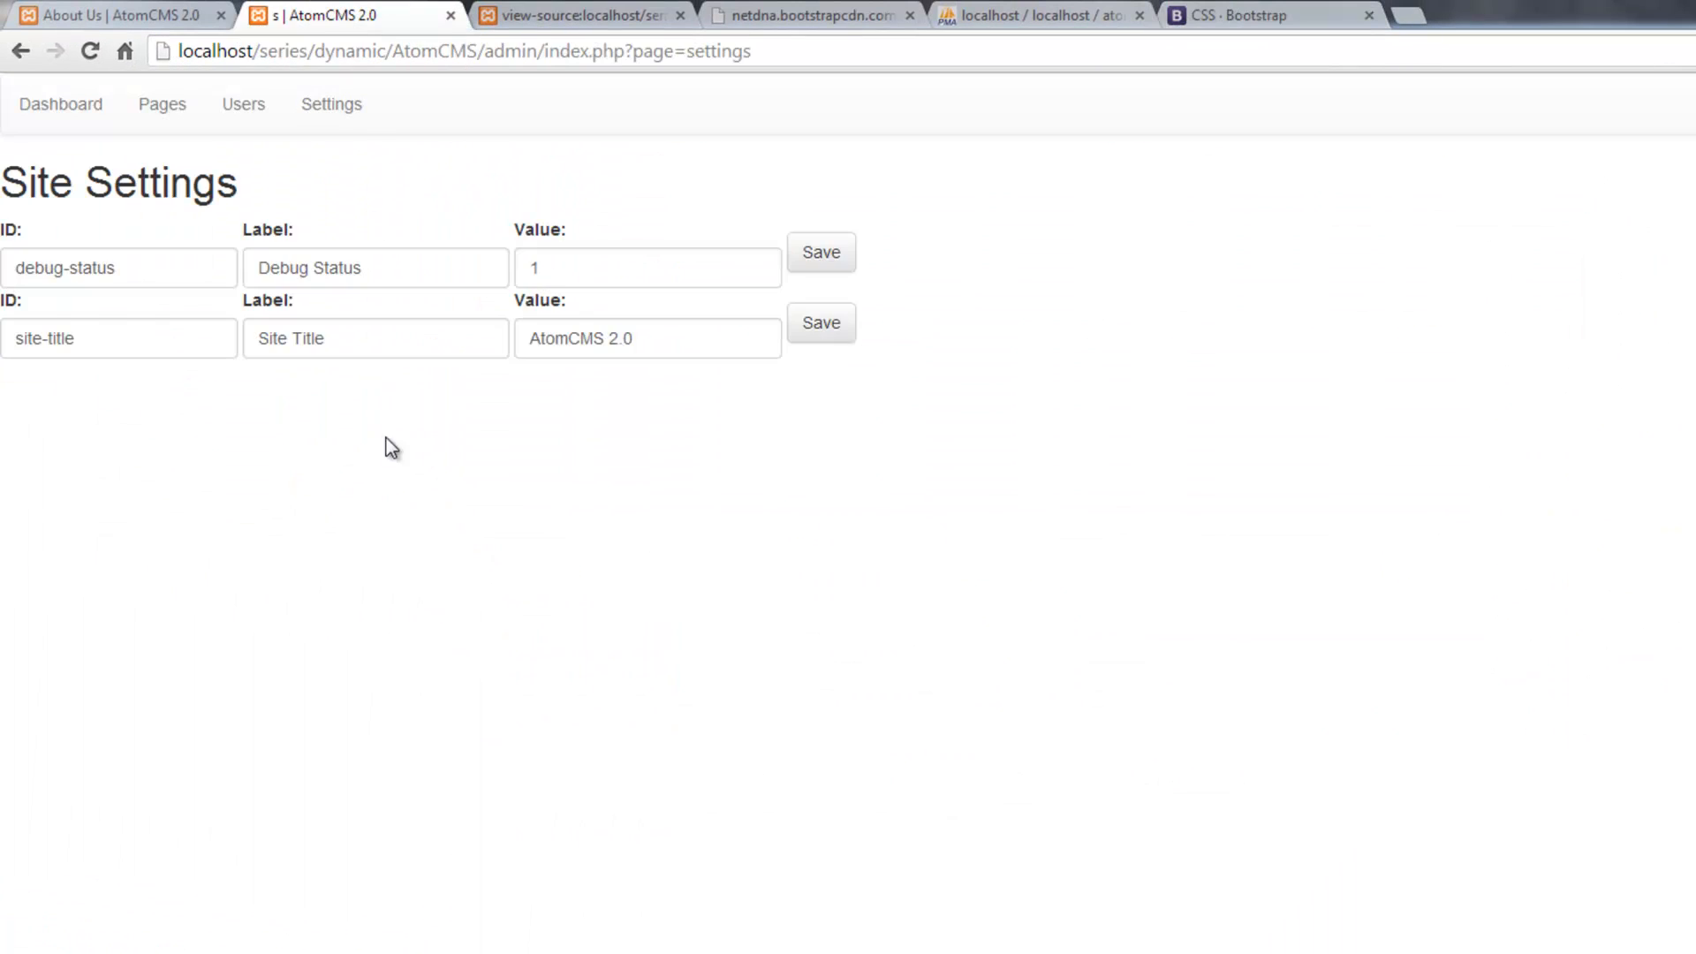